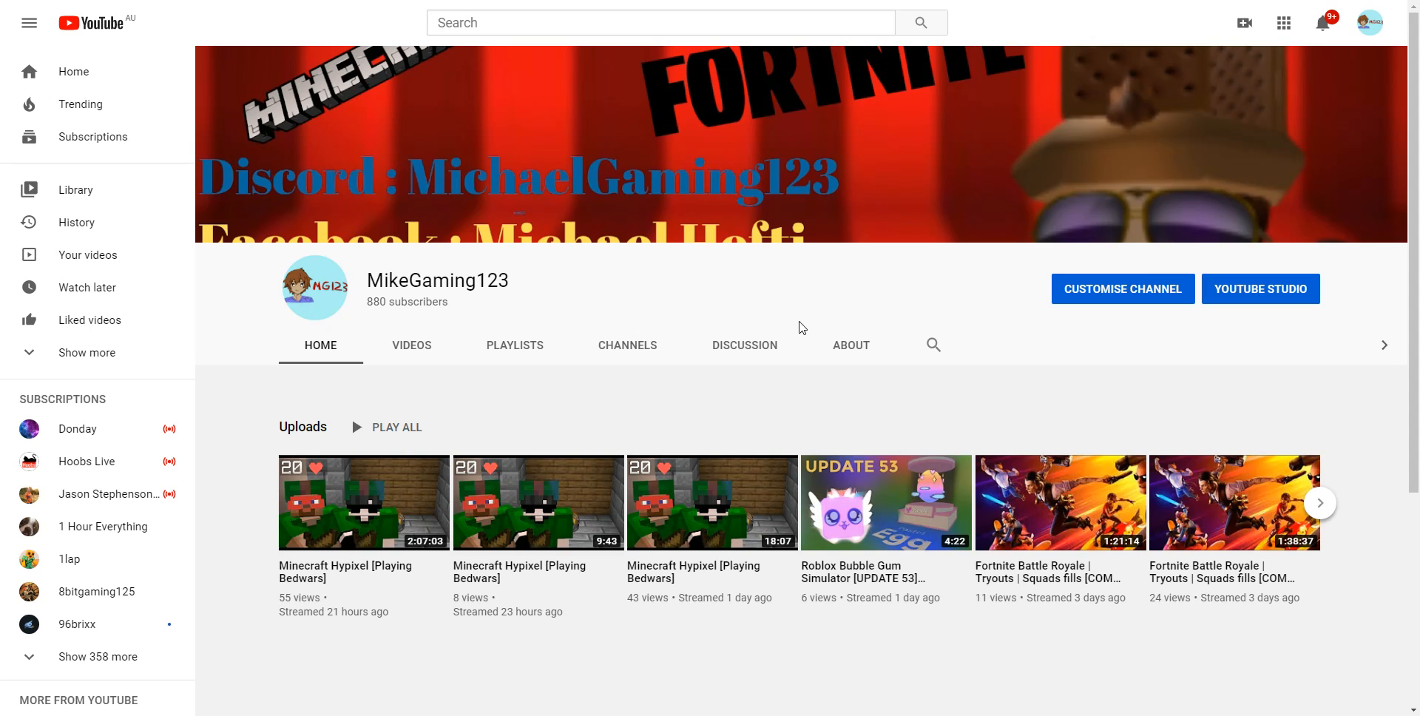
pyautogui.moveTo(798, 328)
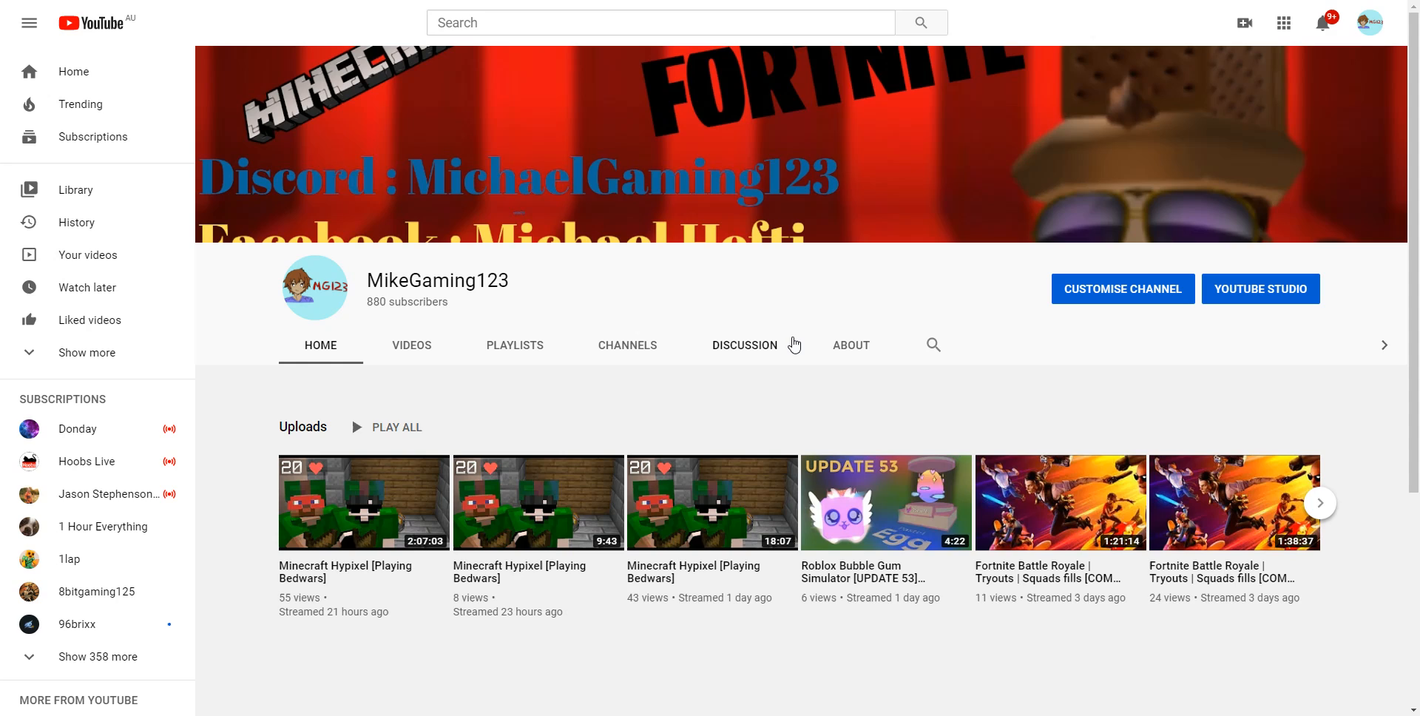
pyautogui.moveTo(790, 345)
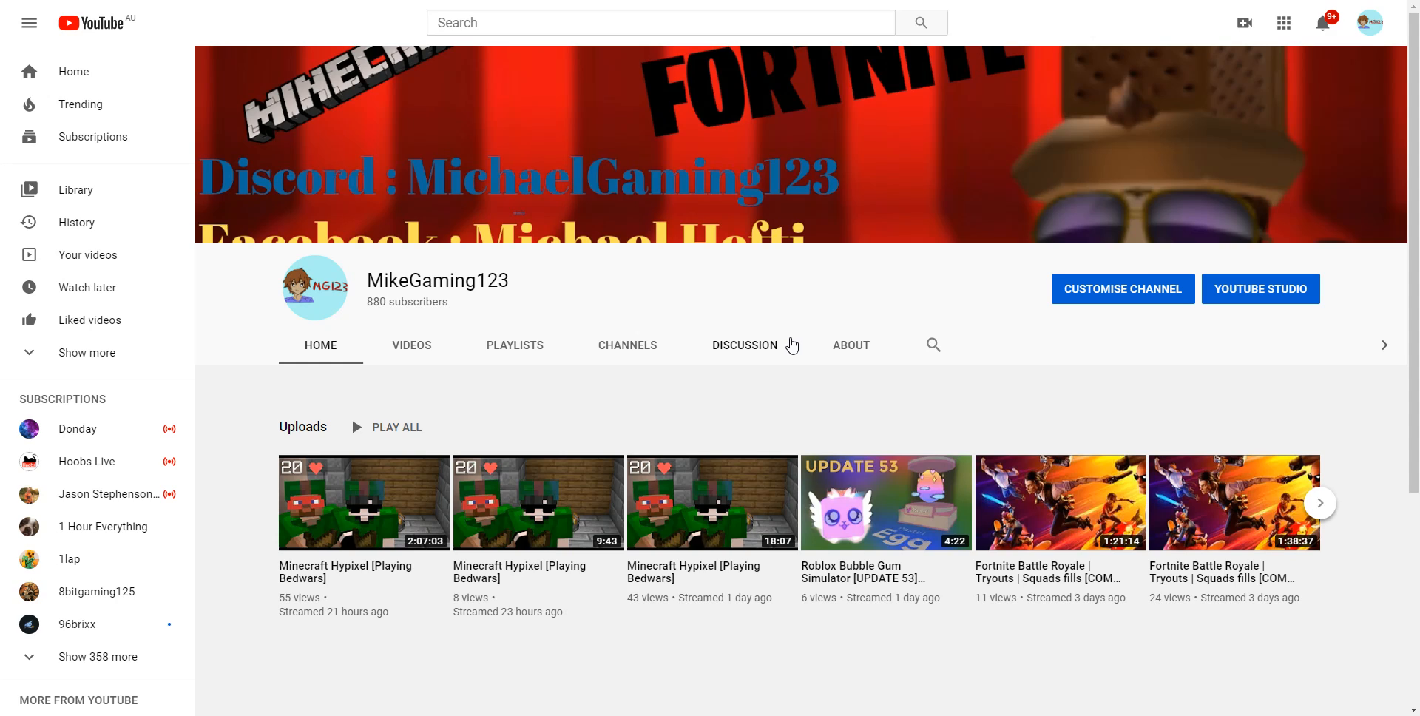
pyautogui.moveTo(764, 379)
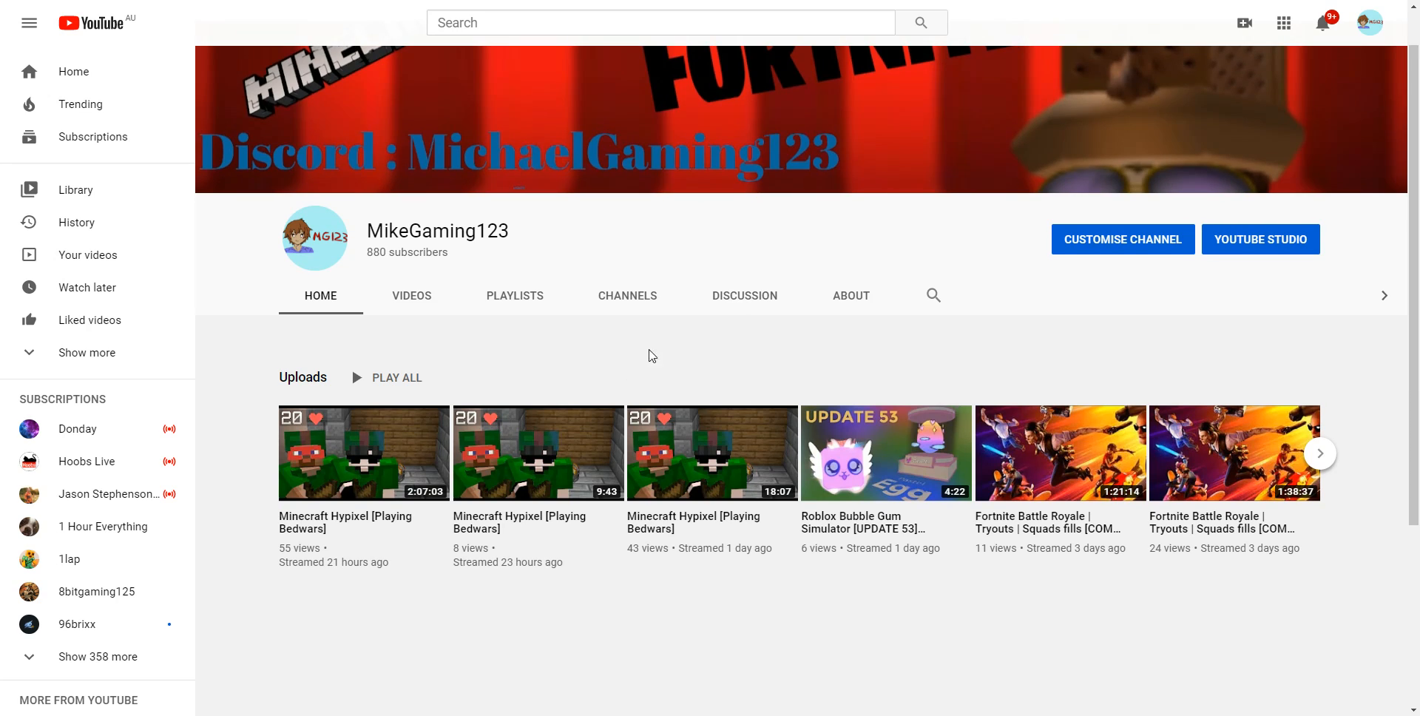
pyautogui.moveTo(646, 351)
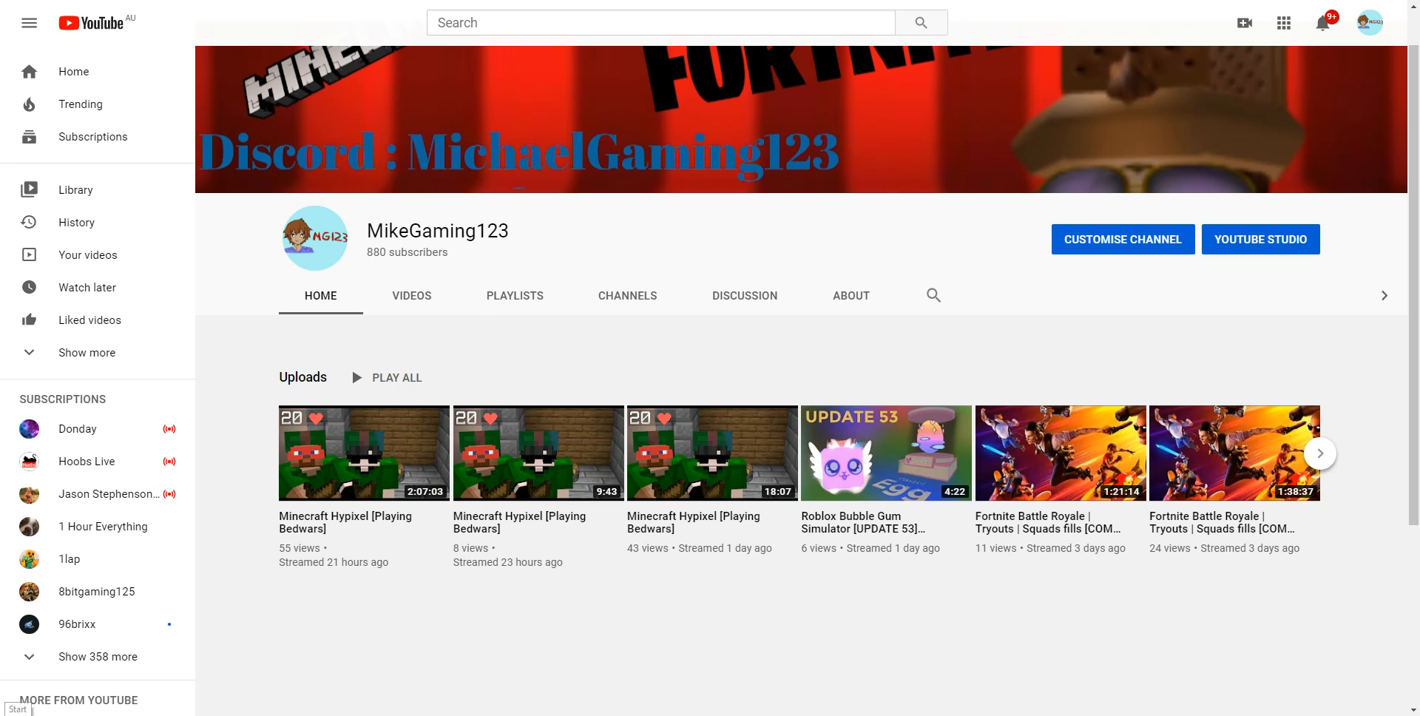
# - Launch Settings from Start, go to the home page and enter the Devices category
pyautogui.click(18, 708)
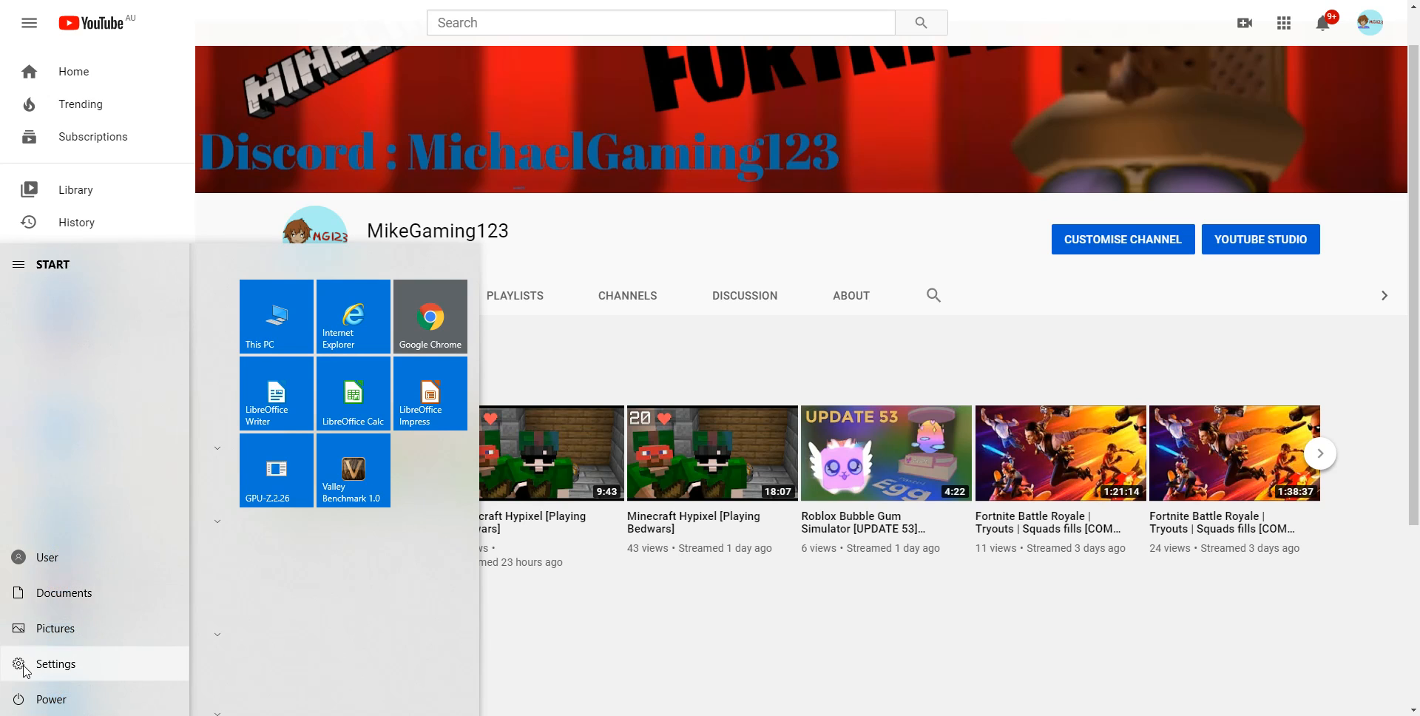
pyautogui.click(54, 664)
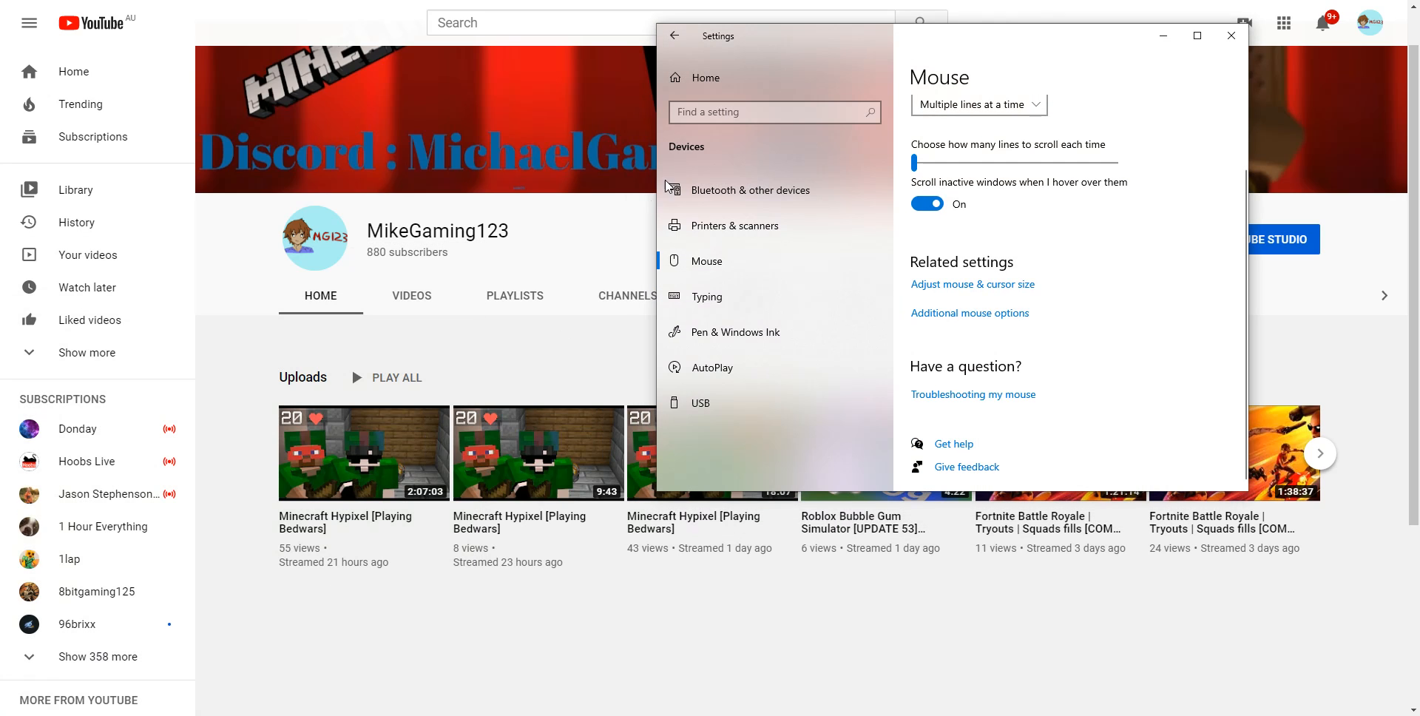
pyautogui.moveTo(761, 172)
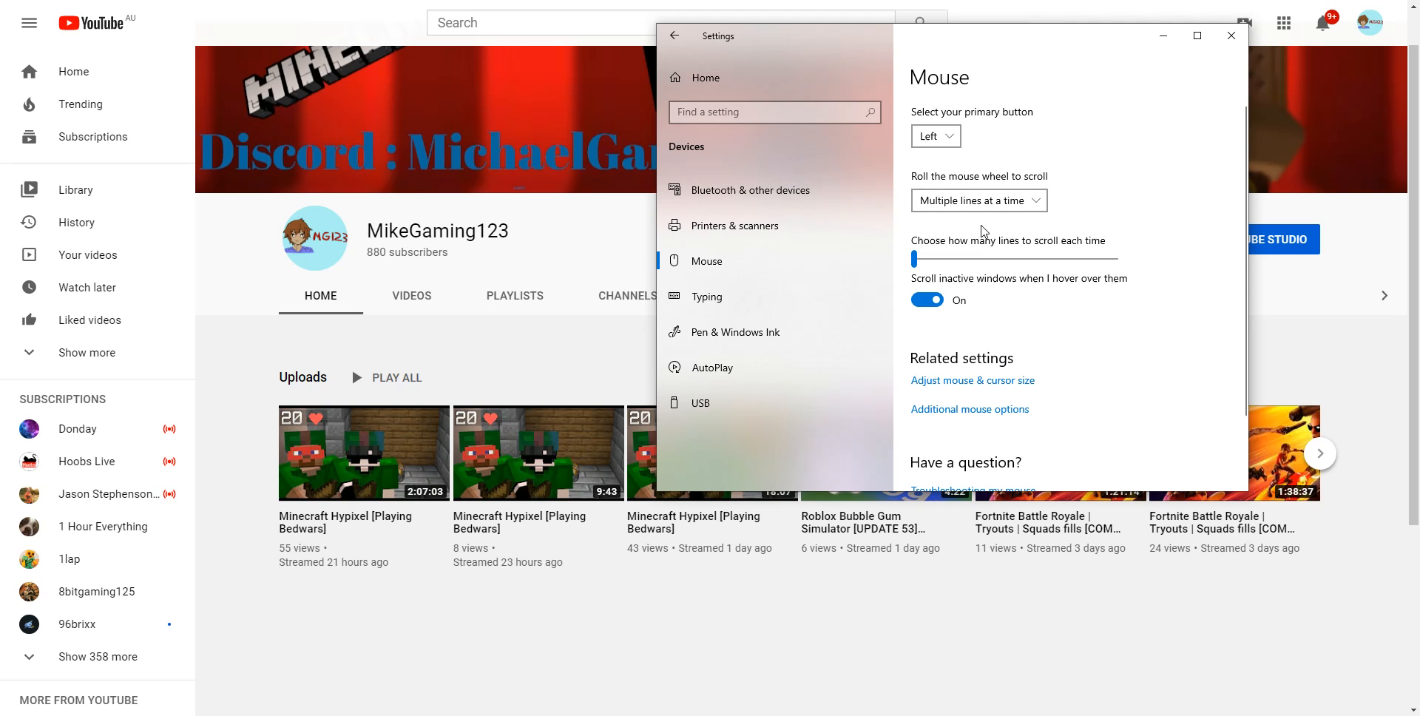
pyautogui.moveTo(781, 201)
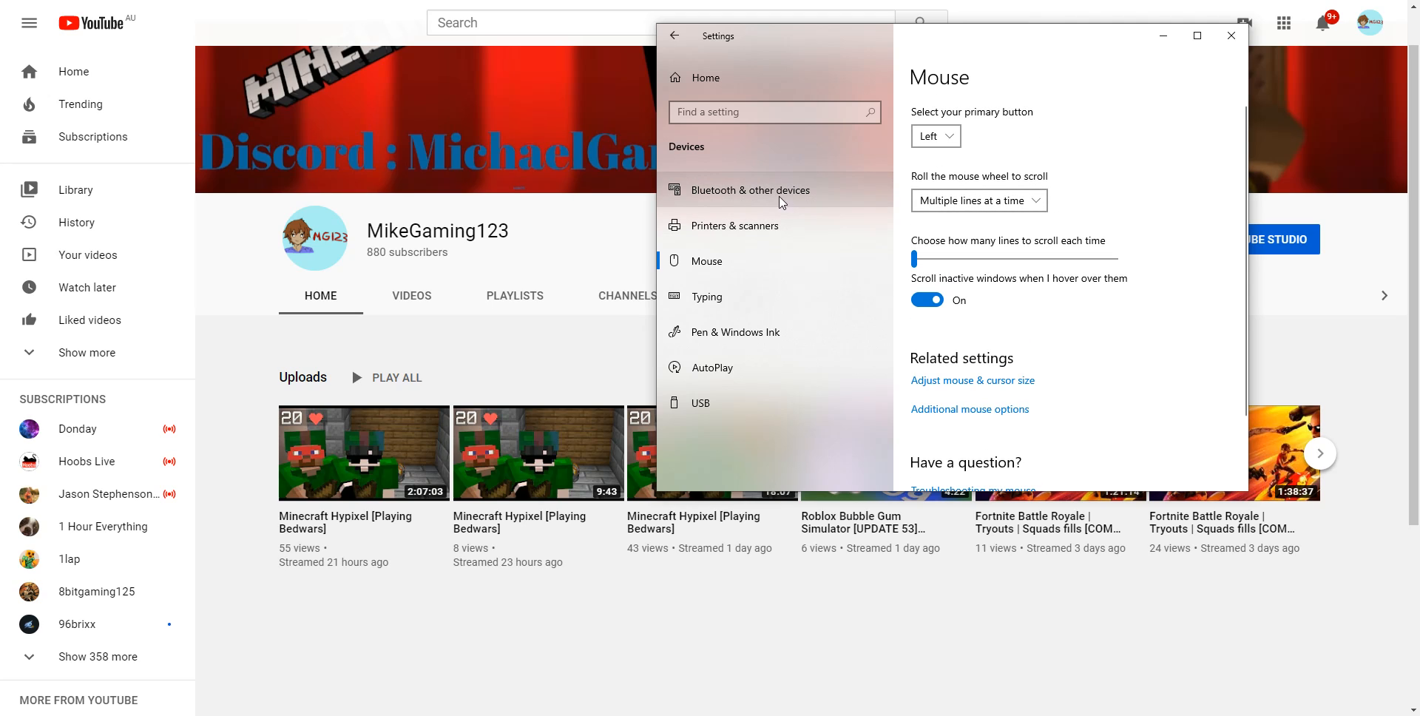
pyautogui.click(674, 35)
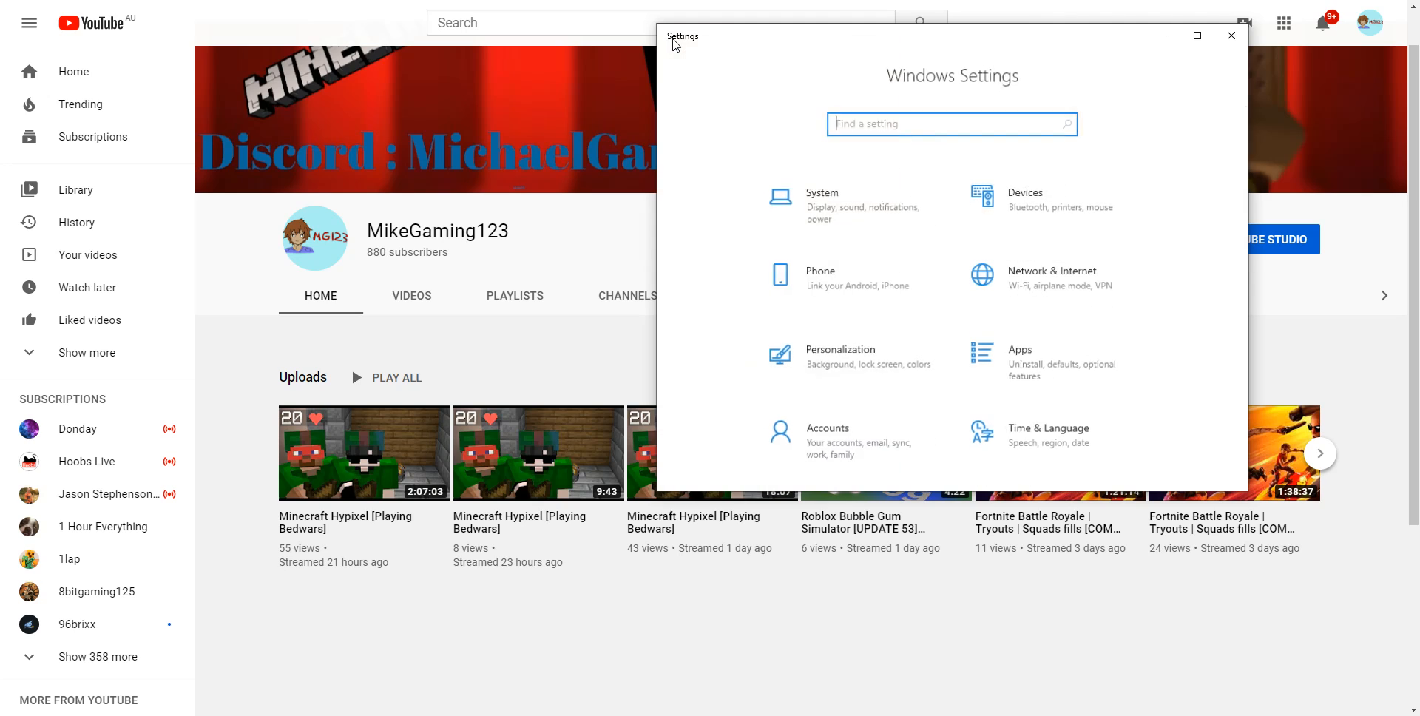
pyautogui.moveTo(1022, 185)
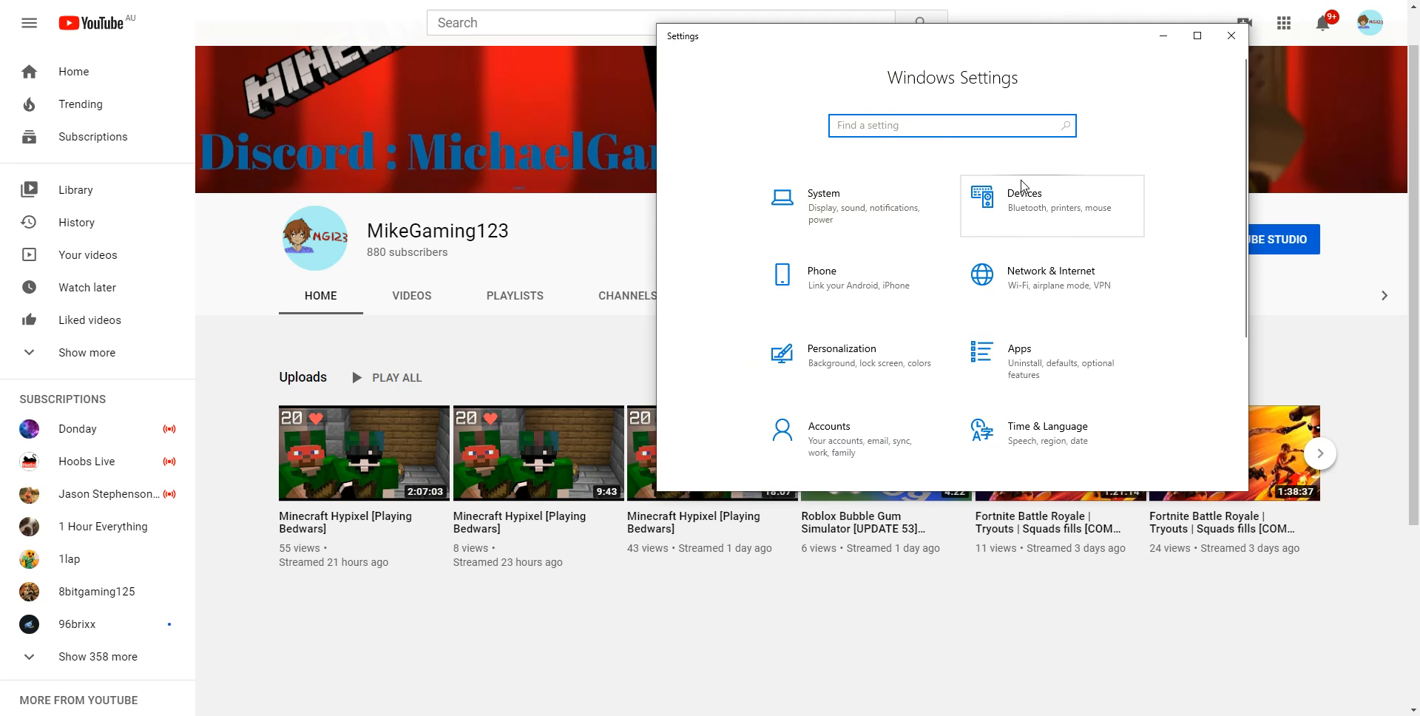
pyautogui.click(1050, 206)
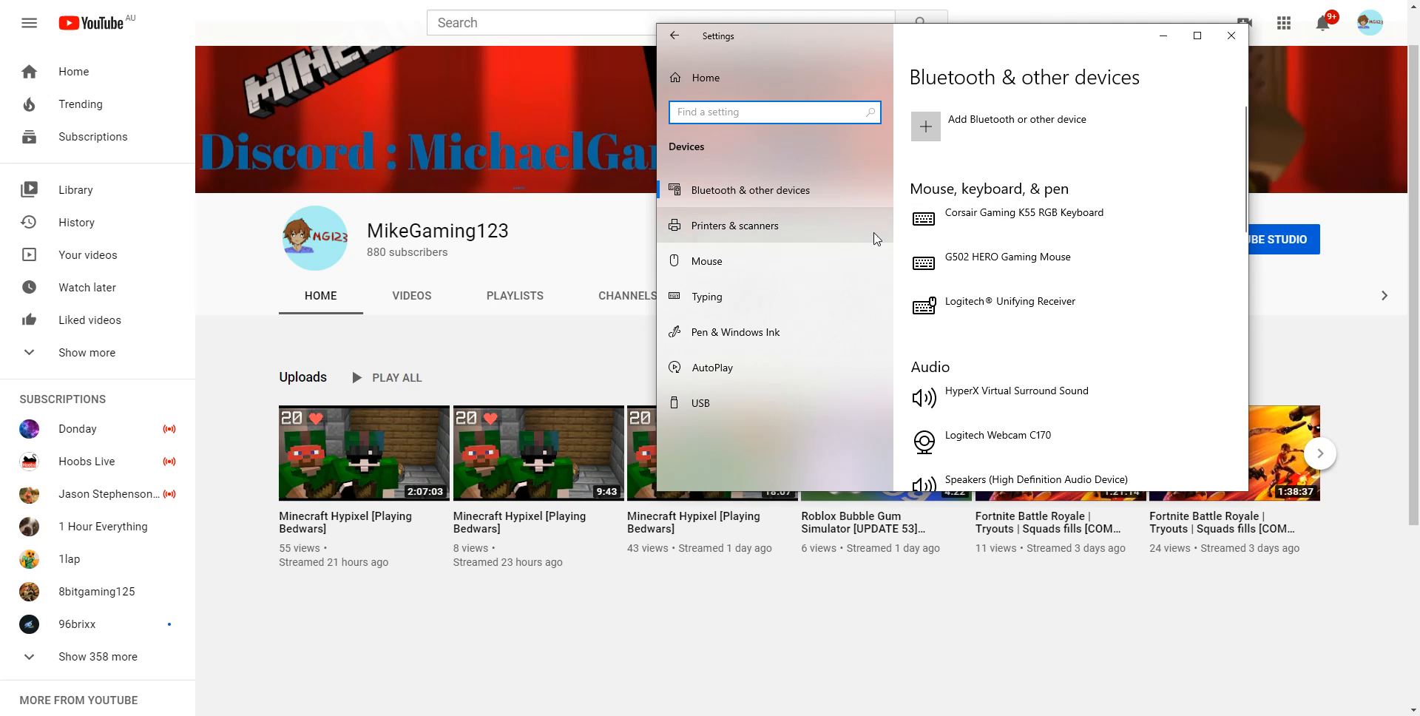
pyautogui.moveTo(705, 261)
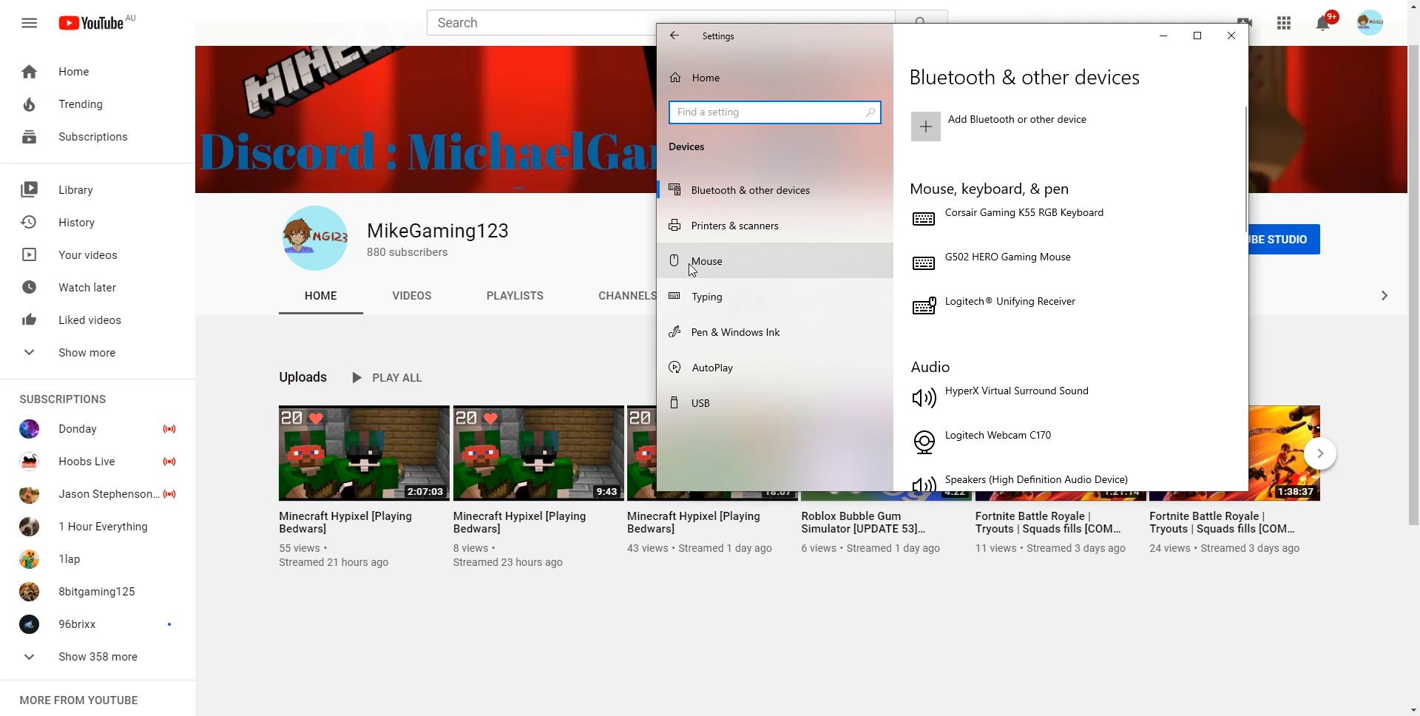
# - On the Mouse page, try Right as primary button, keep Left, and reach Related settings
pyautogui.click(705, 260)
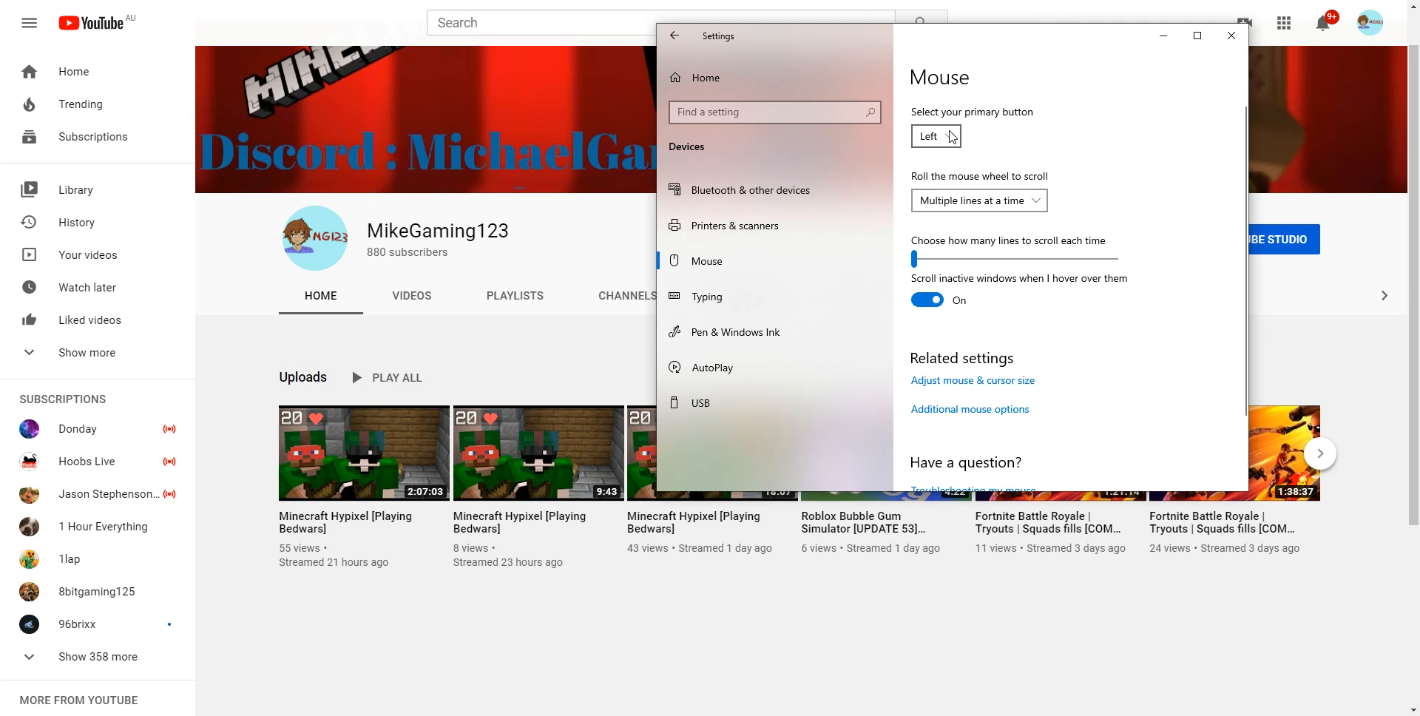
pyautogui.click(934, 136)
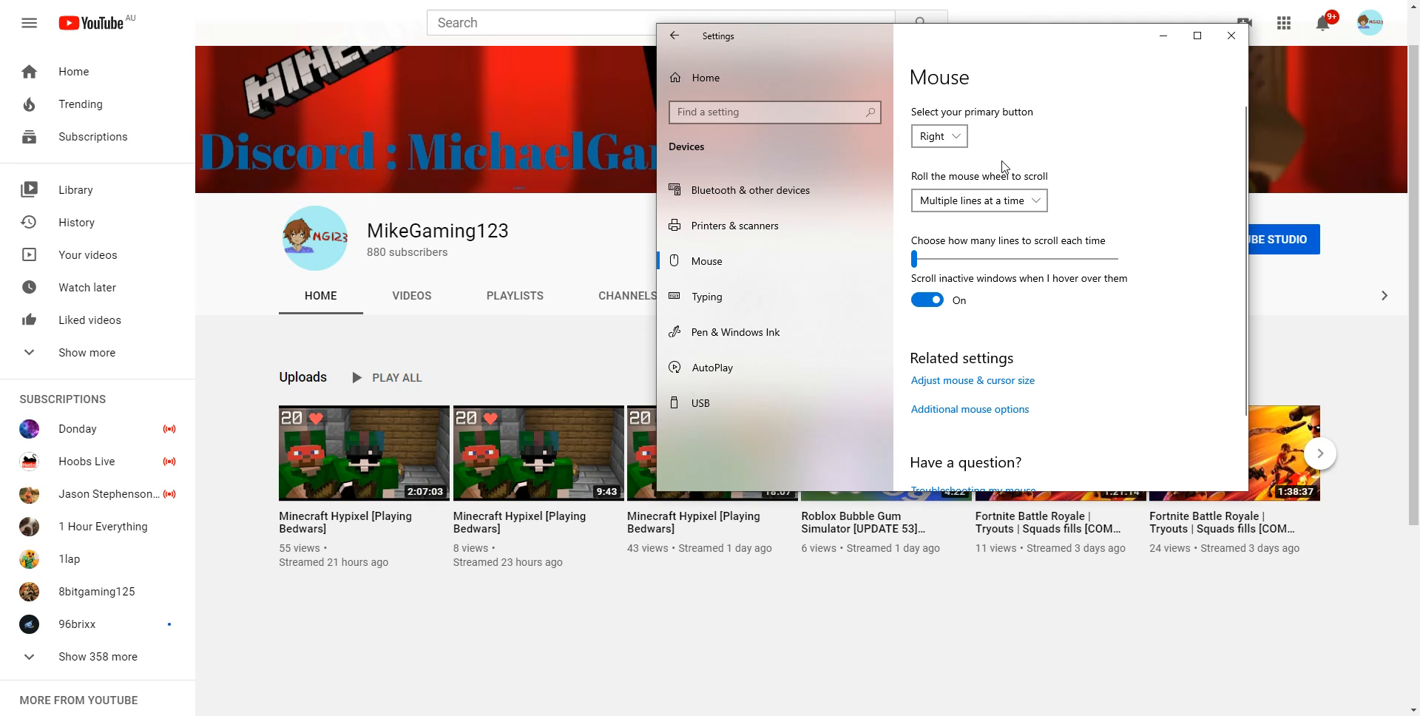
pyautogui.click(937, 136)
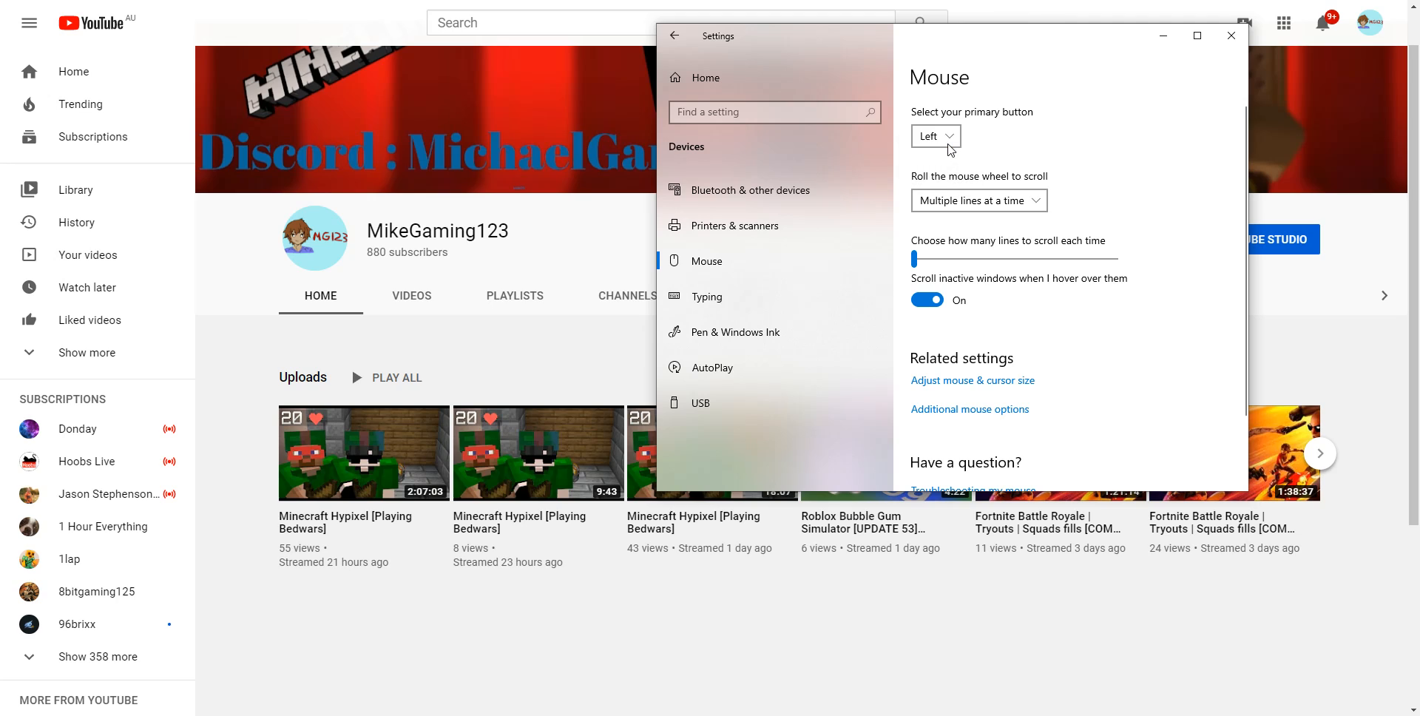
pyautogui.click(935, 136)
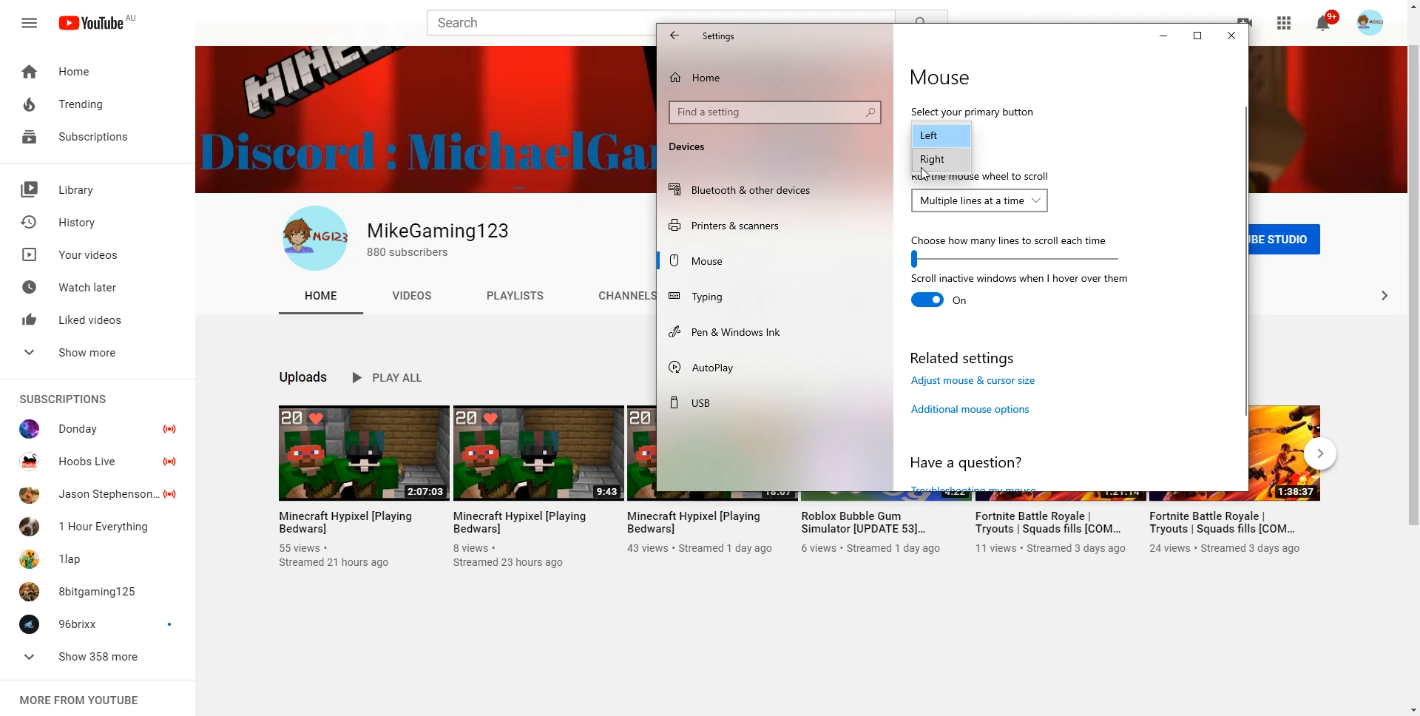
pyautogui.click(930, 134)
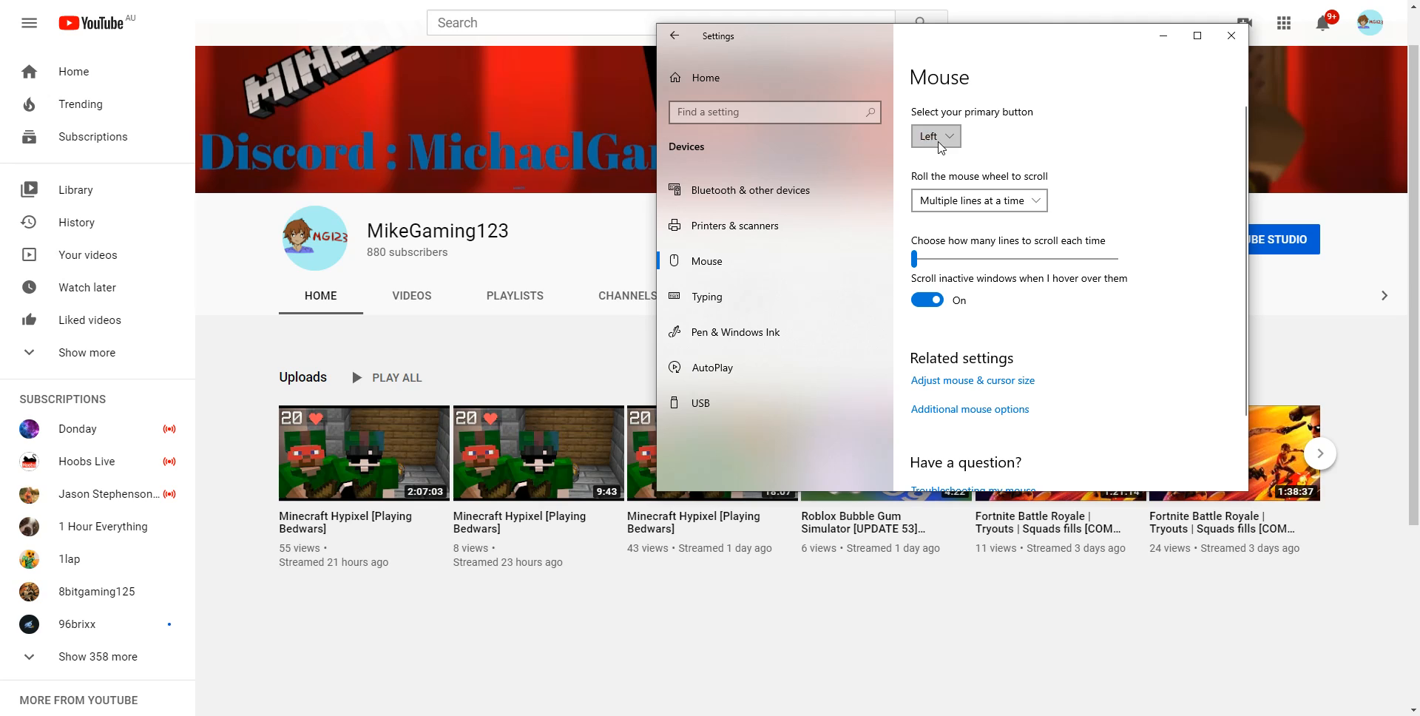
pyautogui.click(934, 136)
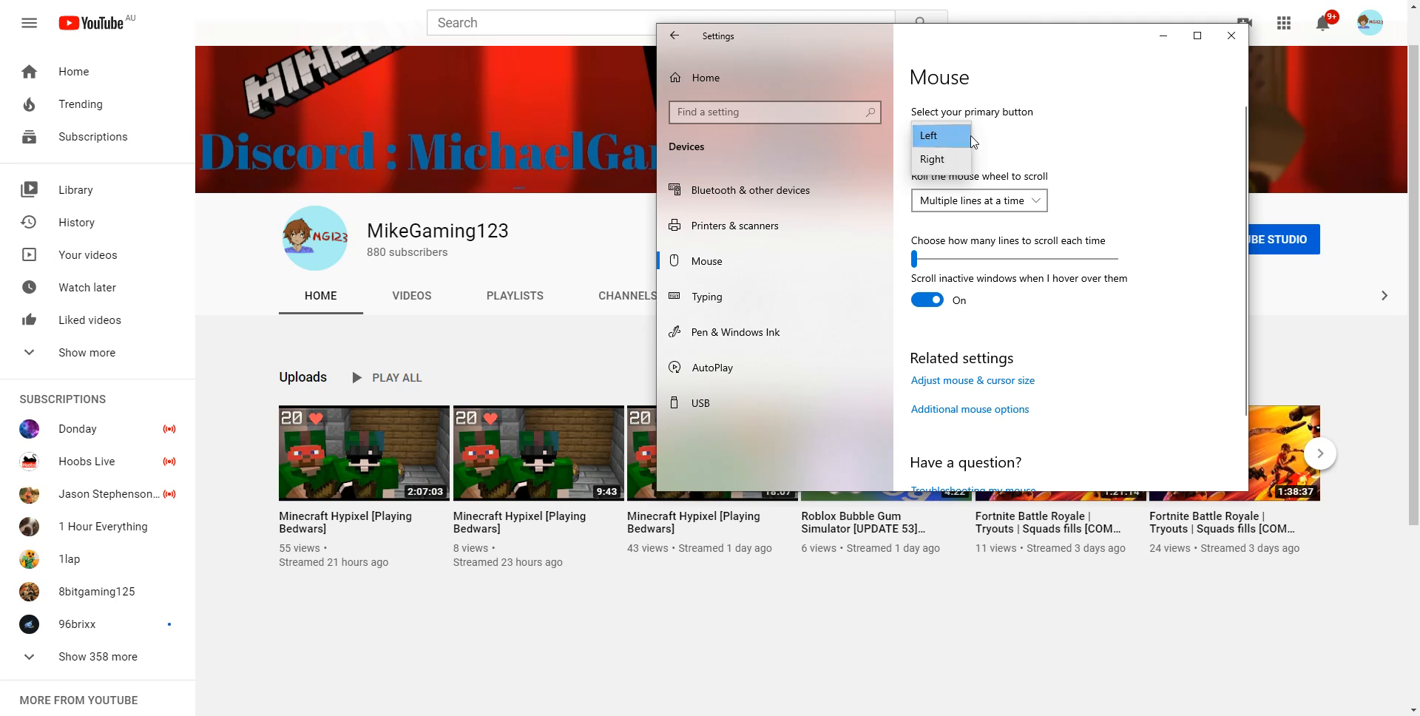
pyautogui.click(935, 134)
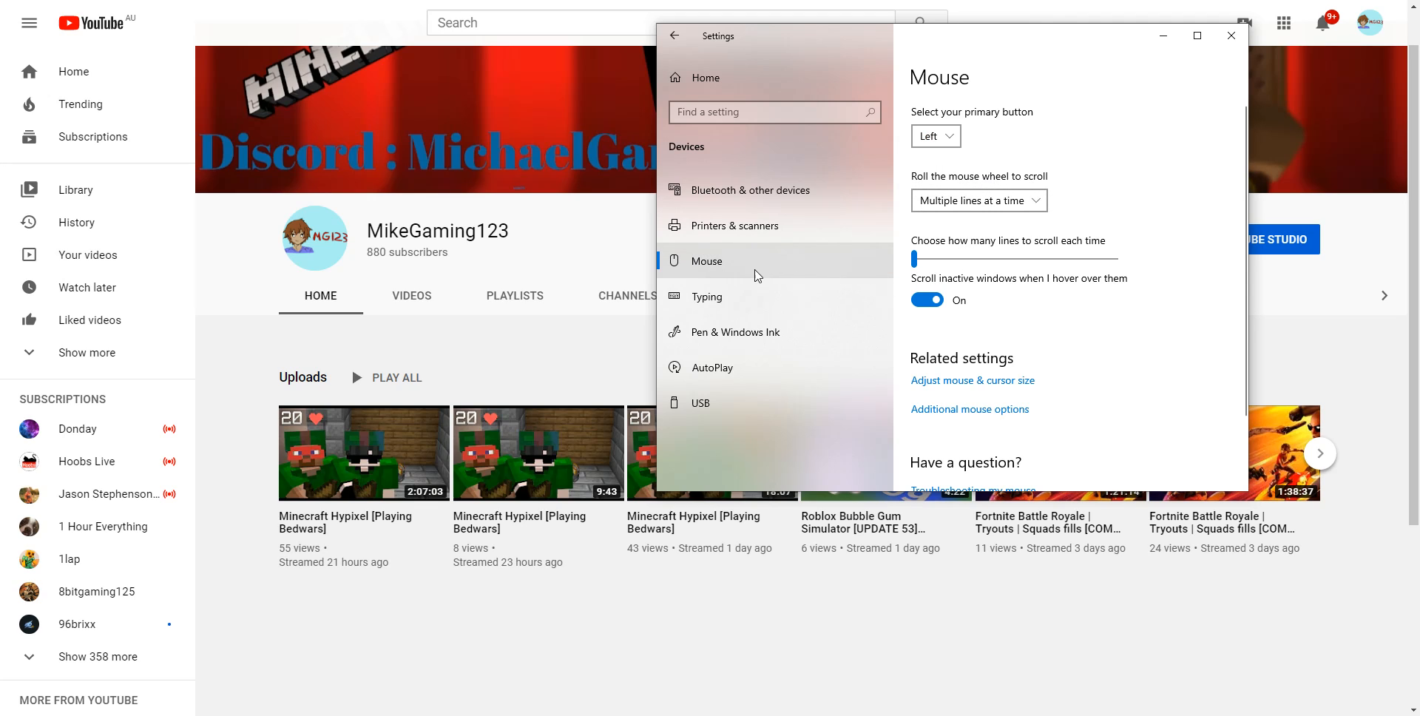
pyautogui.scroll(-3)
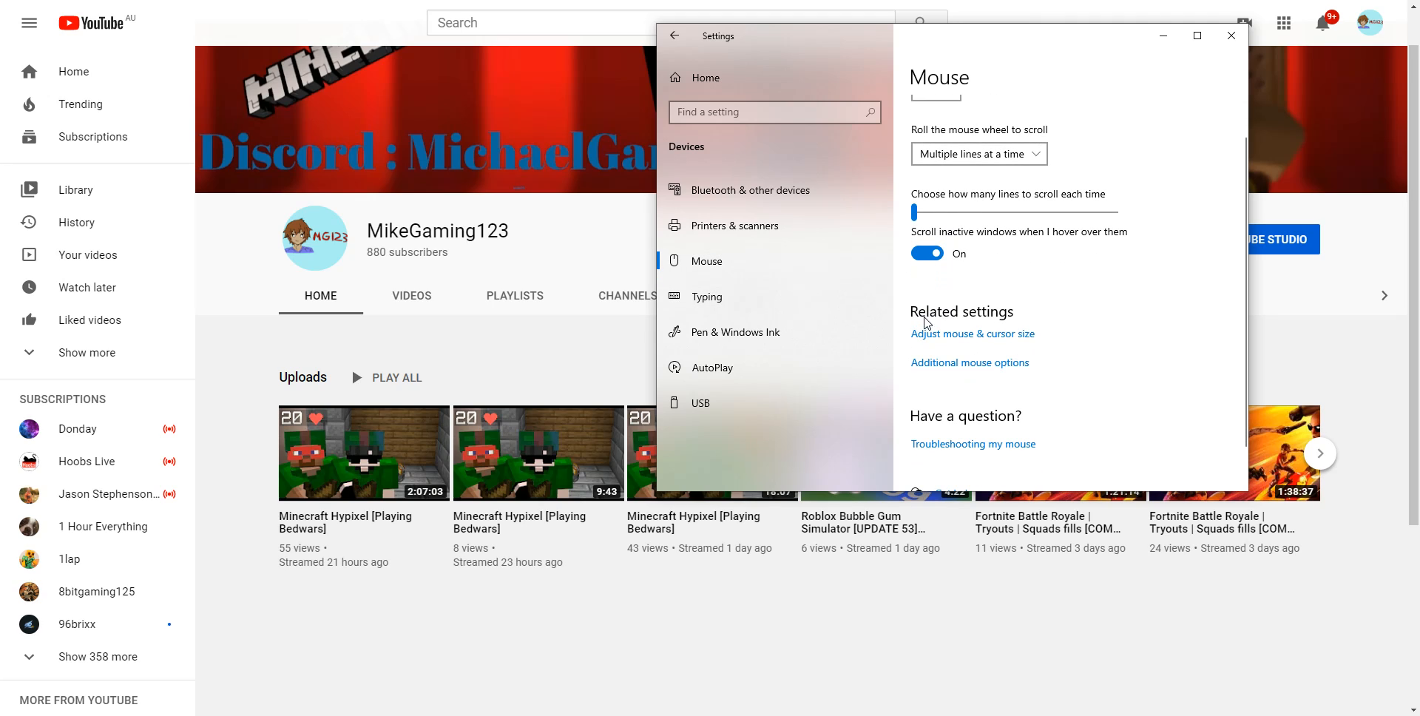
pyautogui.moveTo(990, 325)
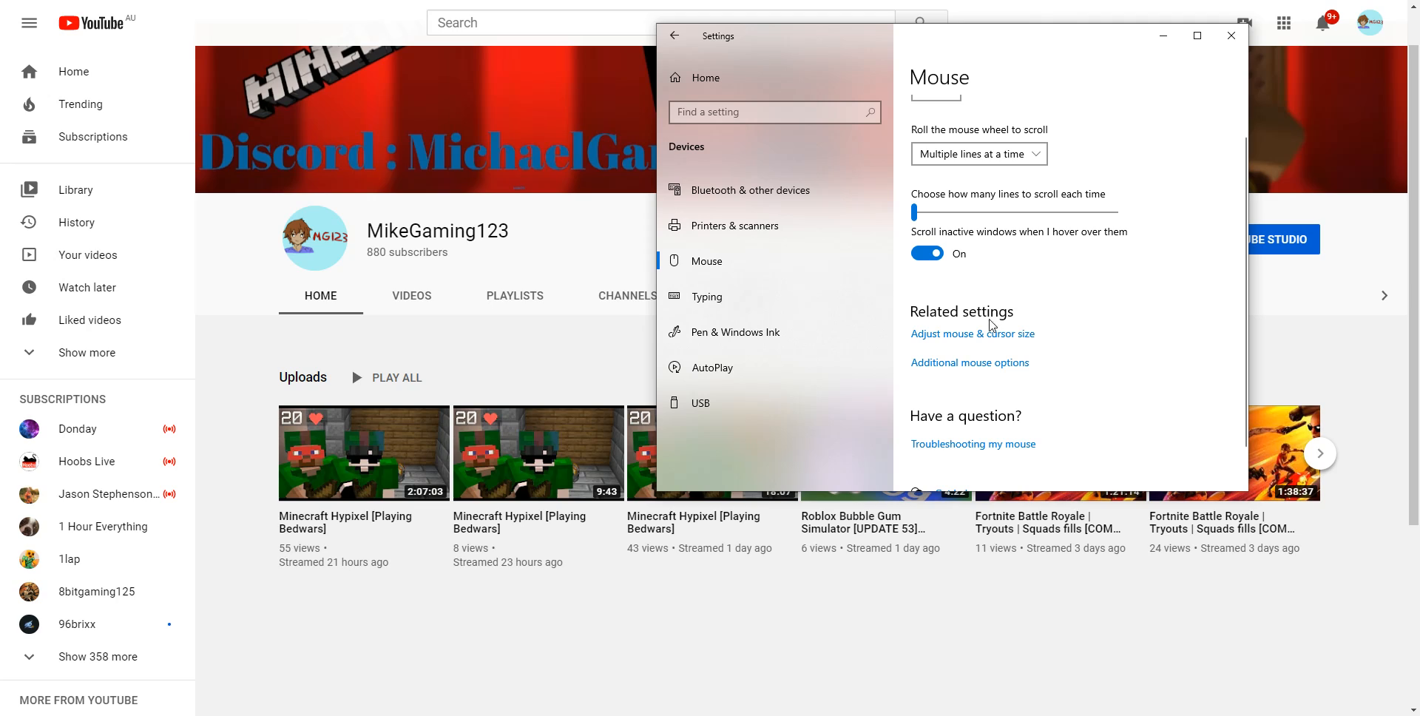
pyautogui.moveTo(945, 346)
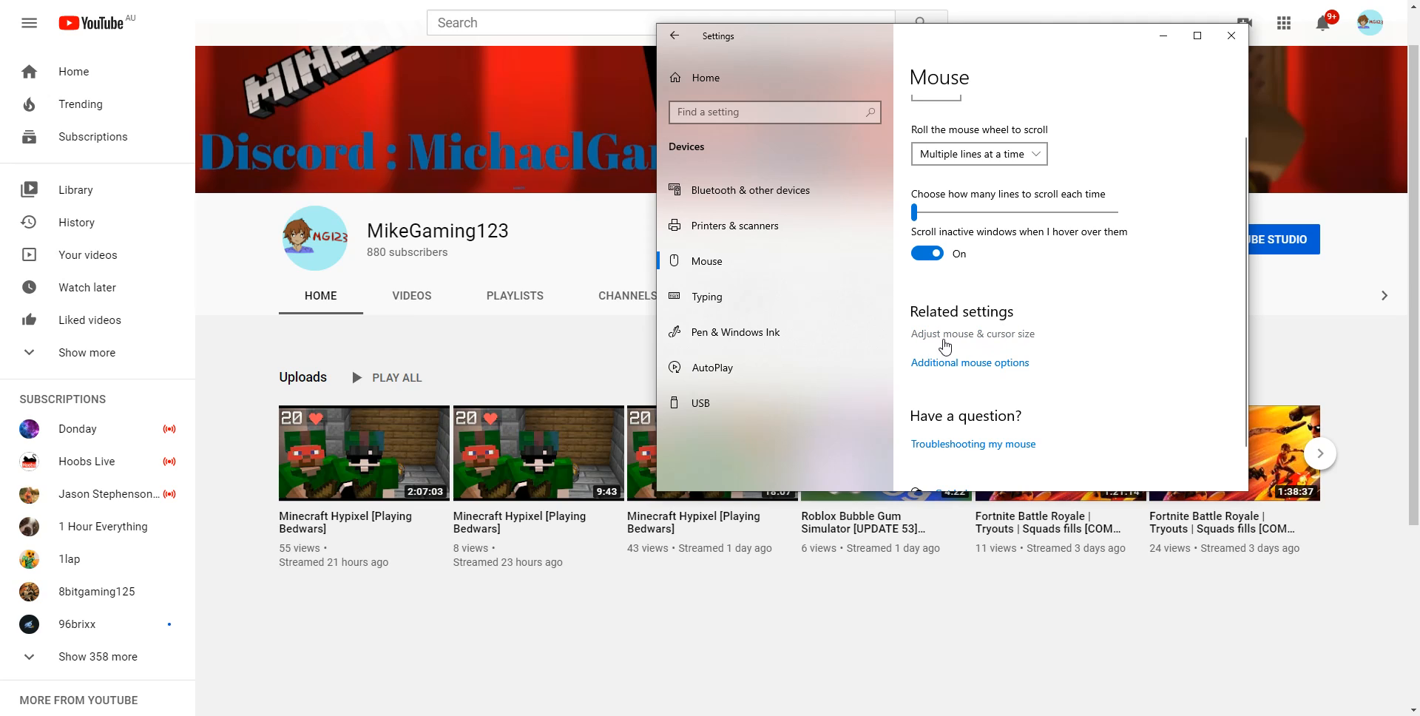
pyautogui.moveTo(931, 371)
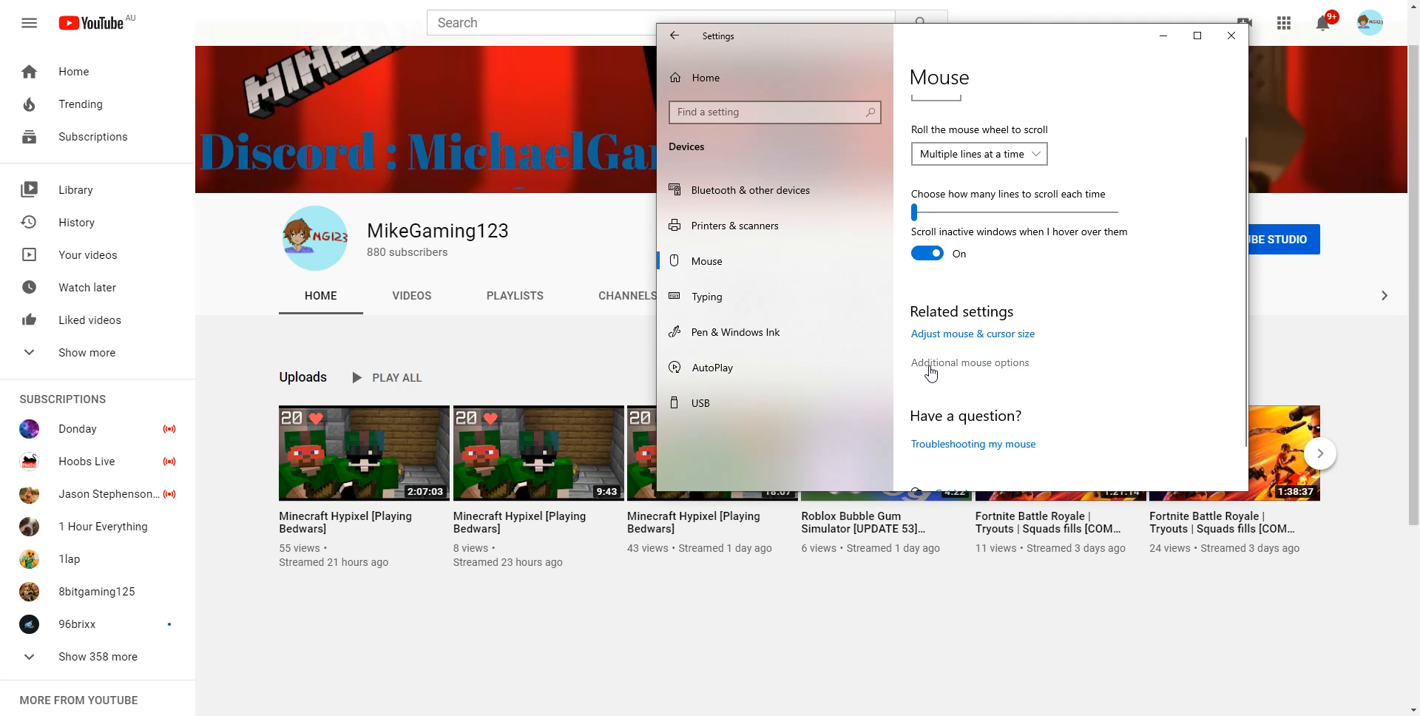
pyautogui.moveTo(930, 371)
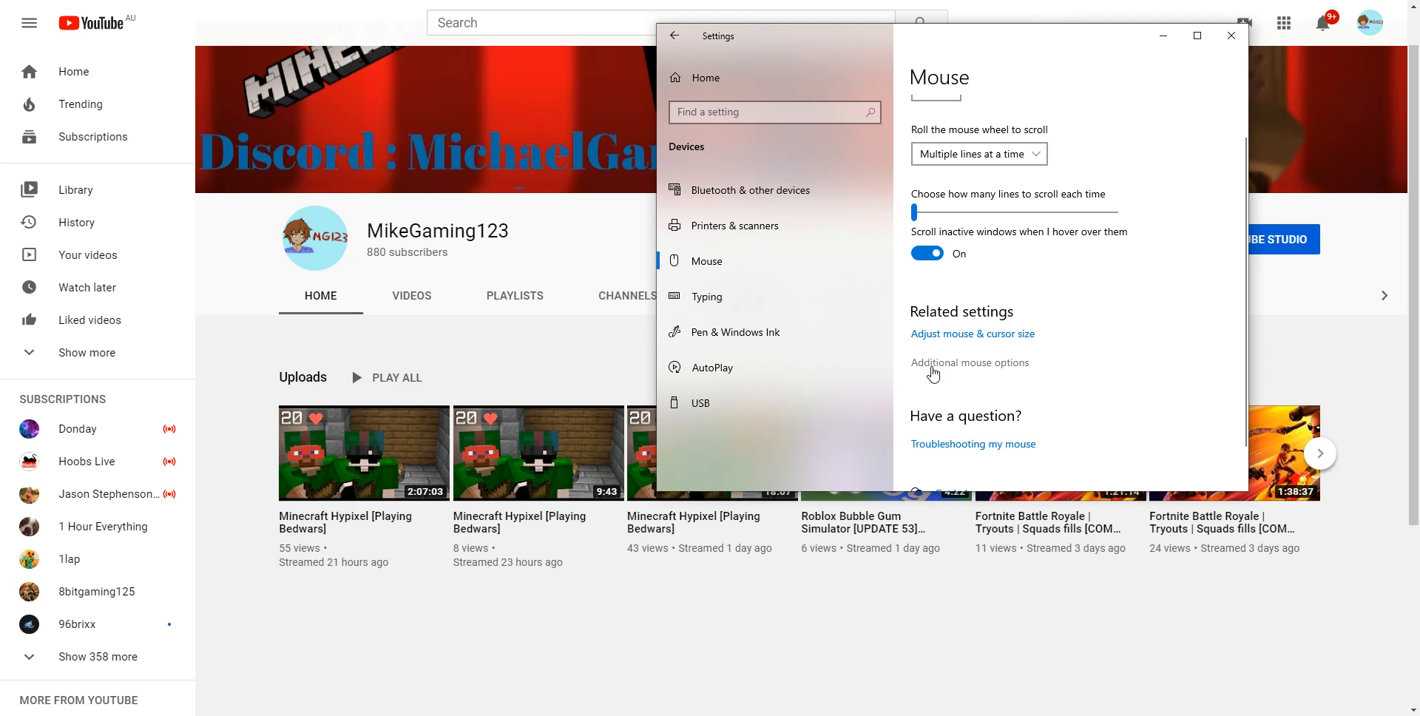
# - Bring up Additional mouse options and move Mouse Properties beside the Settings window
pyautogui.click(970, 363)
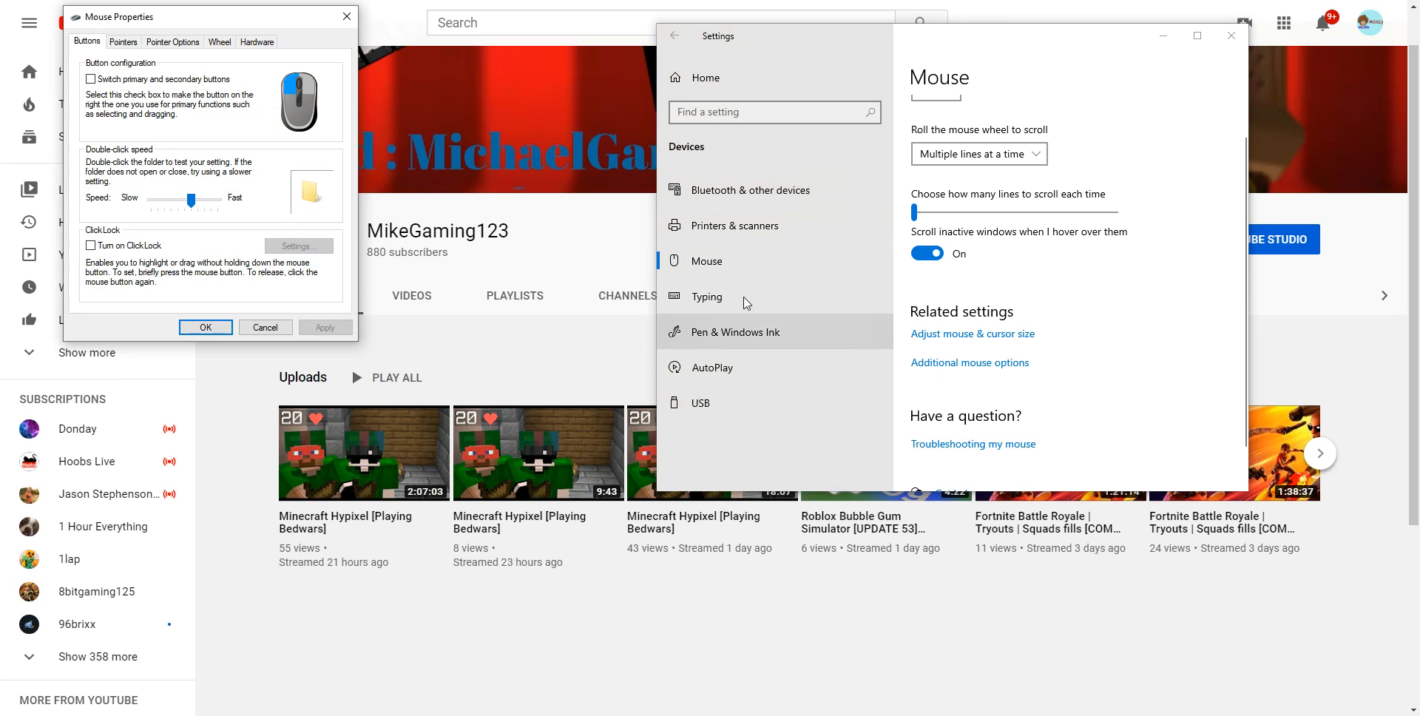
pyautogui.moveTo(119, 16); pyautogui.dragTo(389, 28)
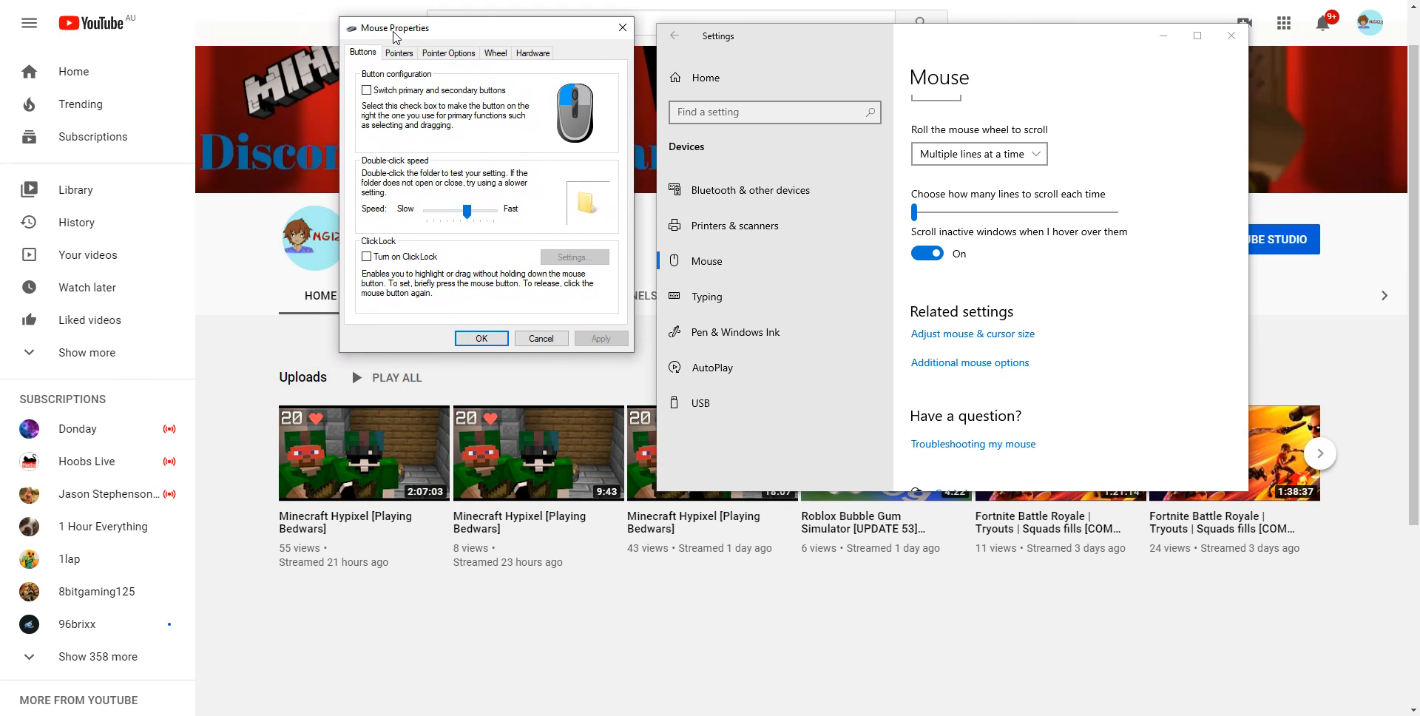
pyautogui.moveTo(393, 42)
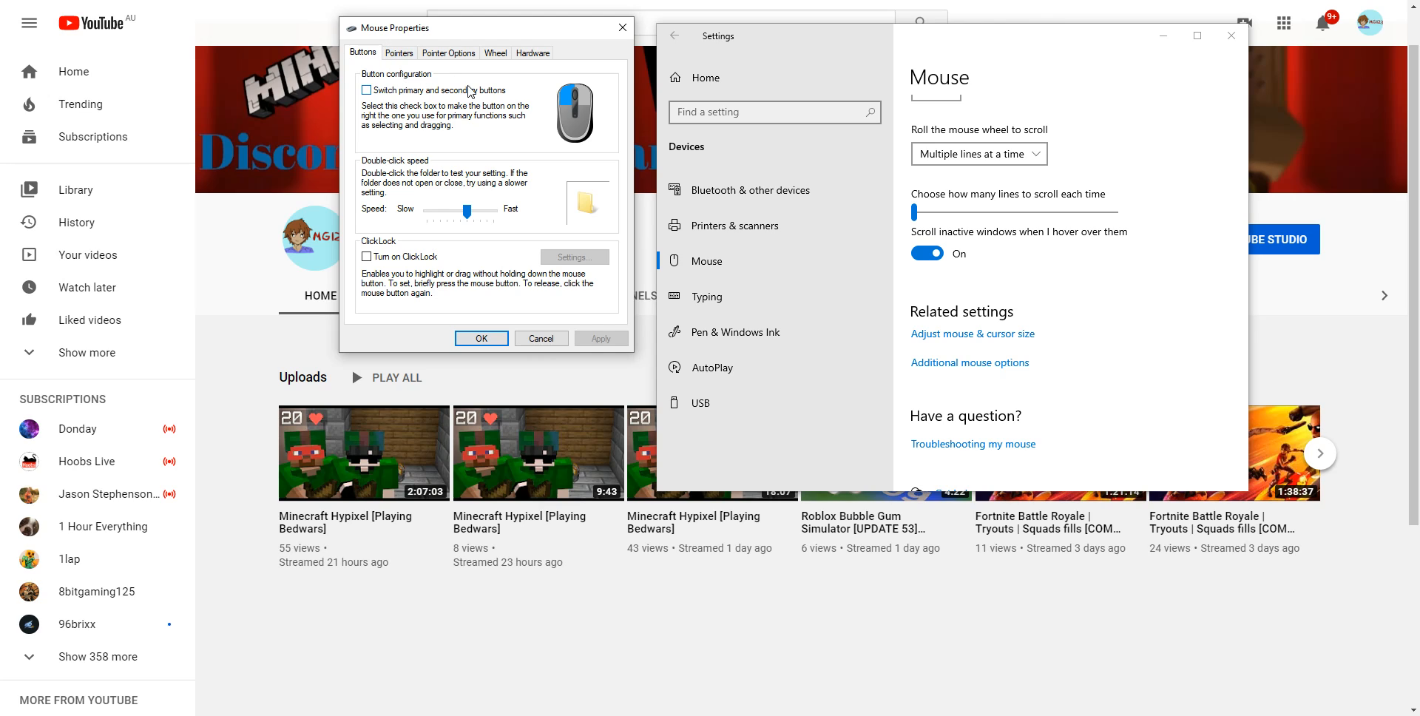
pyautogui.moveTo(401, 102)
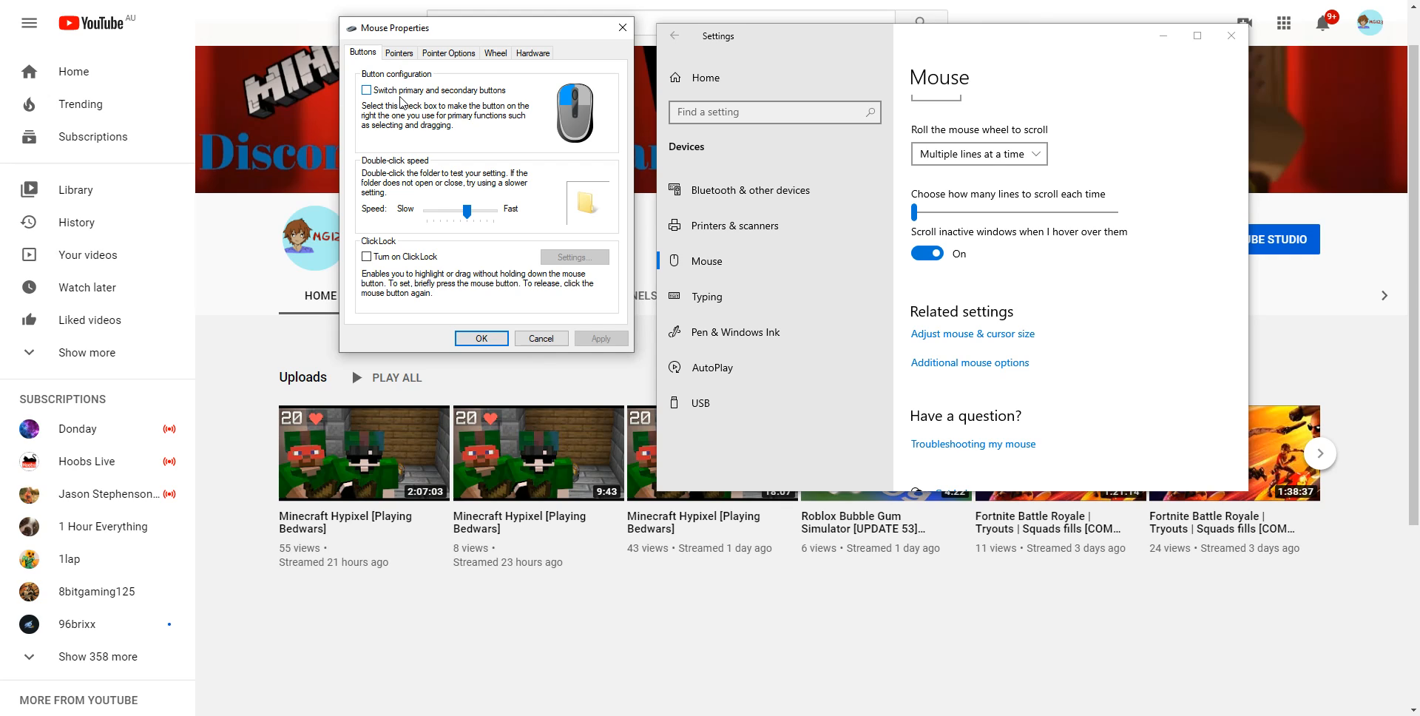
pyautogui.moveTo(402, 120)
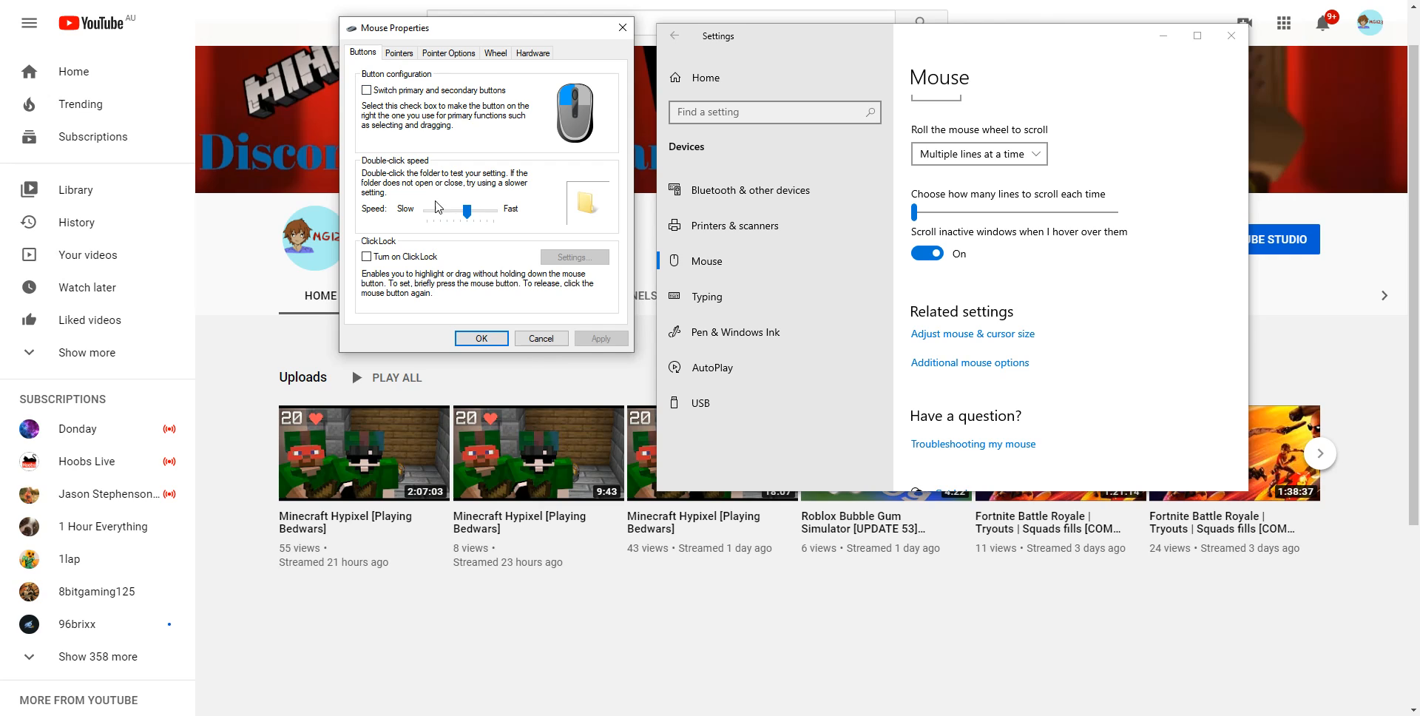
pyautogui.moveTo(408, 195)
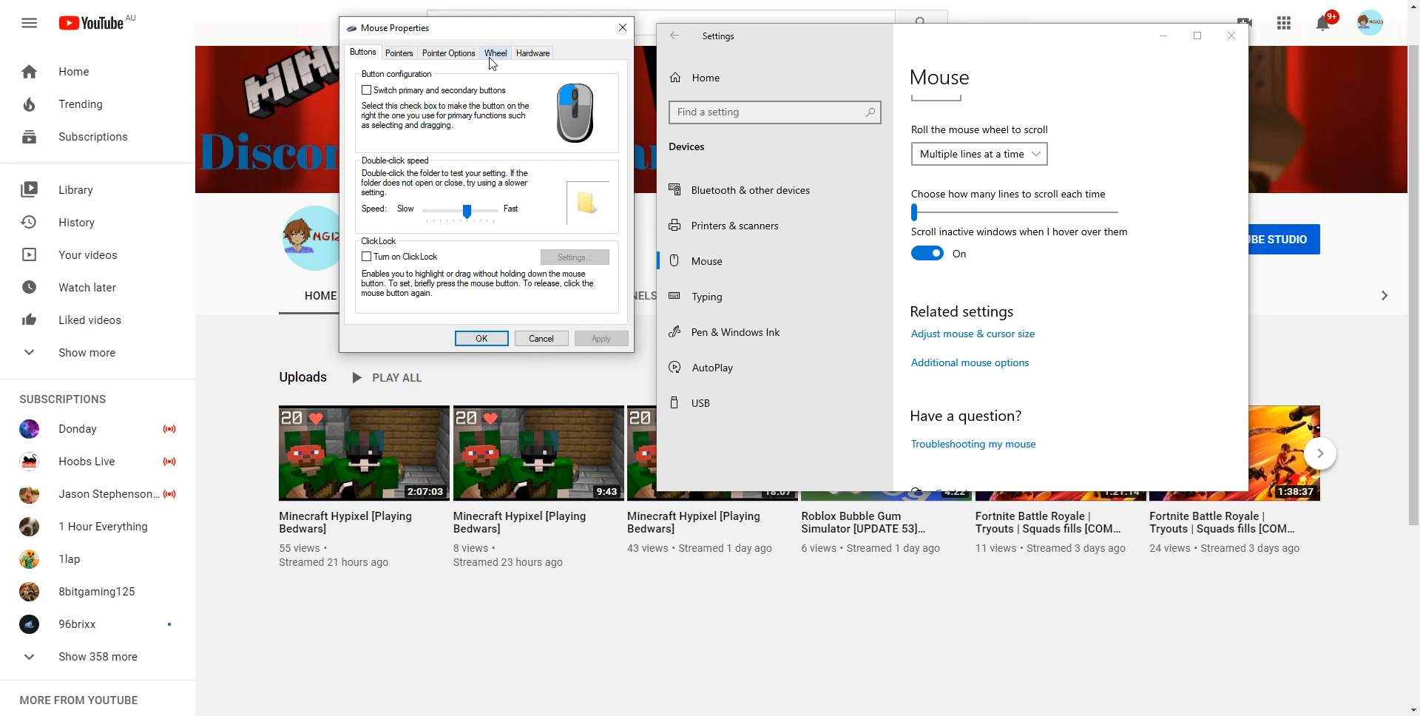
# - Tour the Pointer Options, Pointers and Buttons tabs, ending on the Wheel tab
pyautogui.click(447, 52)
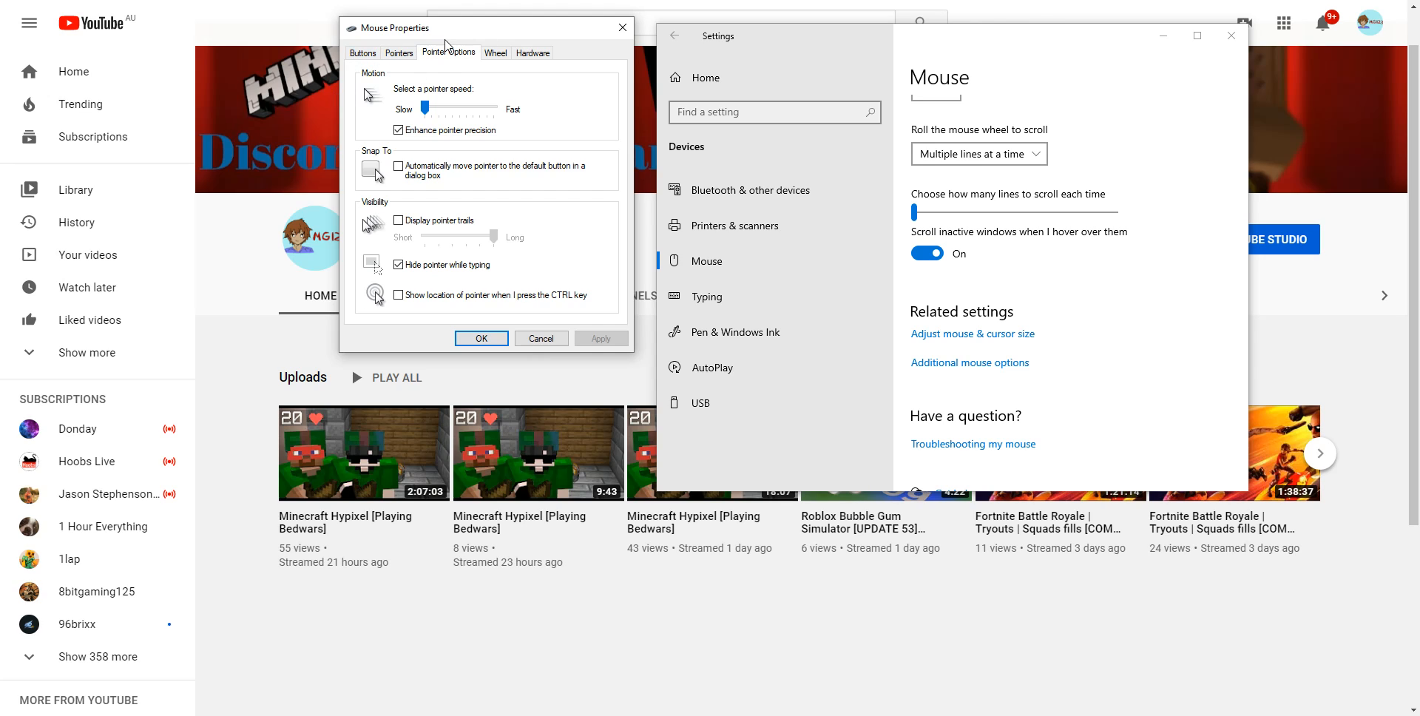
pyautogui.click(398, 52)
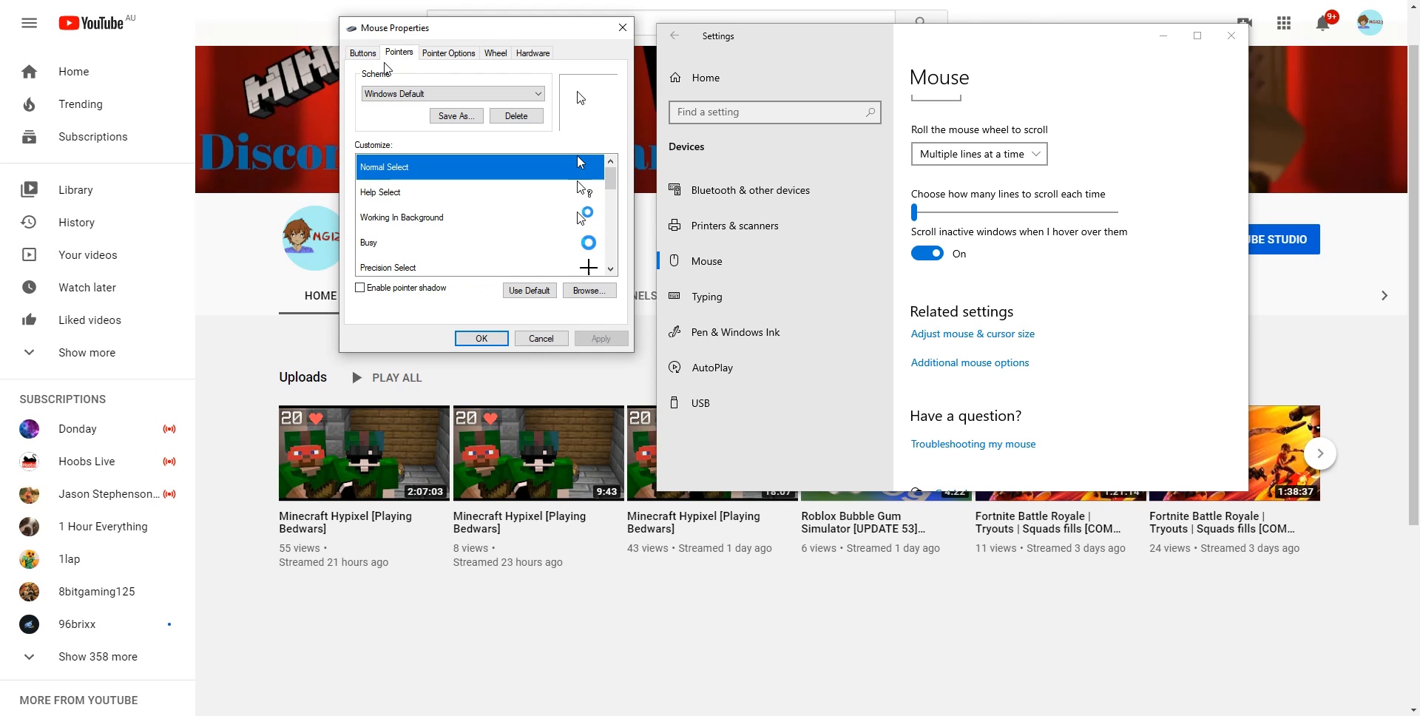
pyautogui.click(362, 52)
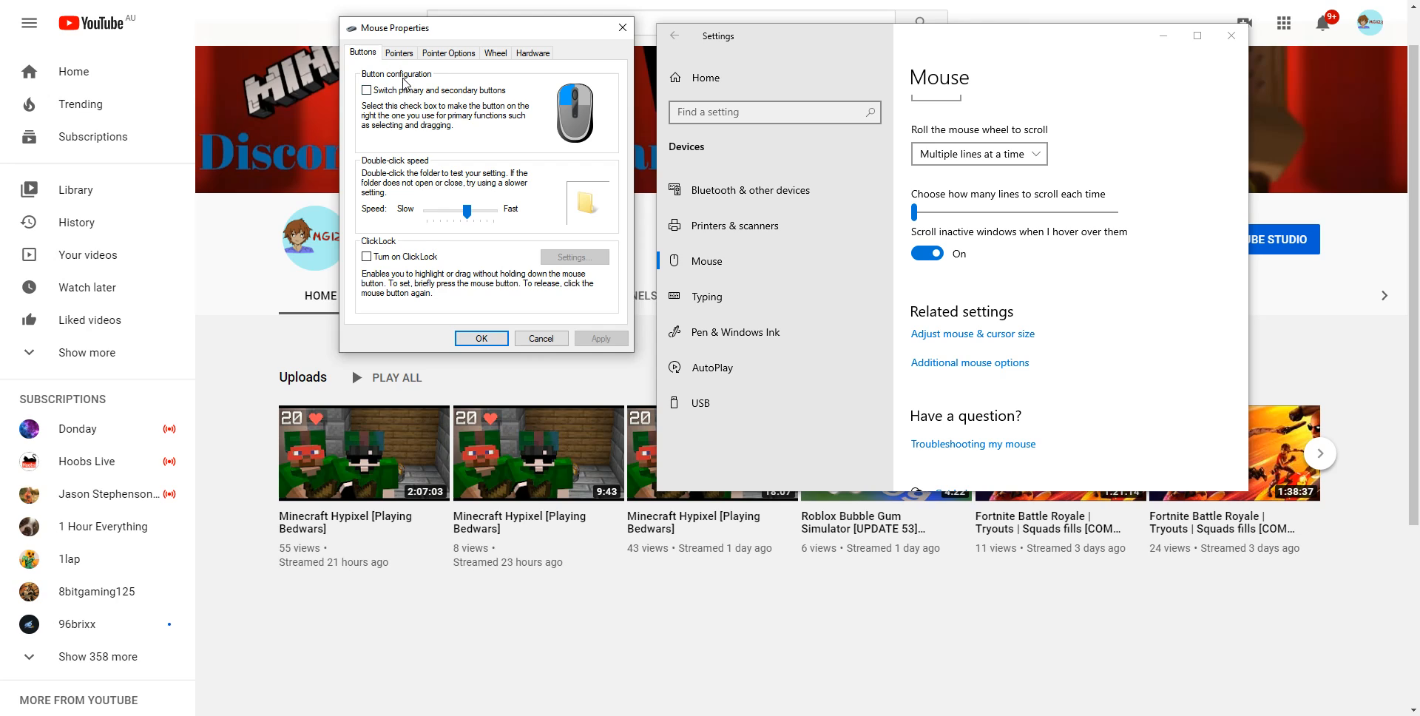
pyautogui.click(447, 51)
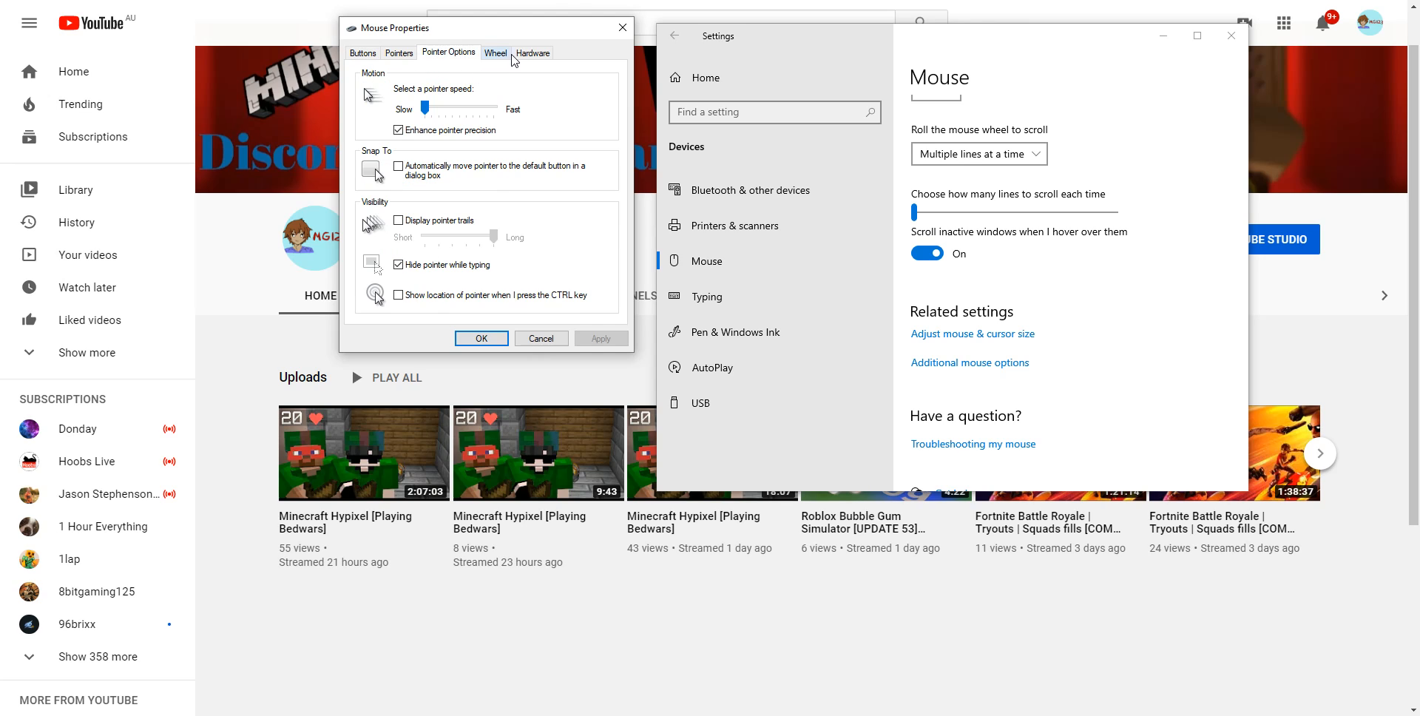
pyautogui.click(494, 51)
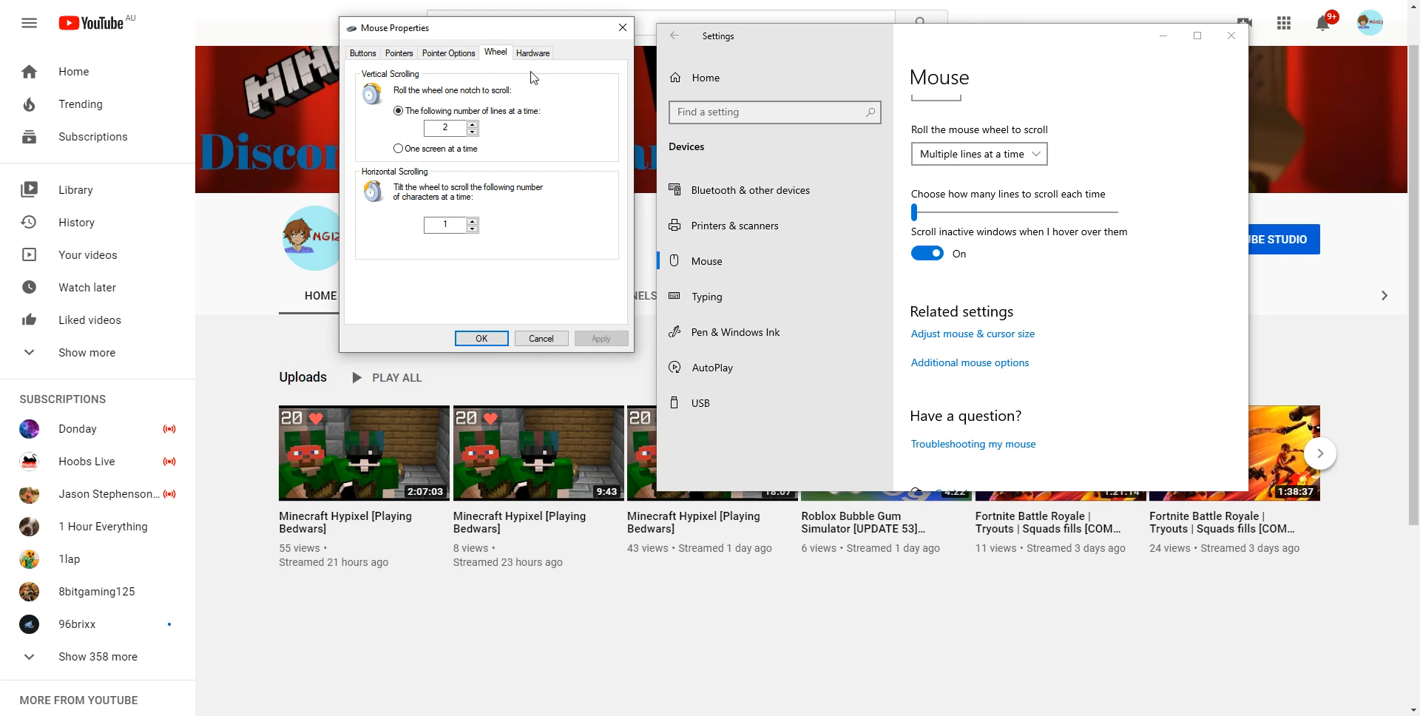
pyautogui.moveTo(387, 81)
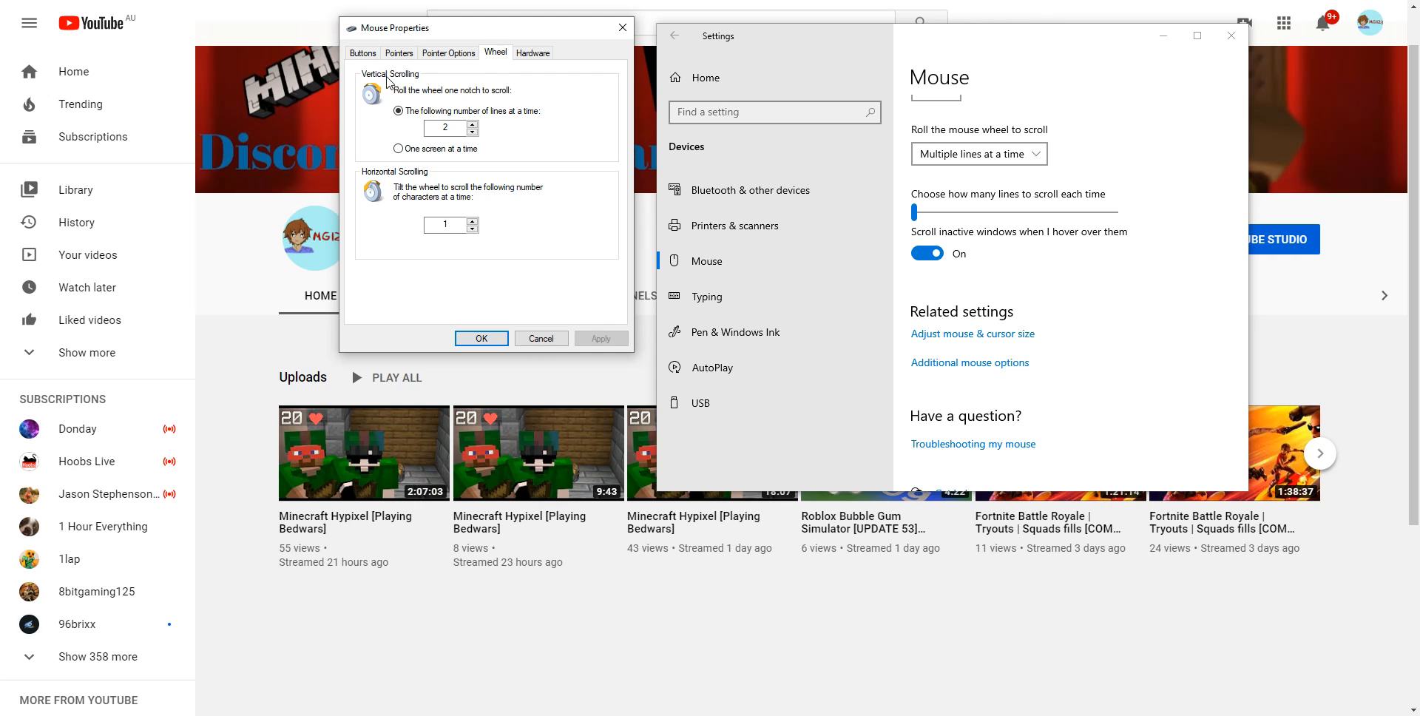
pyautogui.moveTo(405, 86)
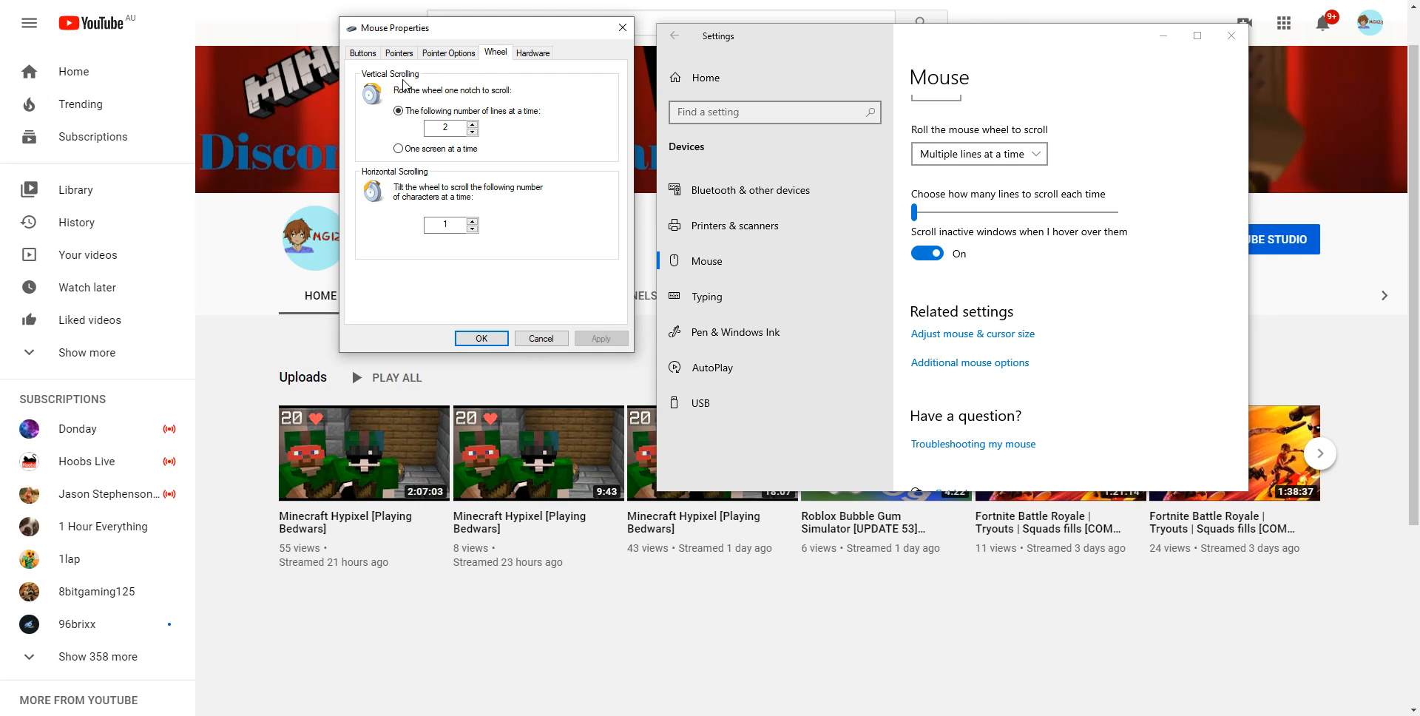
pyautogui.moveTo(418, 91)
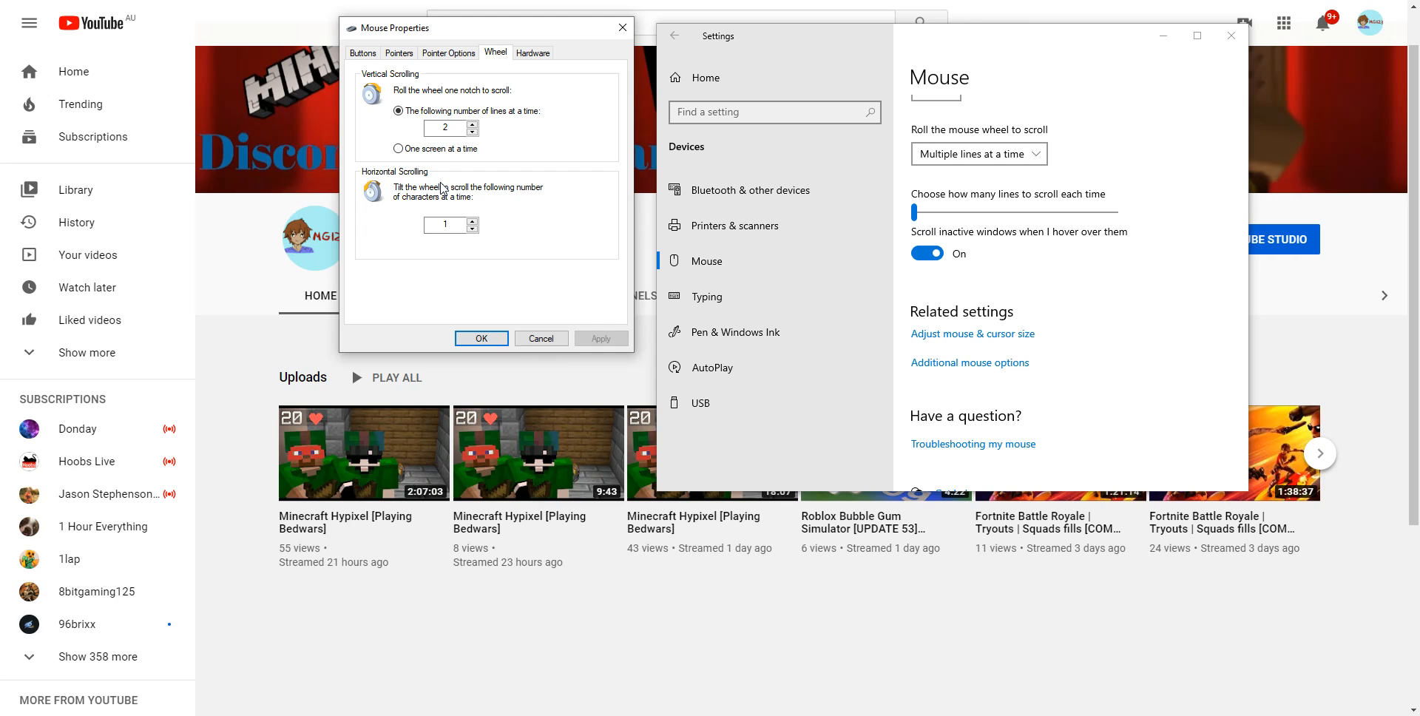
pyautogui.moveTo(393, 232)
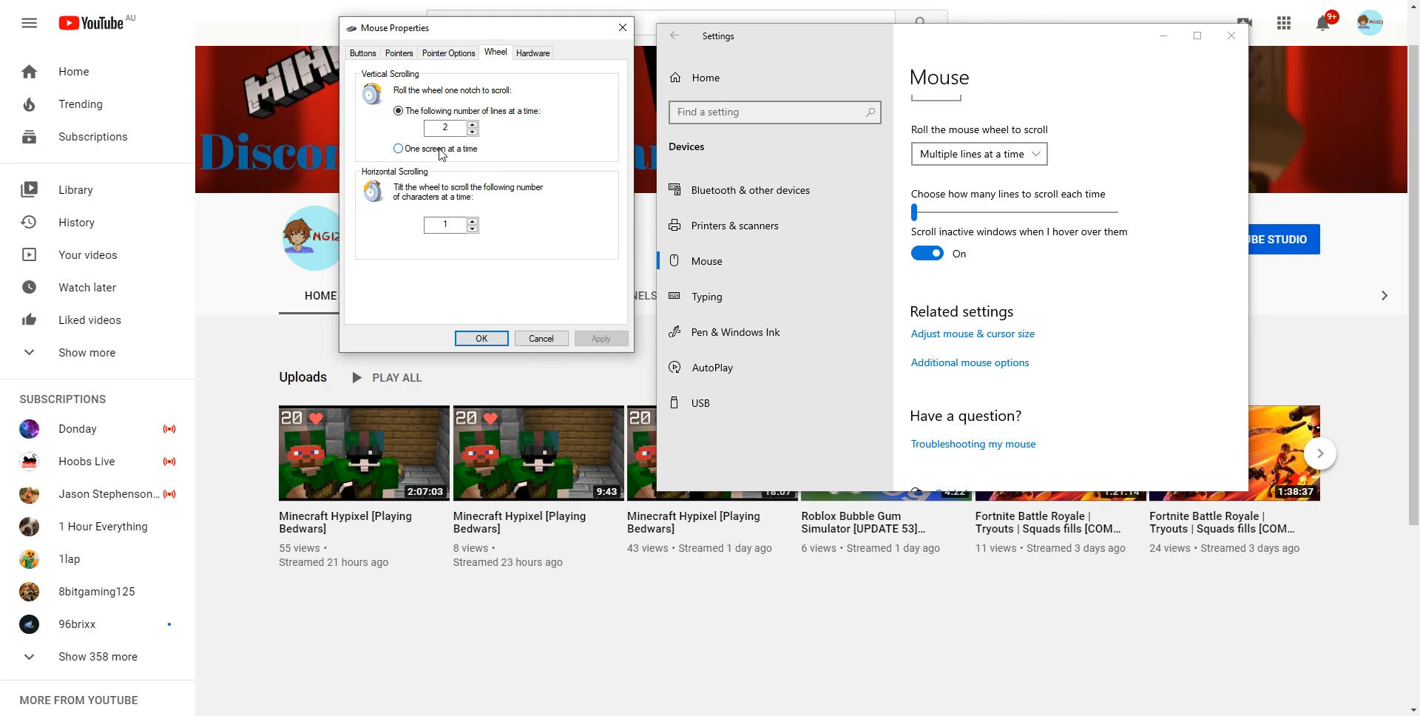
# - Try one screen at a time, close Settings, then apply 2 lines per notch and 1 horizontal character
pyautogui.click(398, 148)
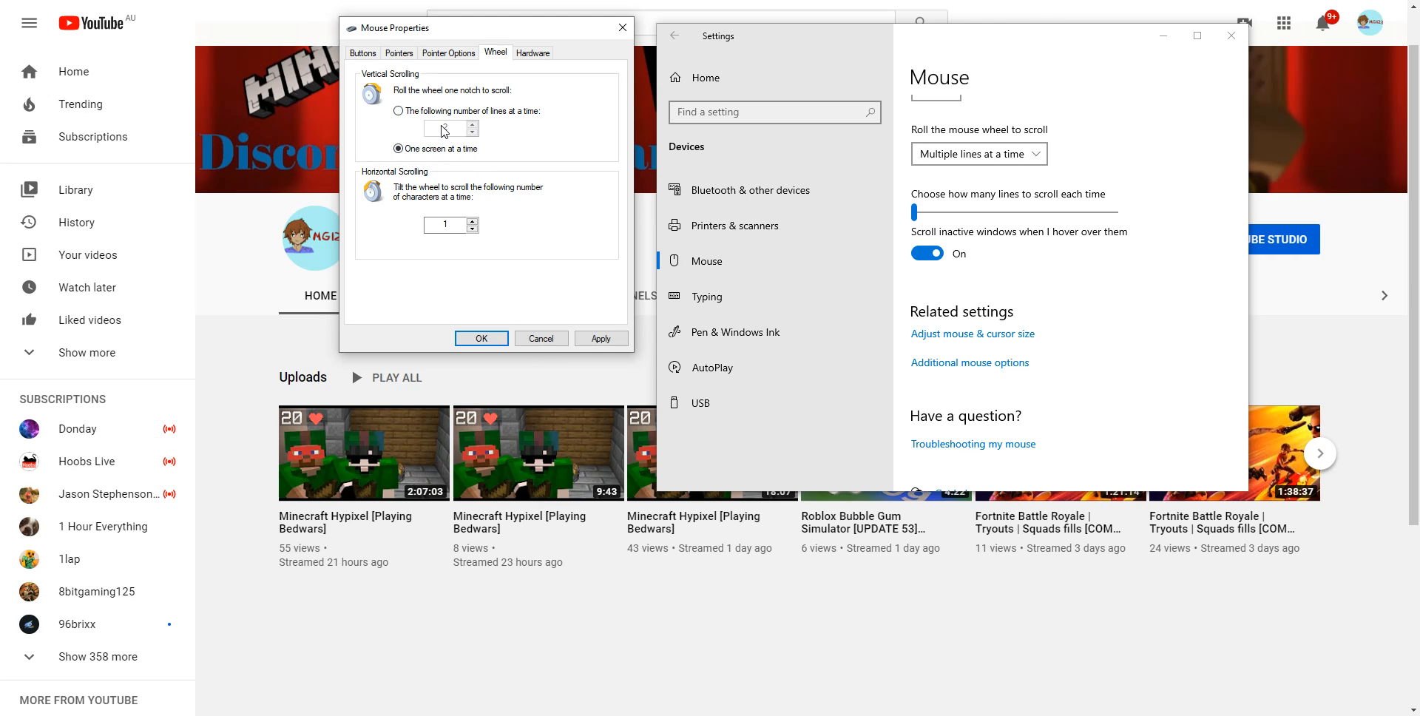
pyautogui.click(471, 123)
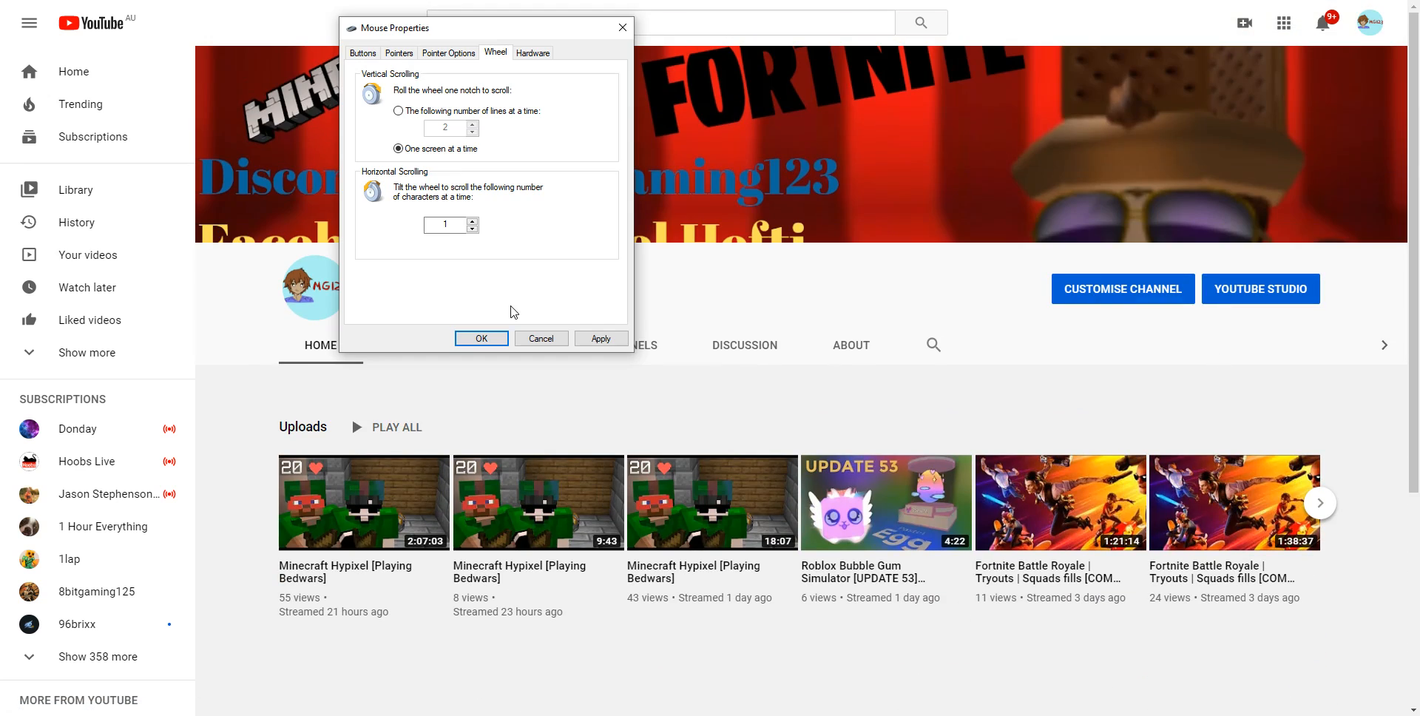
pyautogui.click(398, 111)
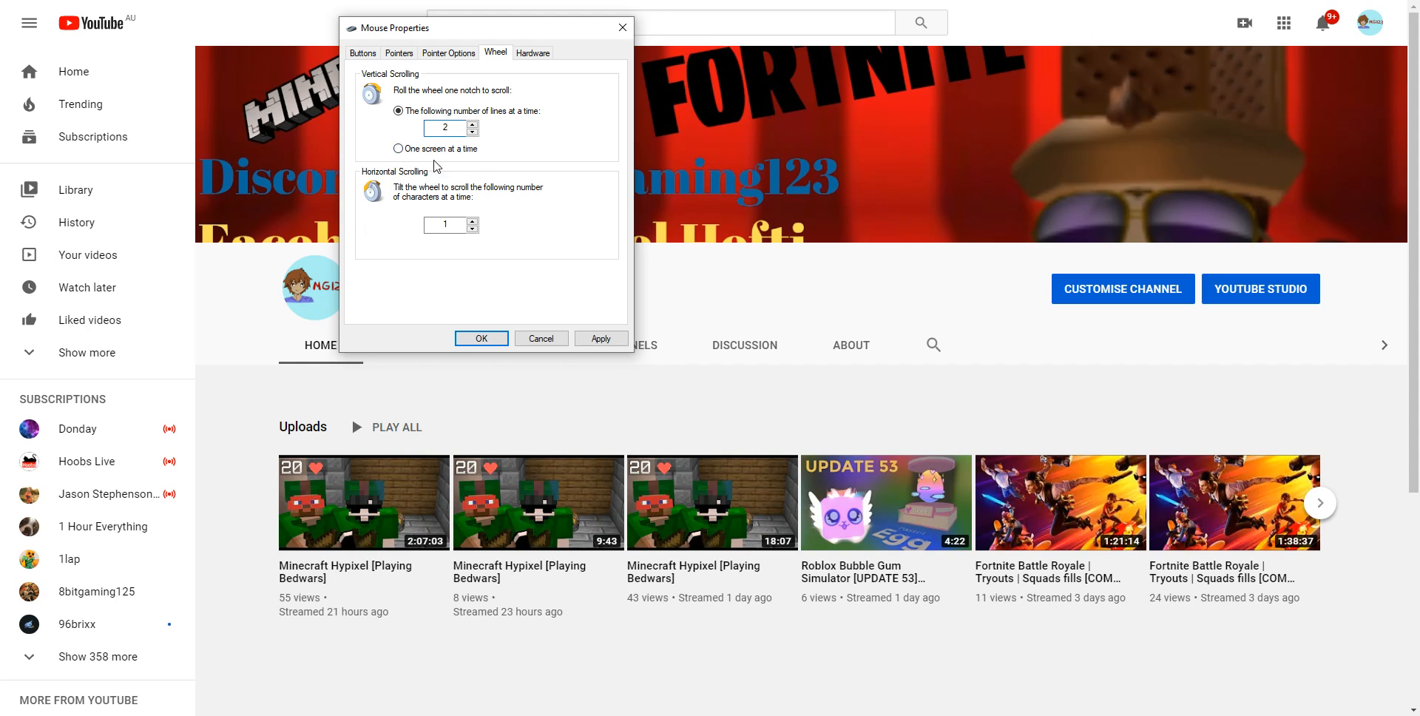
pyautogui.click(397, 150)
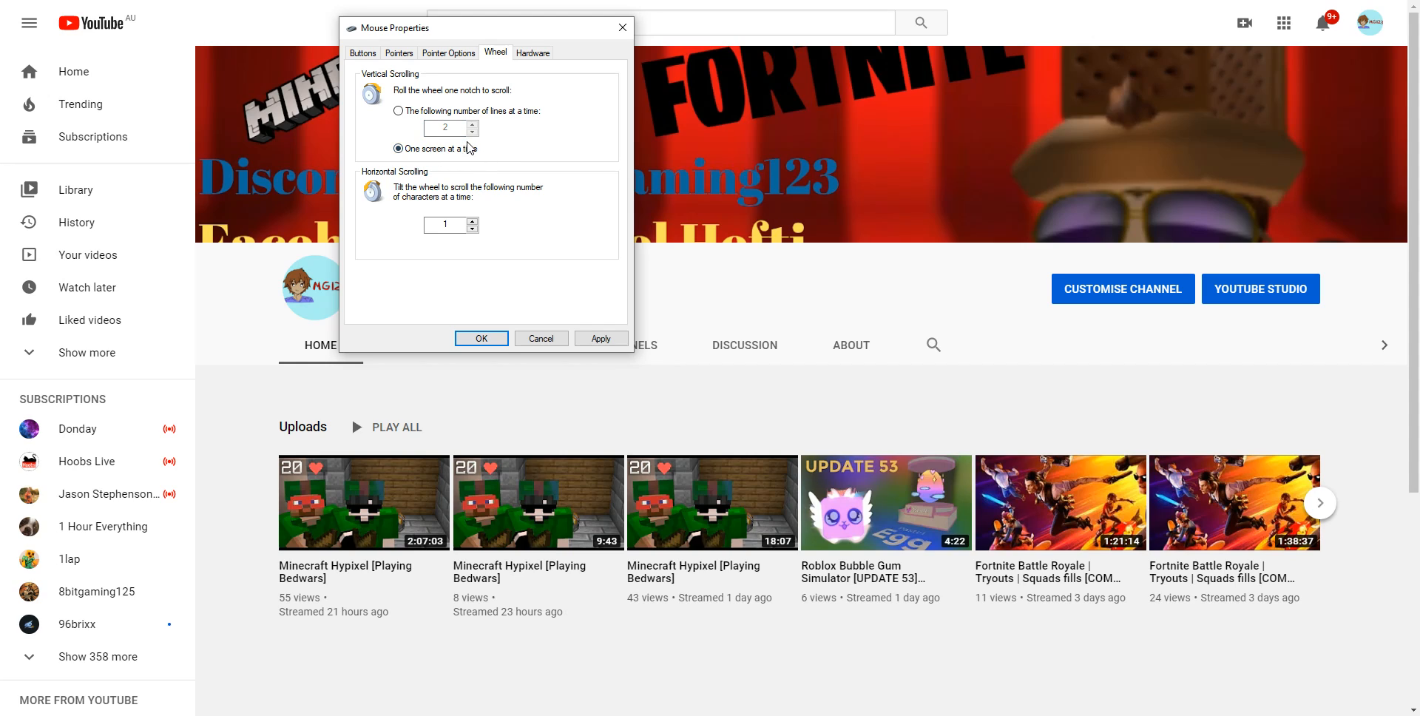
pyautogui.click(397, 111)
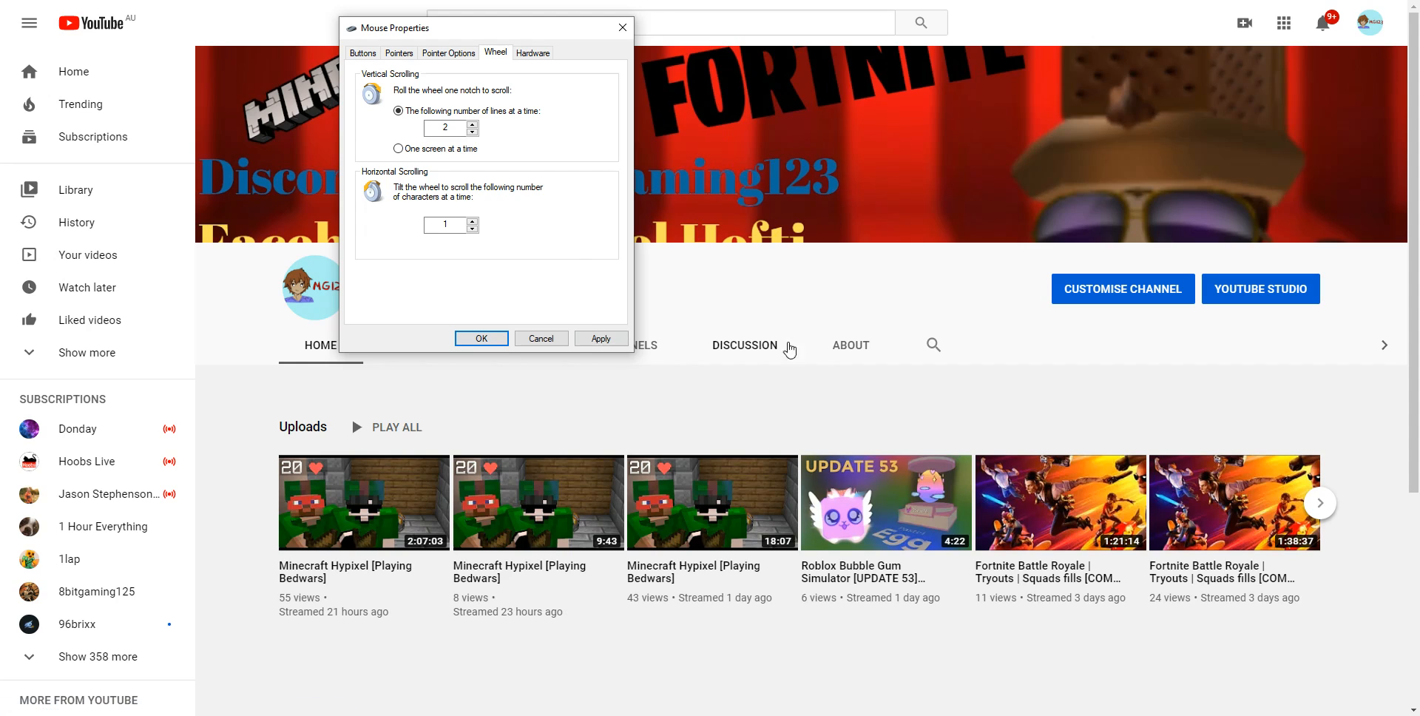
pyautogui.moveTo(1143, 426)
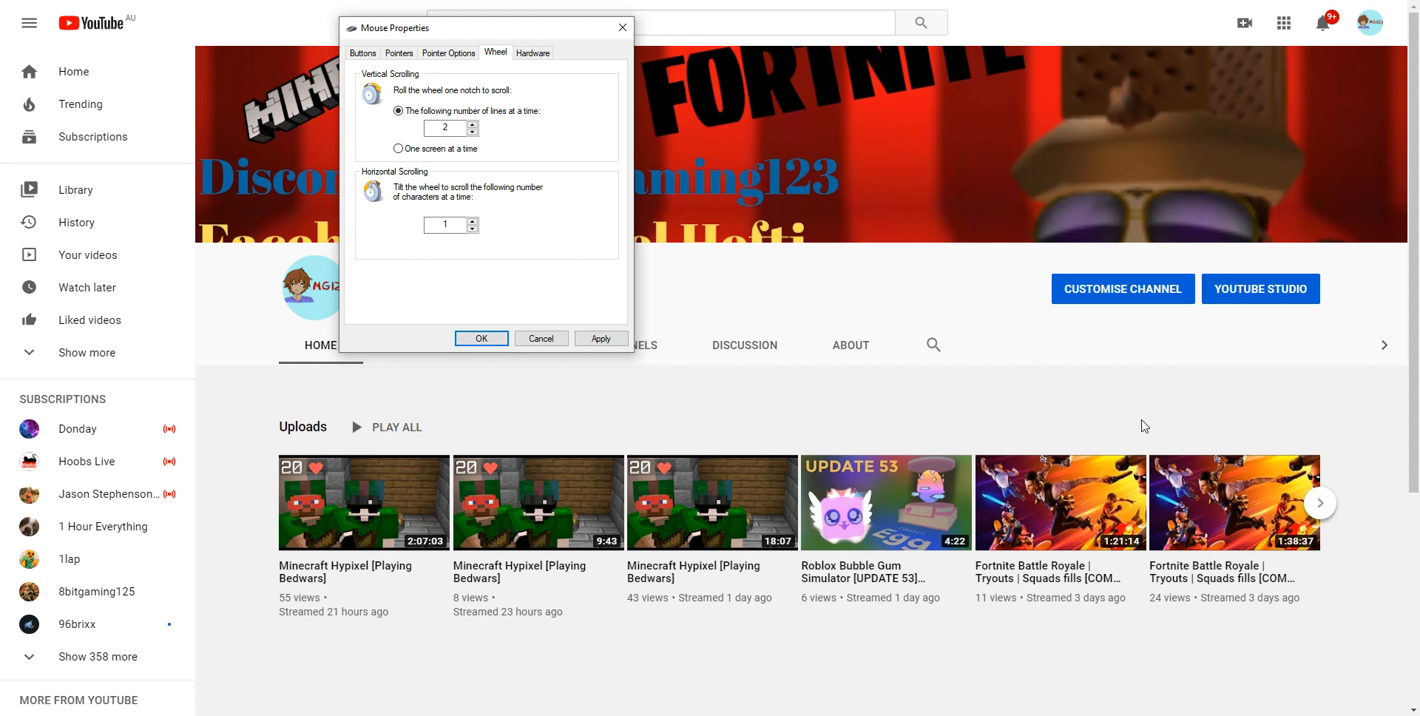
pyautogui.moveTo(490, 189)
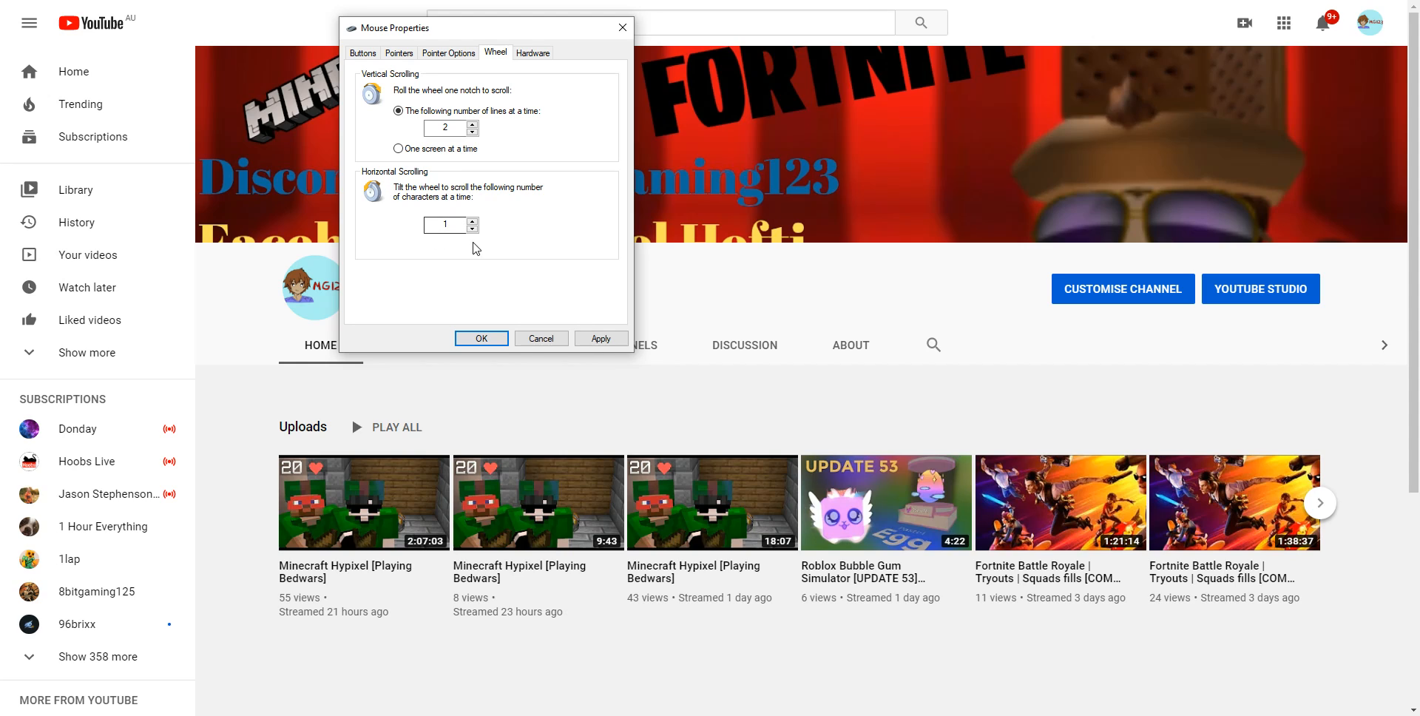
pyautogui.moveTo(438, 243)
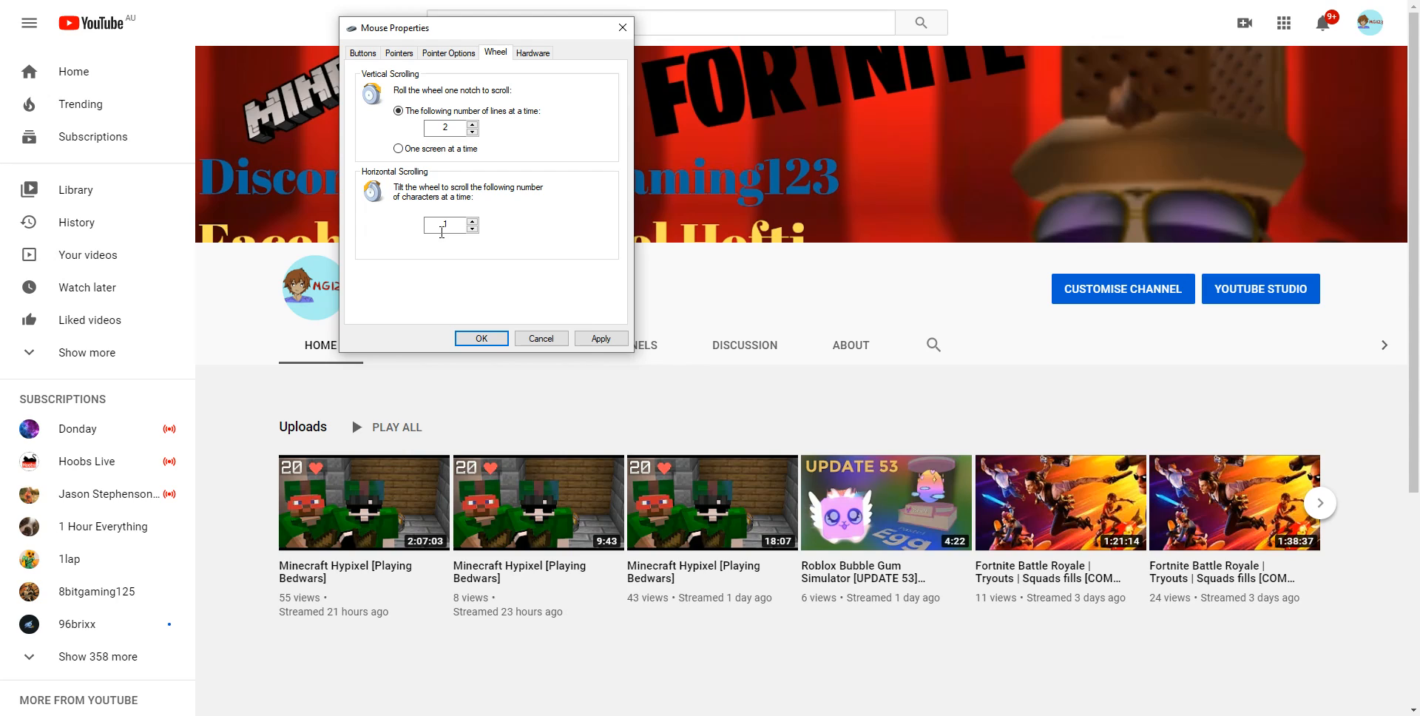
pyautogui.click(600, 337)
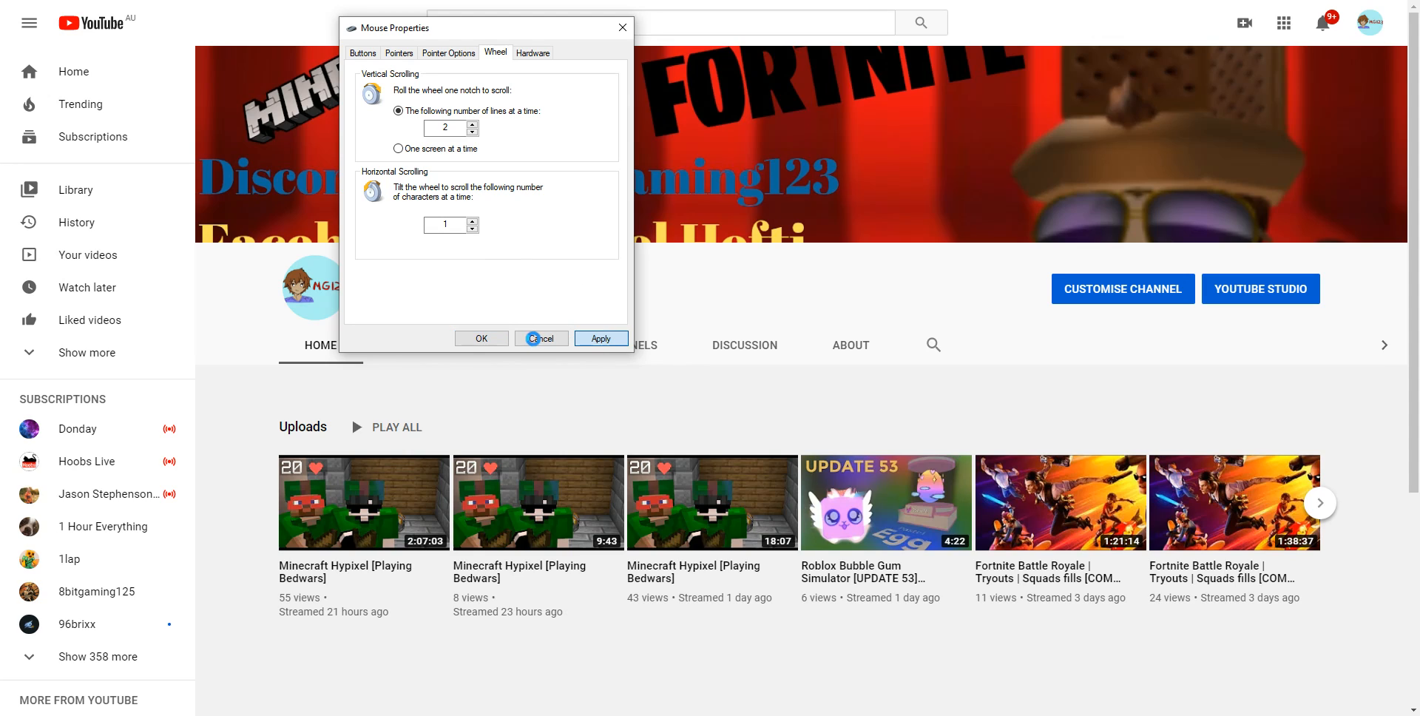
pyautogui.click(601, 337)
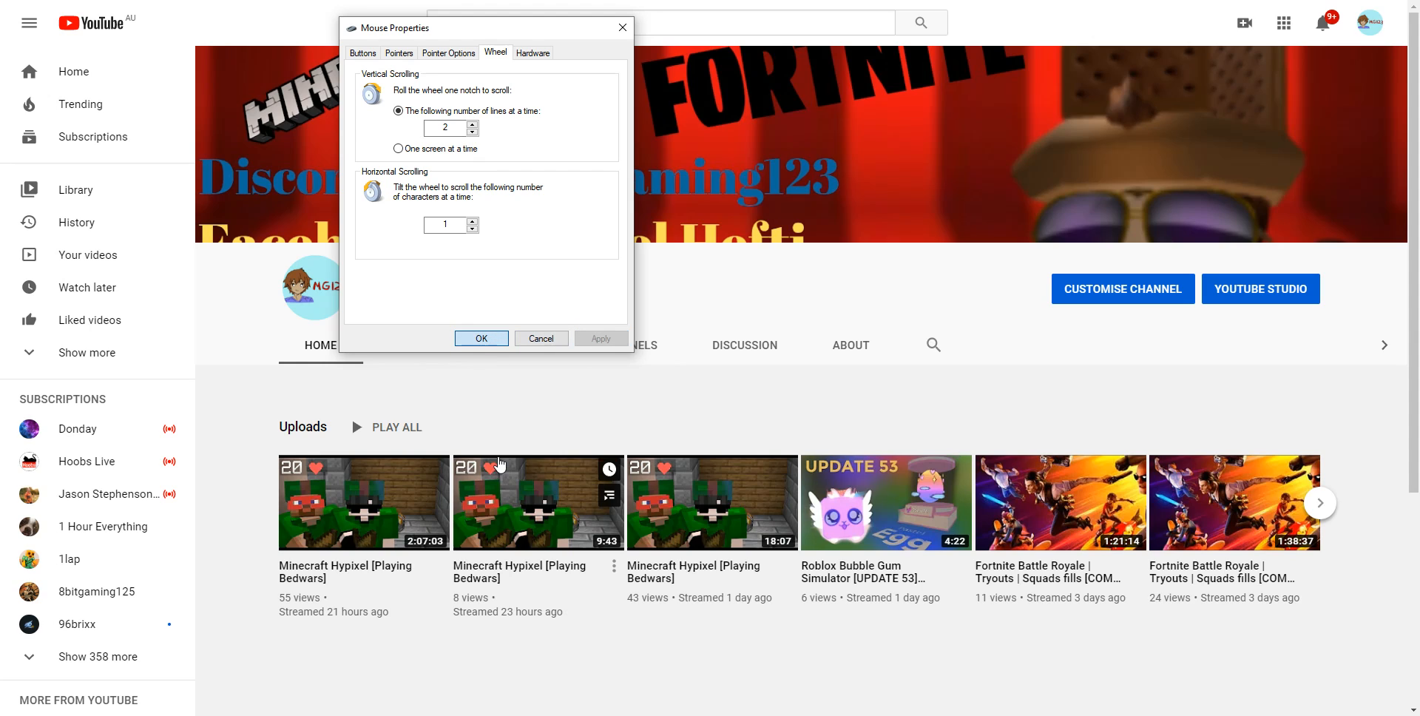
# - Close Mouse Properties and browse down the YouTube channel's Videos tab uploads
pyautogui.click(480, 337)
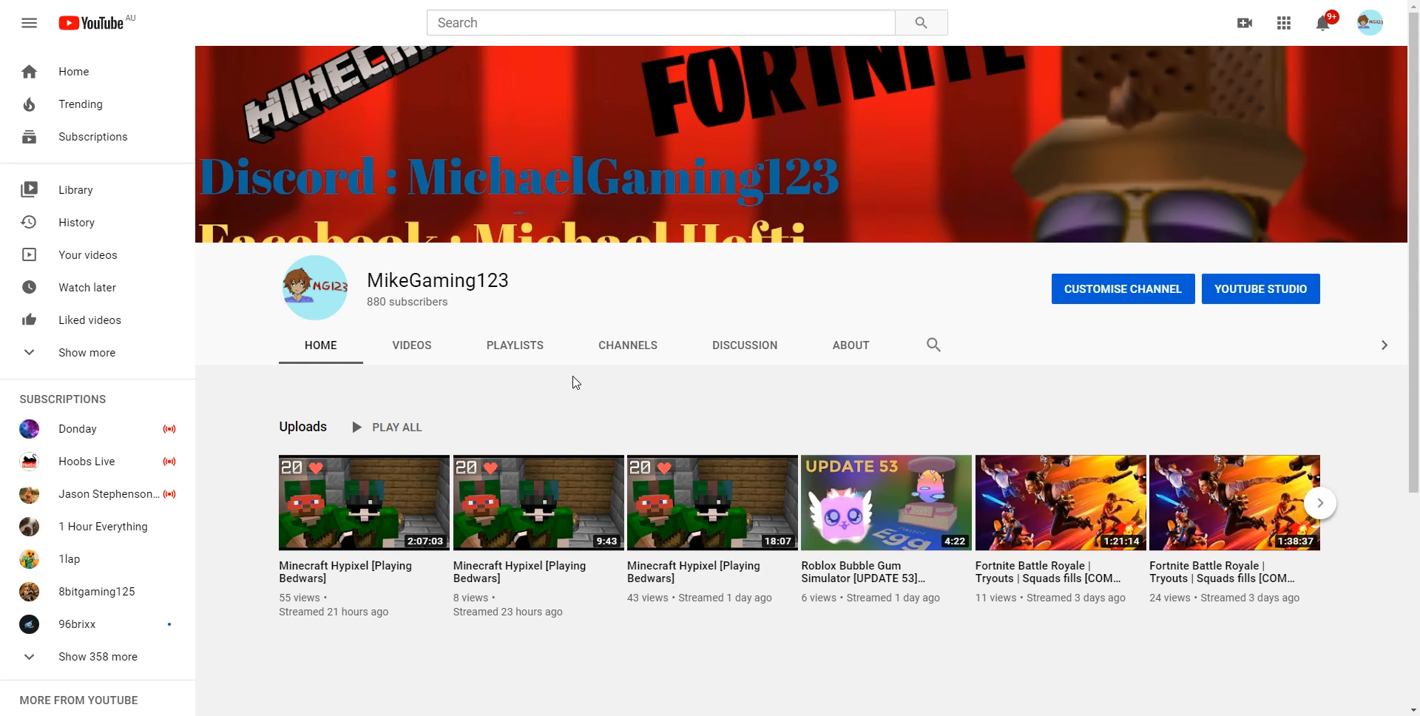
pyautogui.scroll(-3)
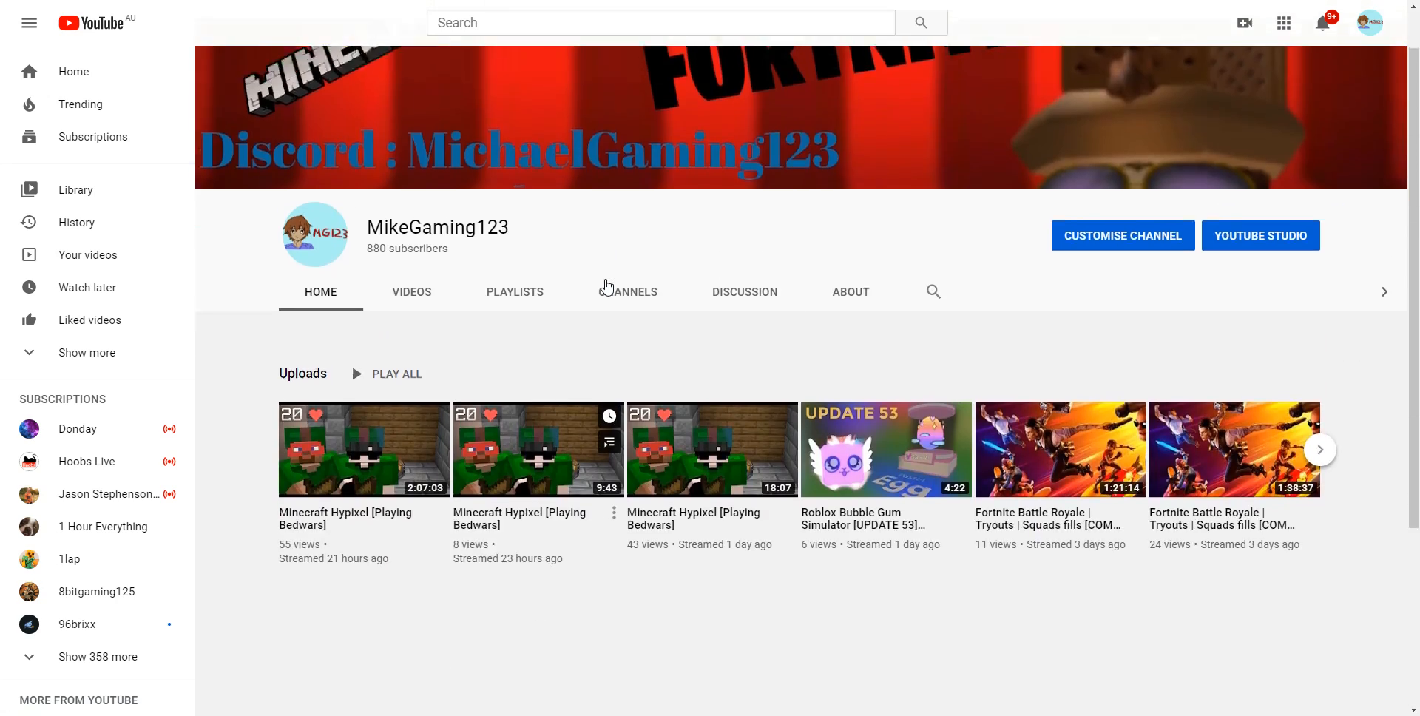
pyautogui.click(409, 291)
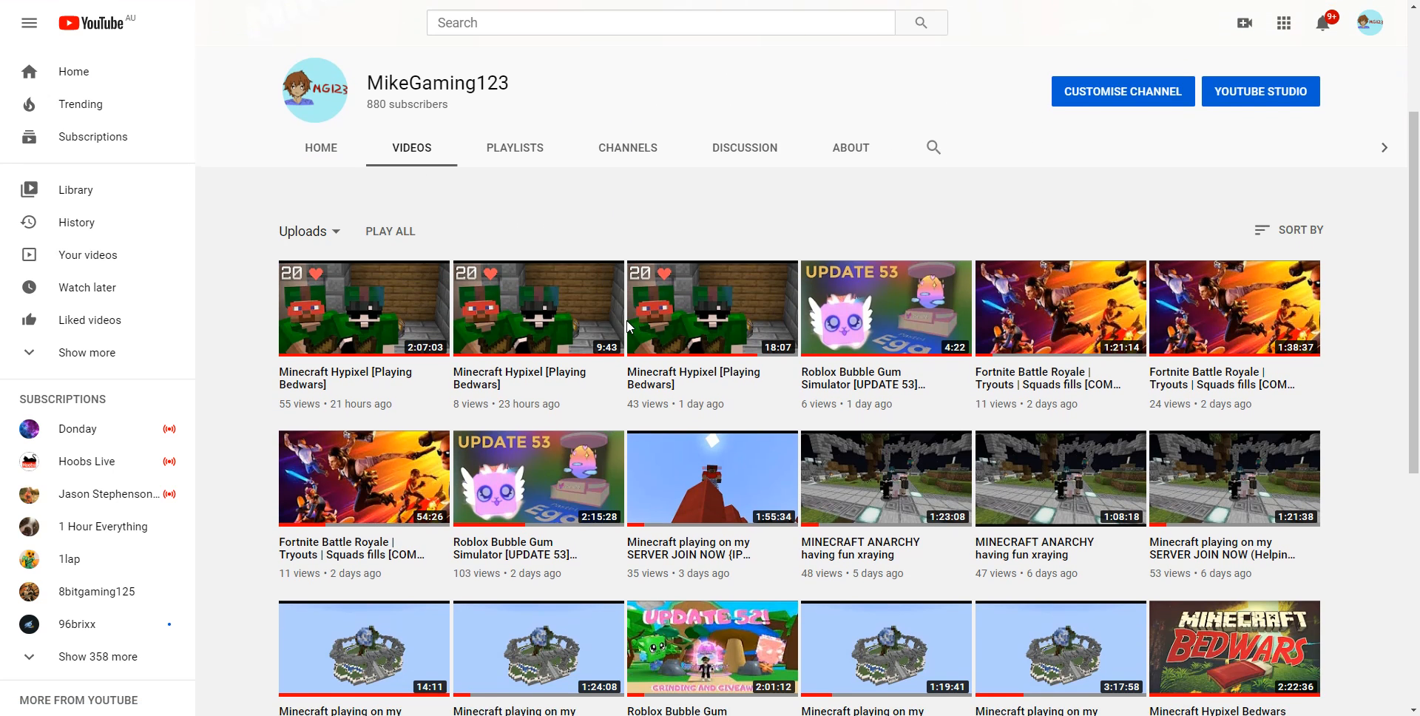
pyautogui.scroll(-3)
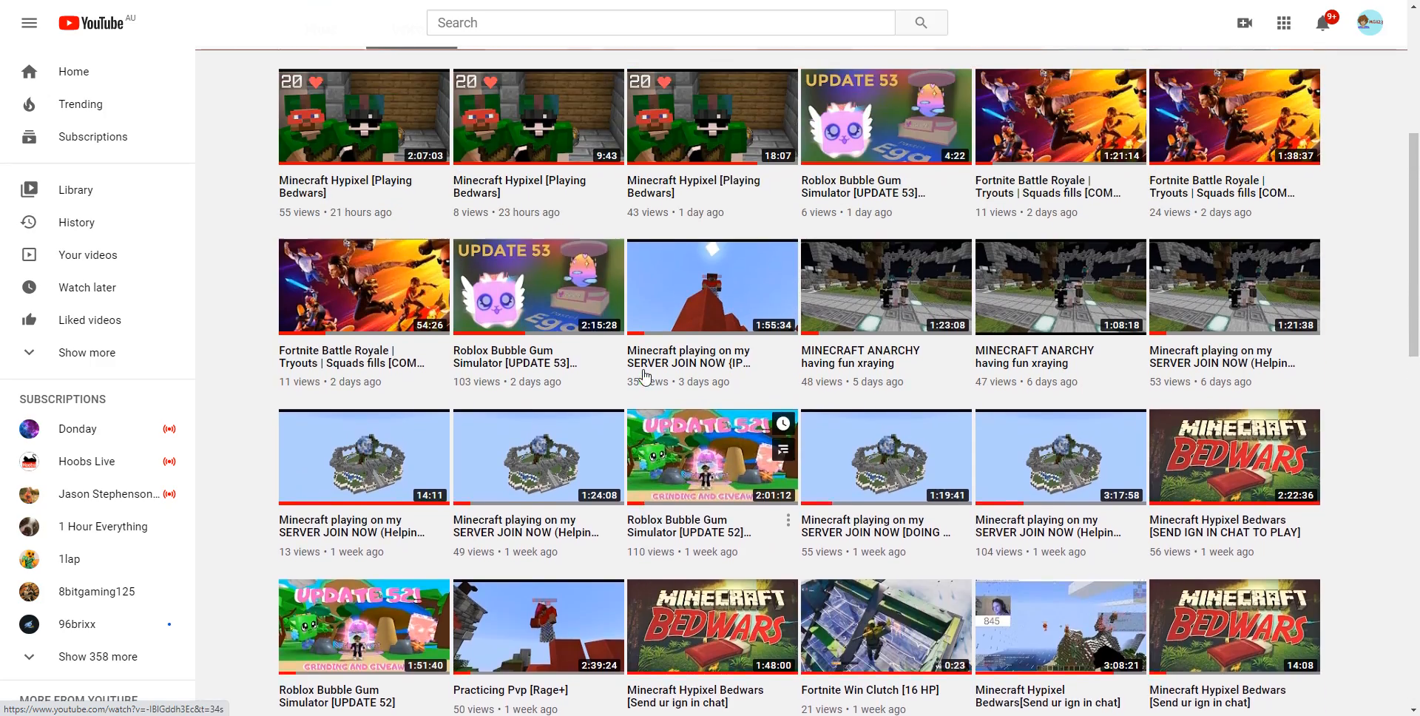
pyautogui.scroll(-3)
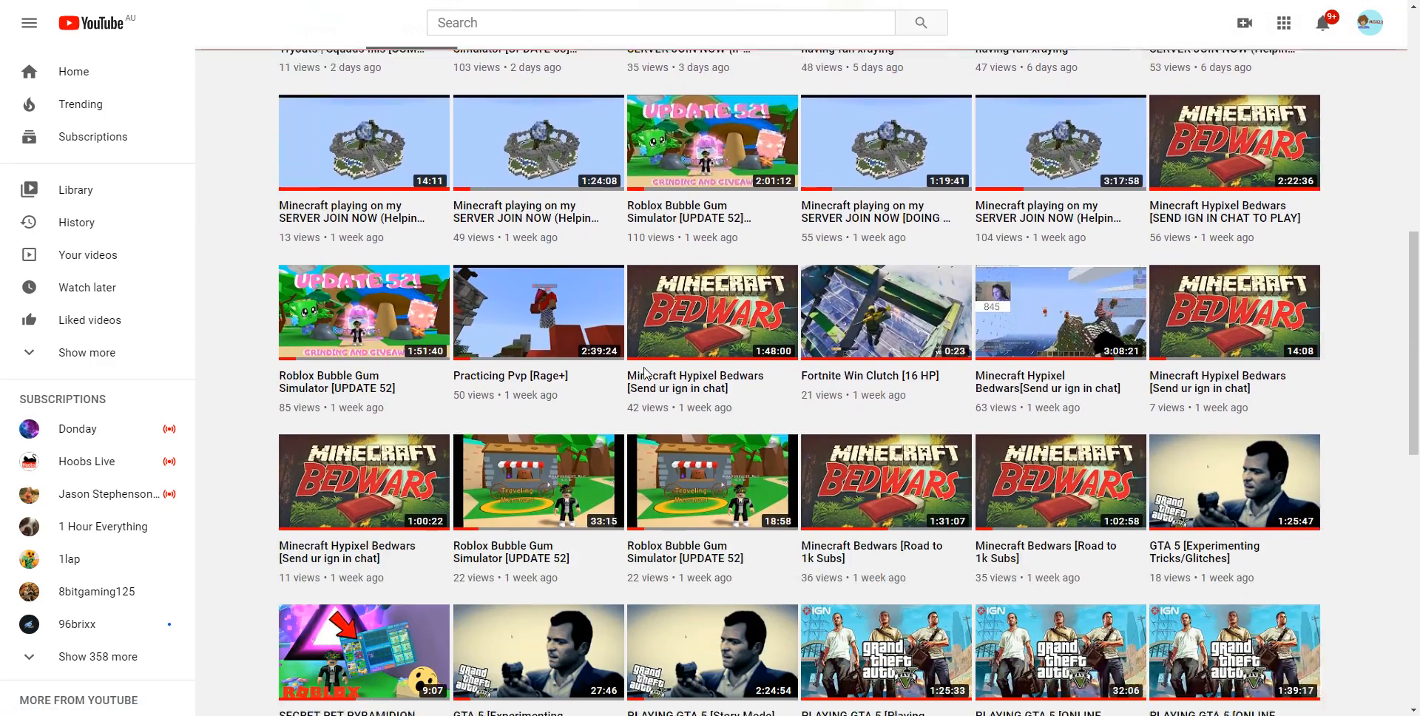
pyautogui.scroll(-3)
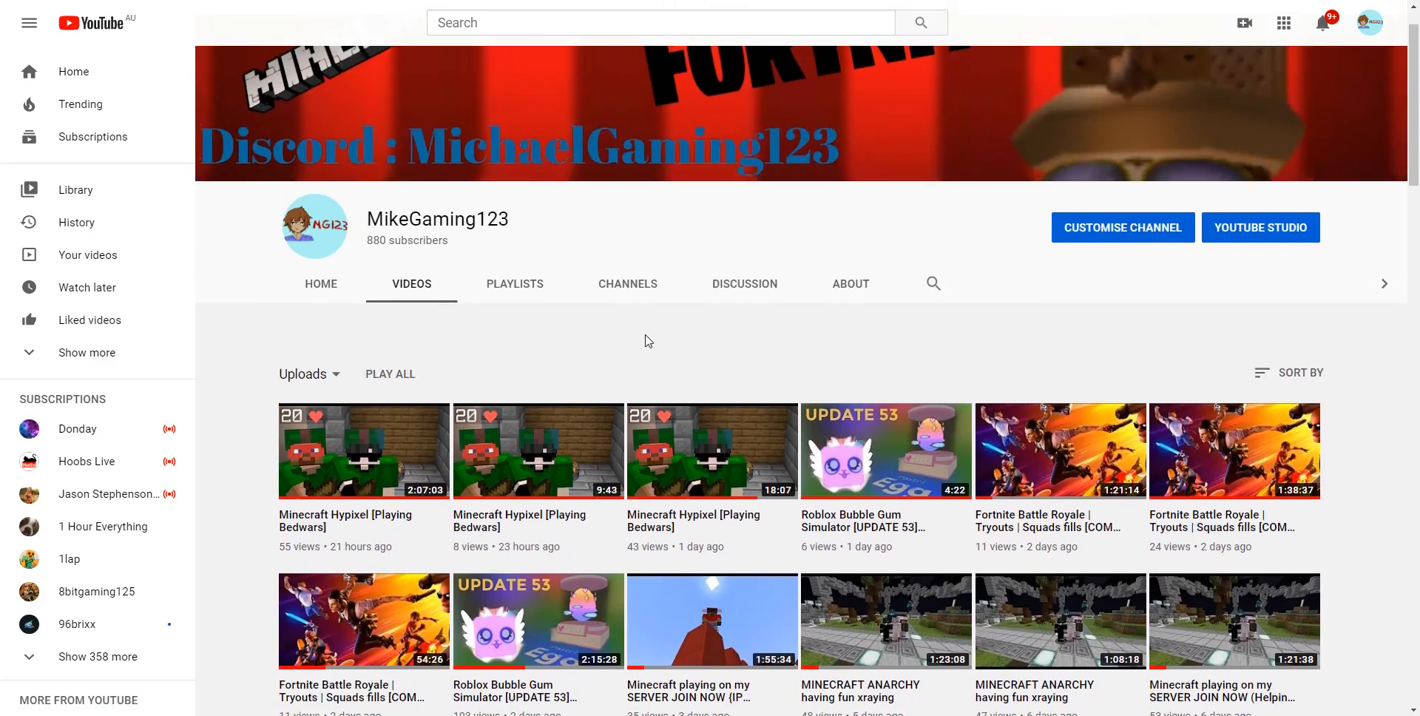
pyautogui.scroll(-3)
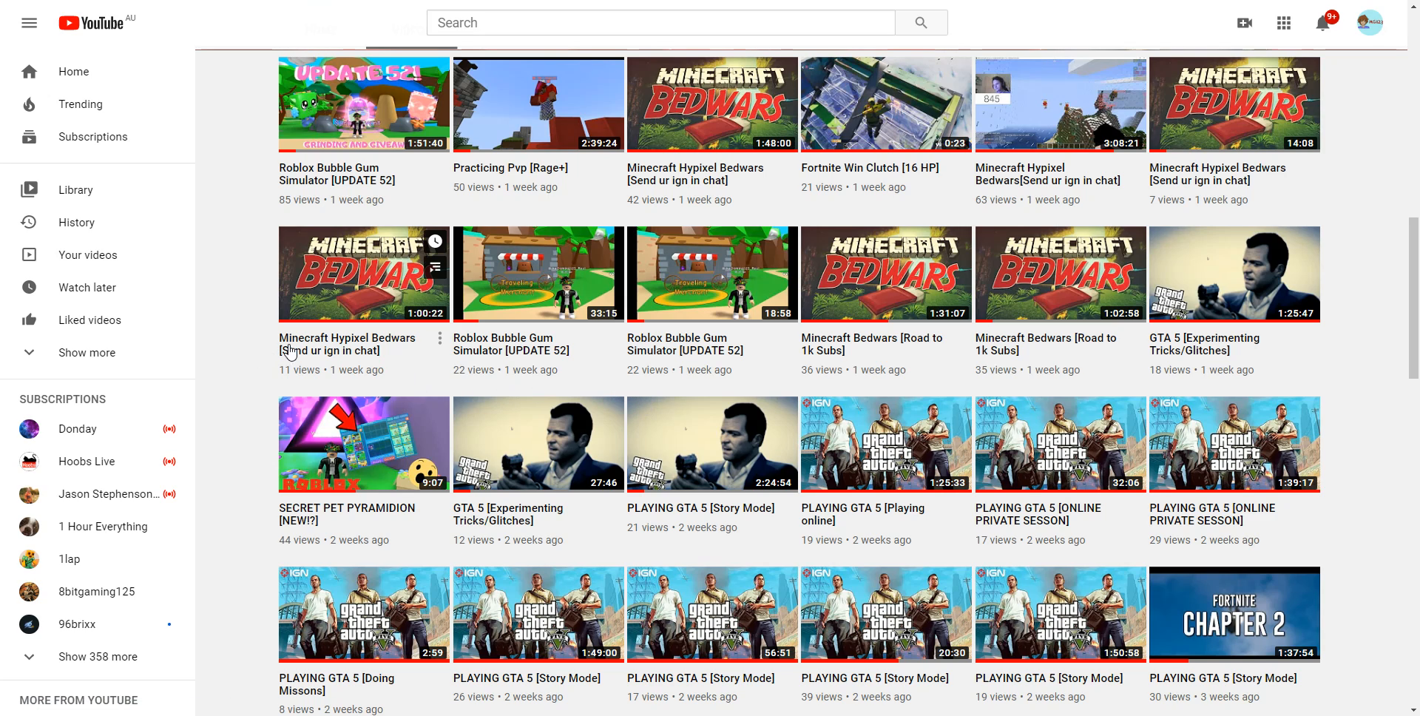
pyautogui.moveTo(312, 332)
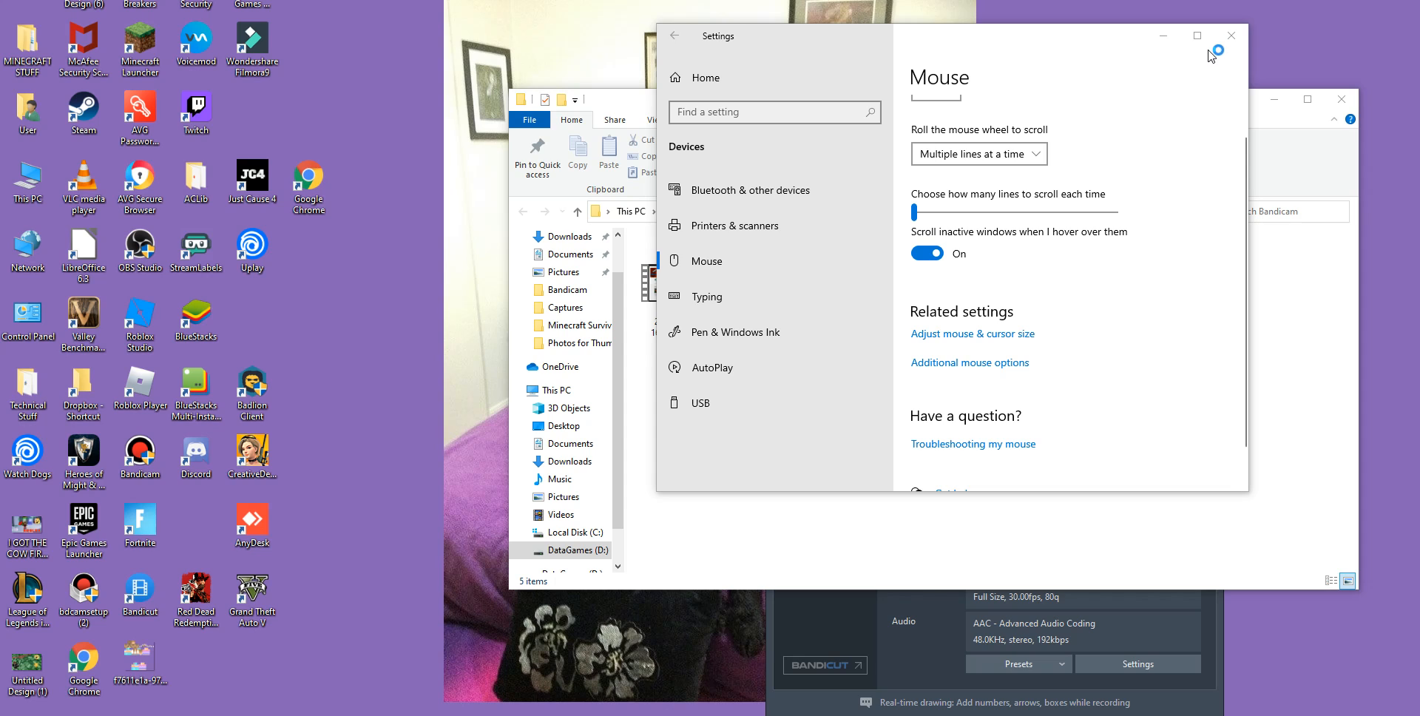
pyautogui.moveTo(705, 261)
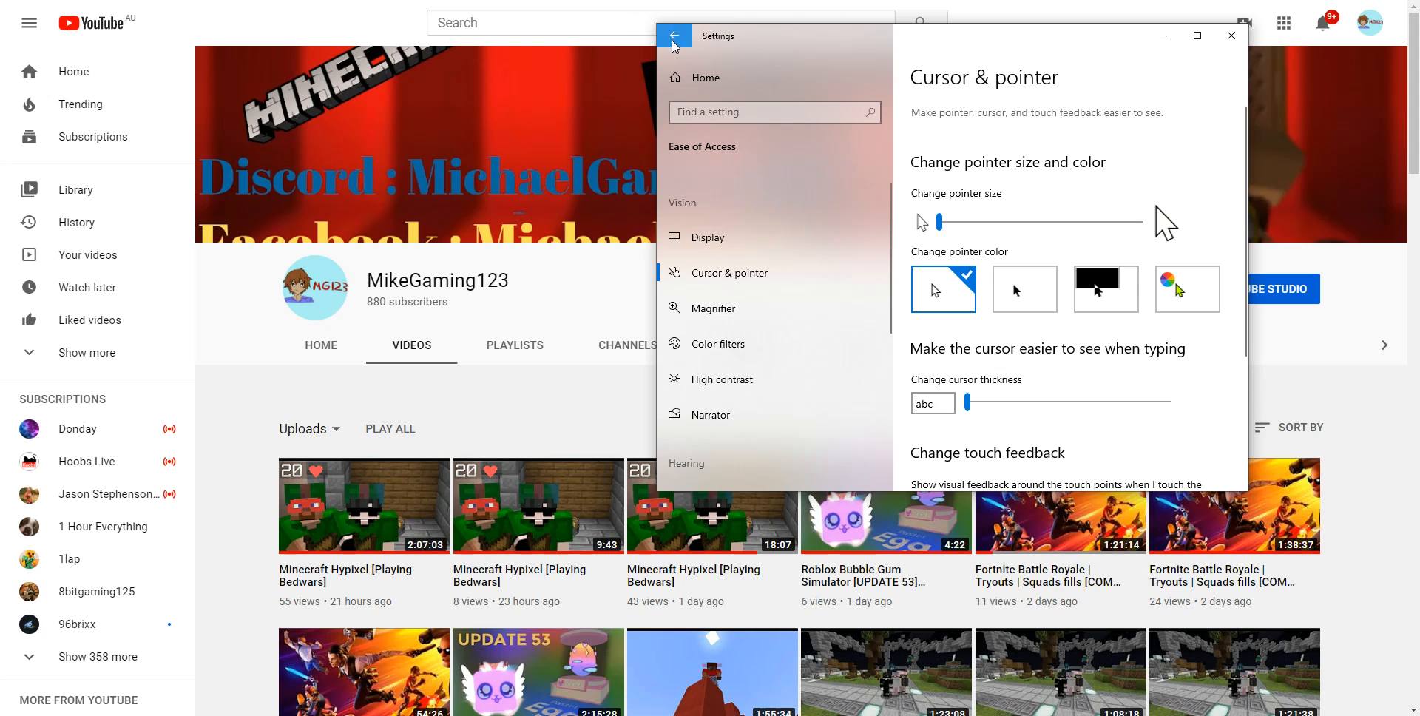
# - Go back to the Mouse settings page and scroll to its Related settings links
pyautogui.click(674, 35)
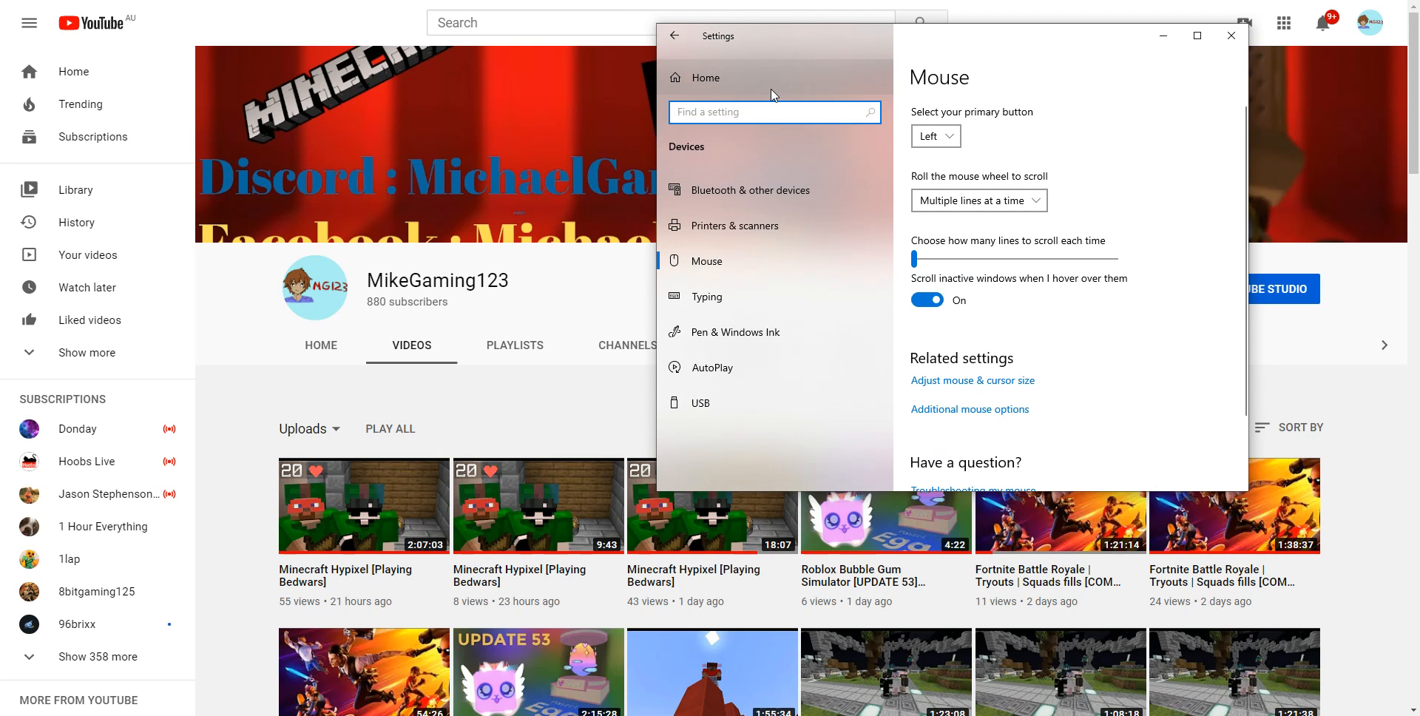
pyautogui.click(774, 111)
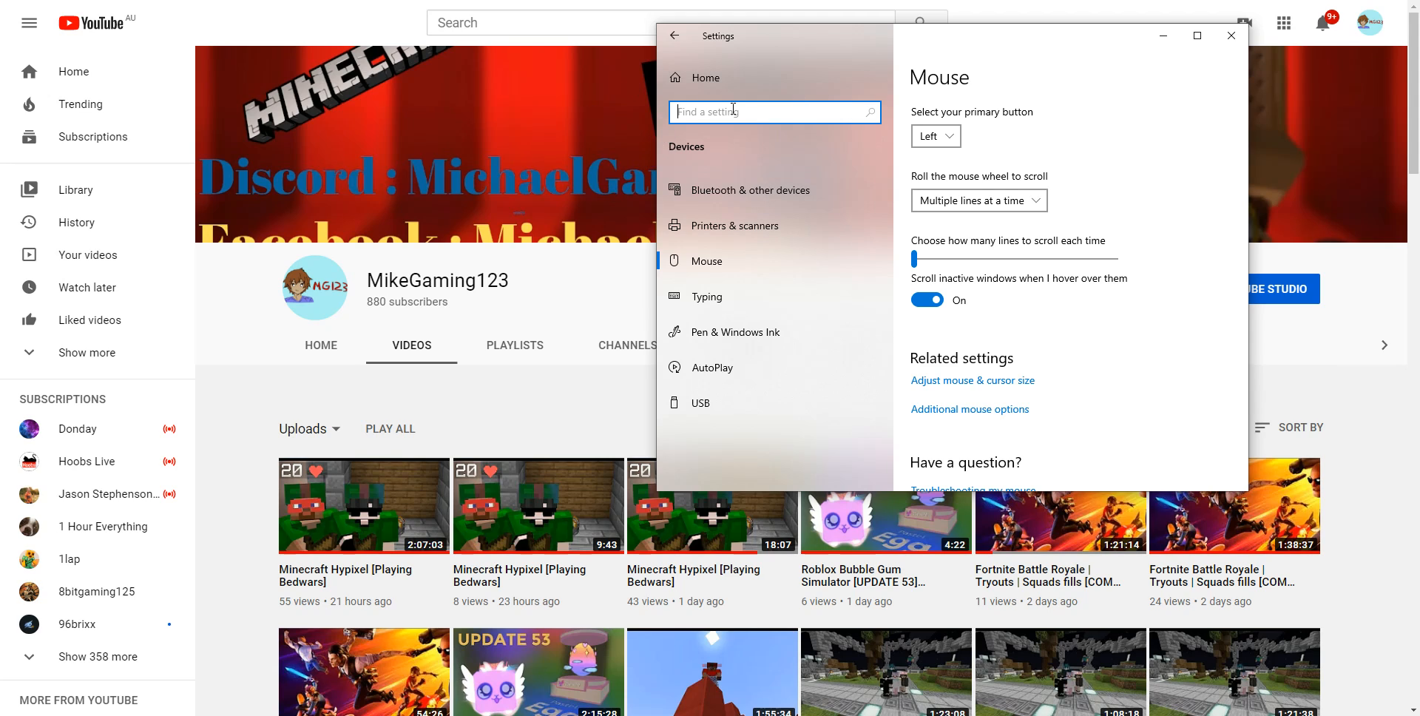
pyautogui.moveTo(722, 204)
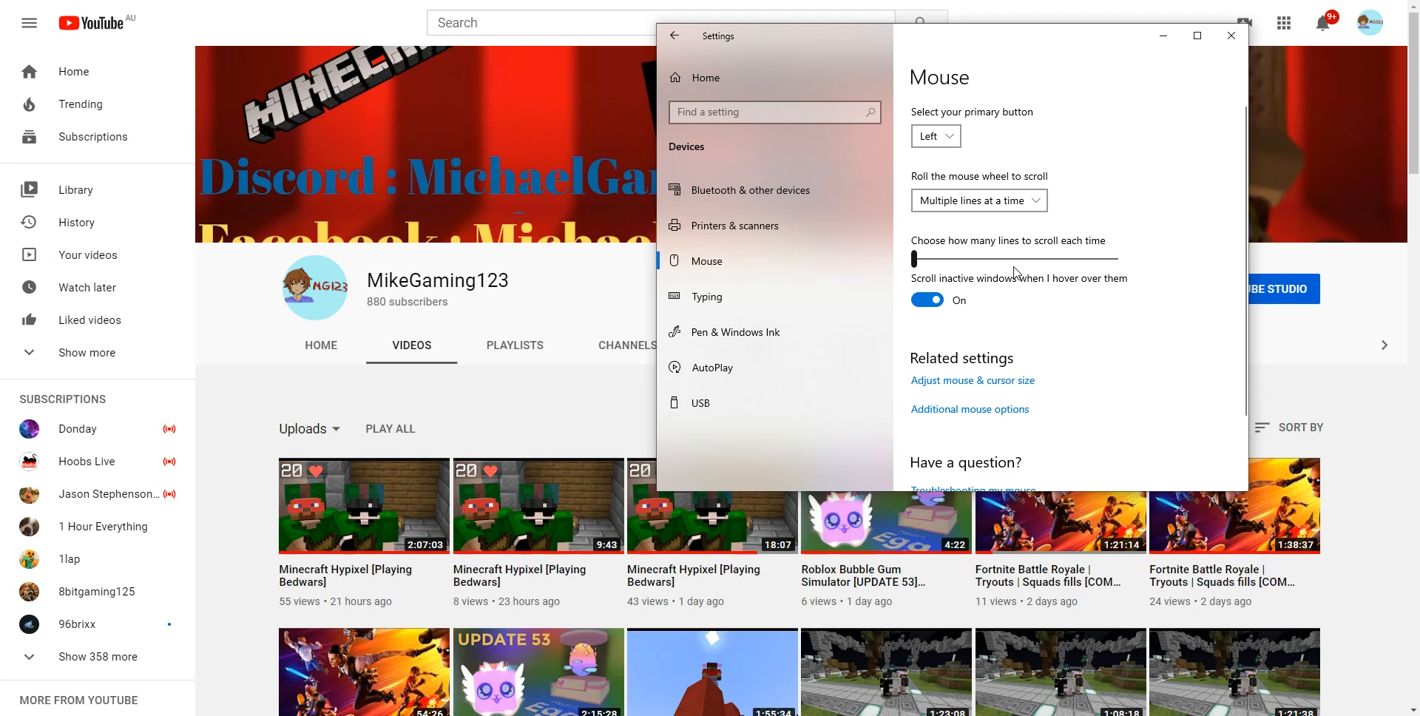
pyautogui.scroll(-3)
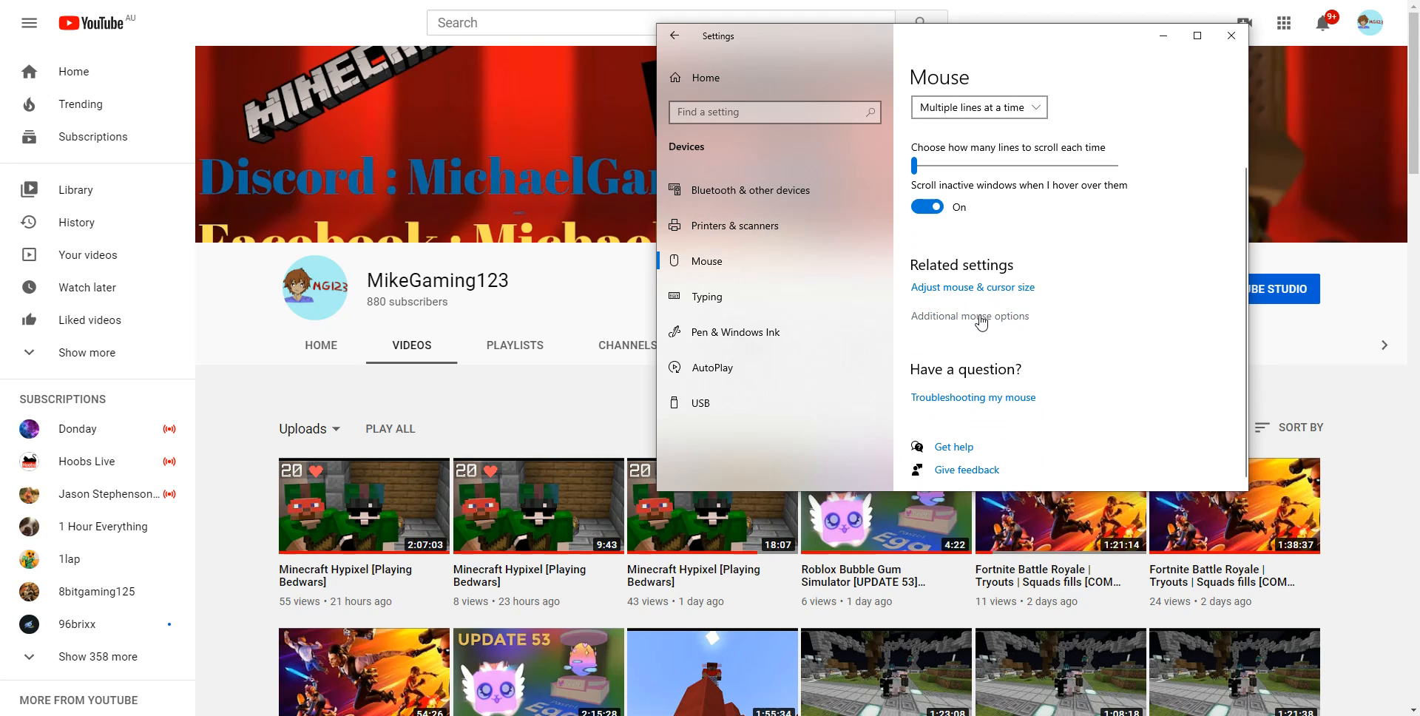
# - Lower the pointer speed to its slowest in Pointer Options, confirm with OK, and close Settings
pyautogui.click(969, 316)
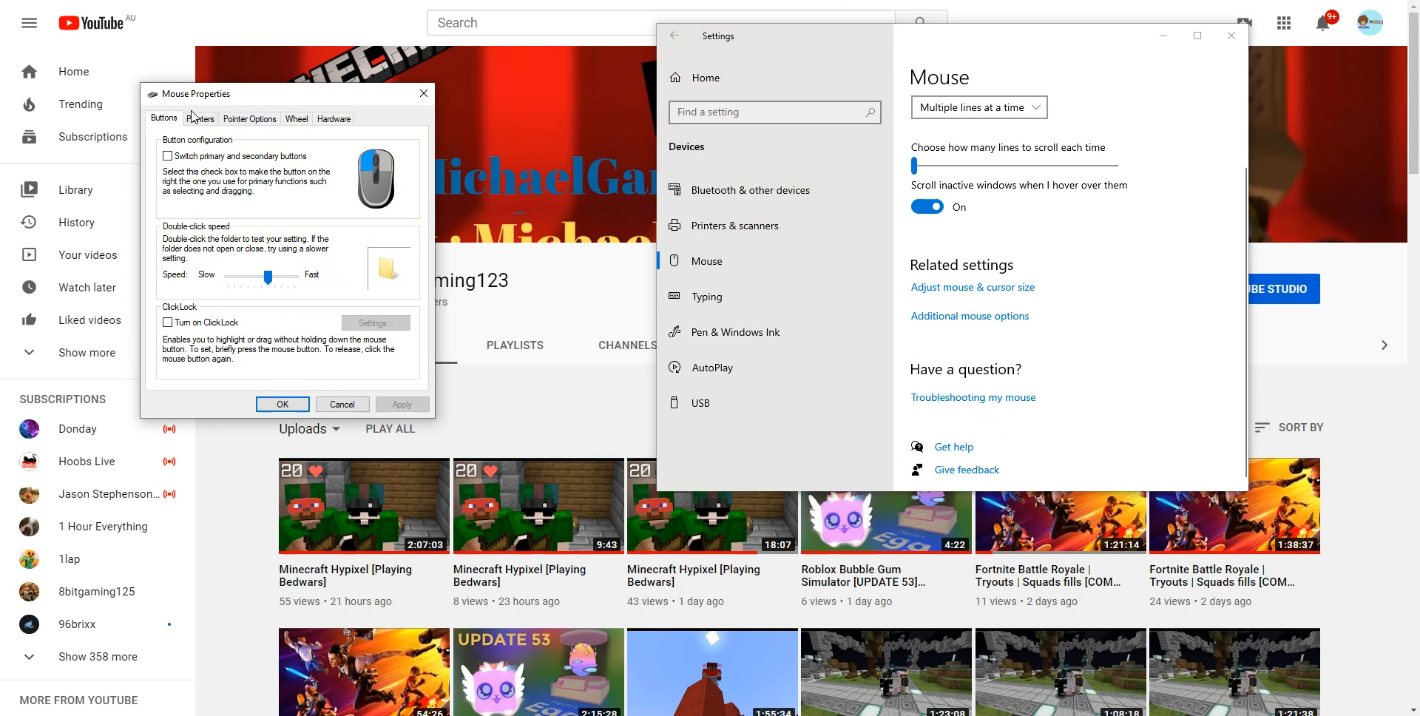
pyautogui.click(248, 118)
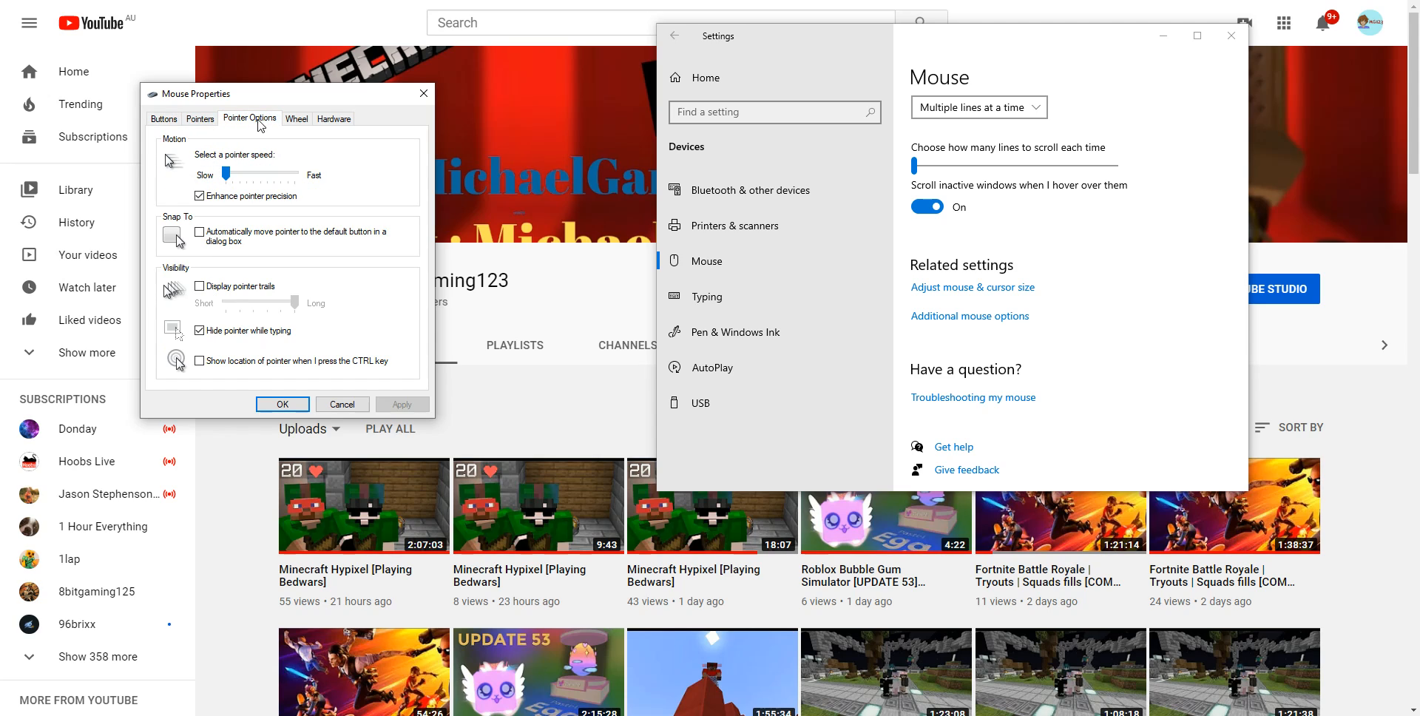
pyautogui.moveTo(209, 164)
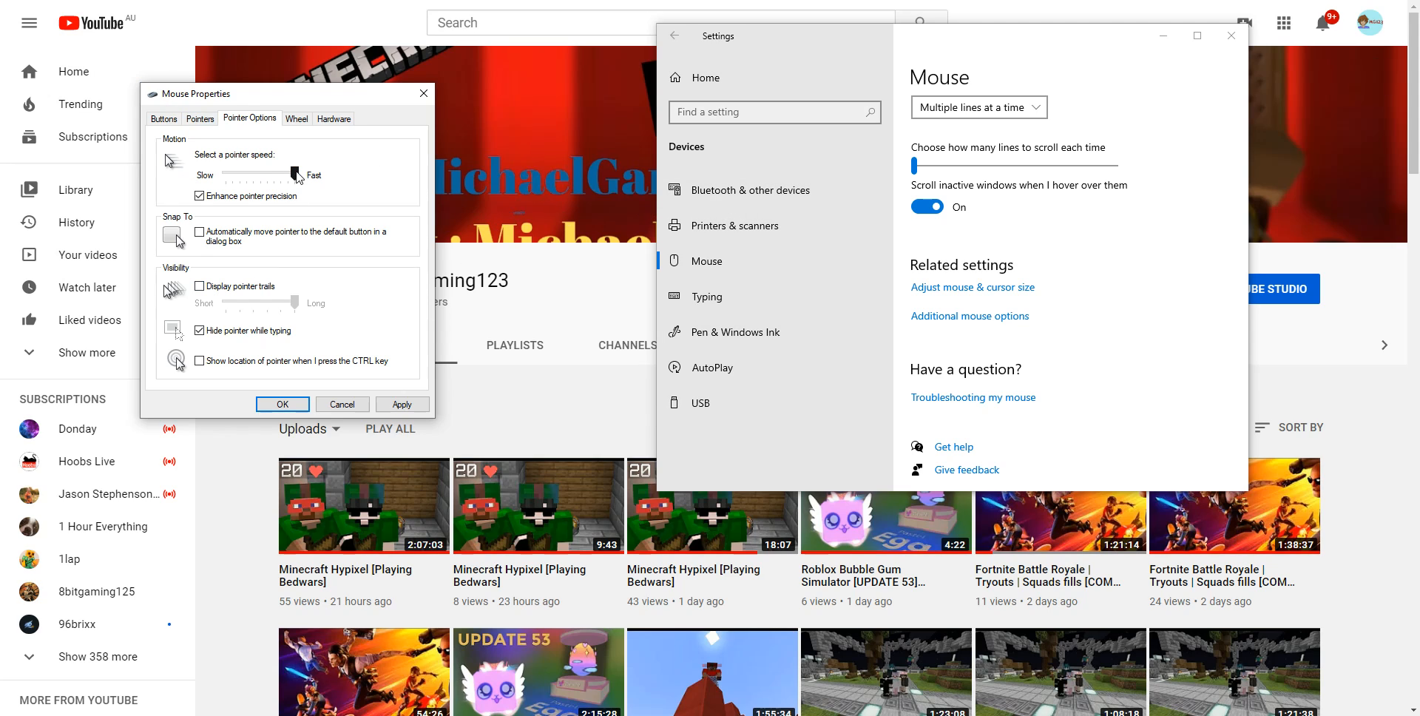
pyautogui.moveTo(297, 173); pyautogui.dragTo(226, 173)
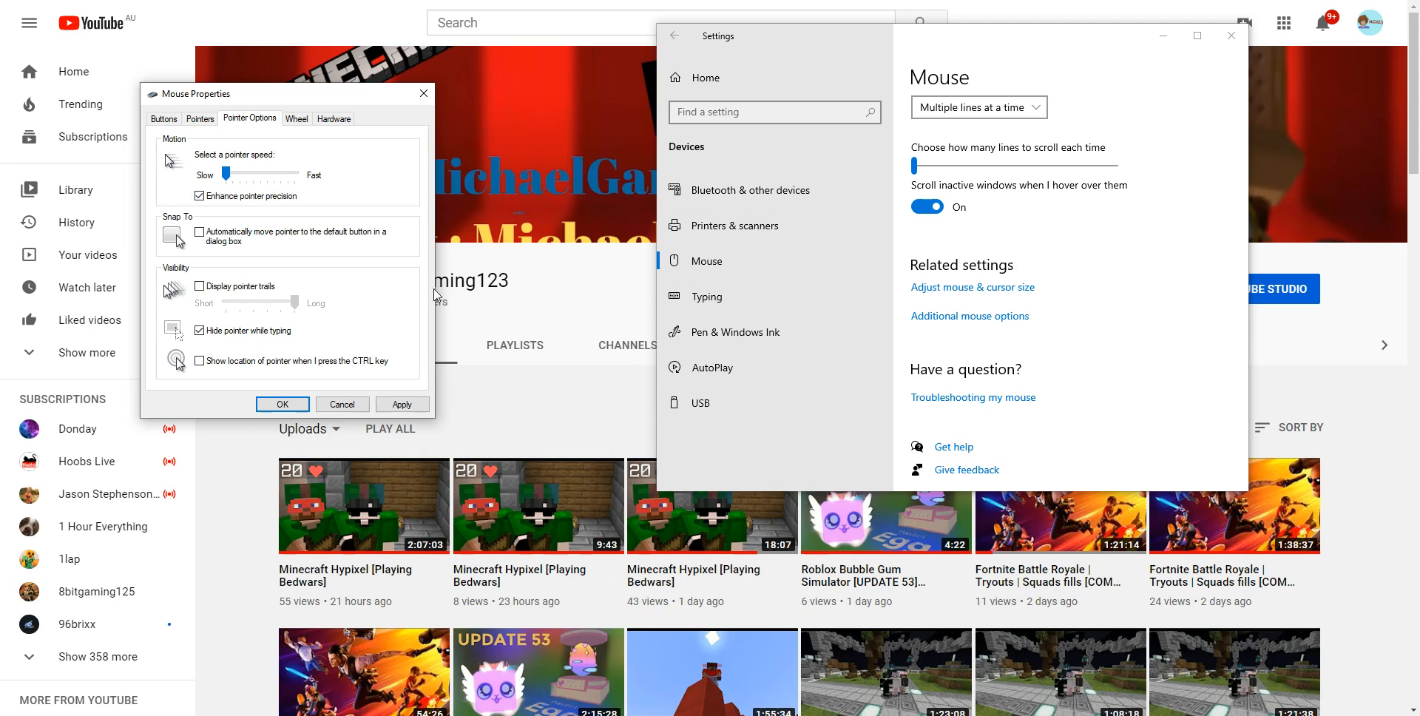
pyautogui.moveTo(584, 341)
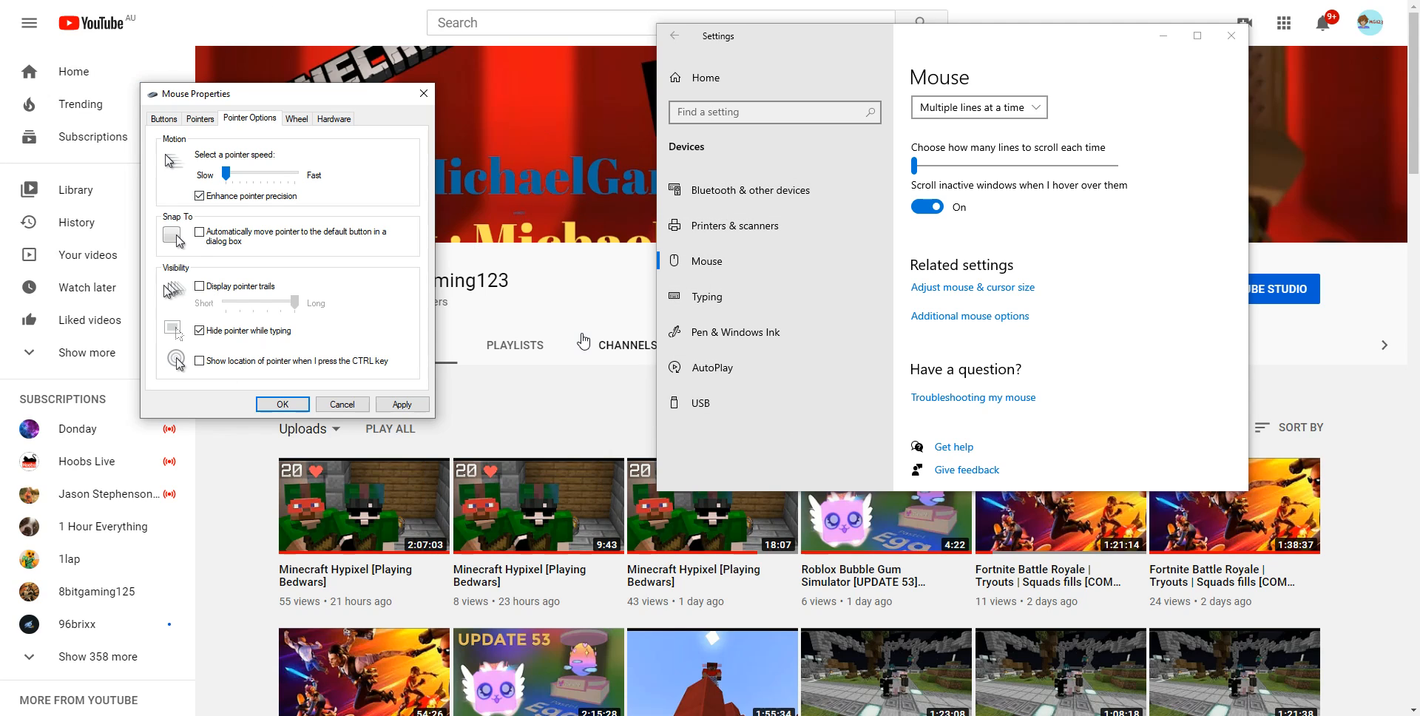
pyautogui.moveTo(256, 276)
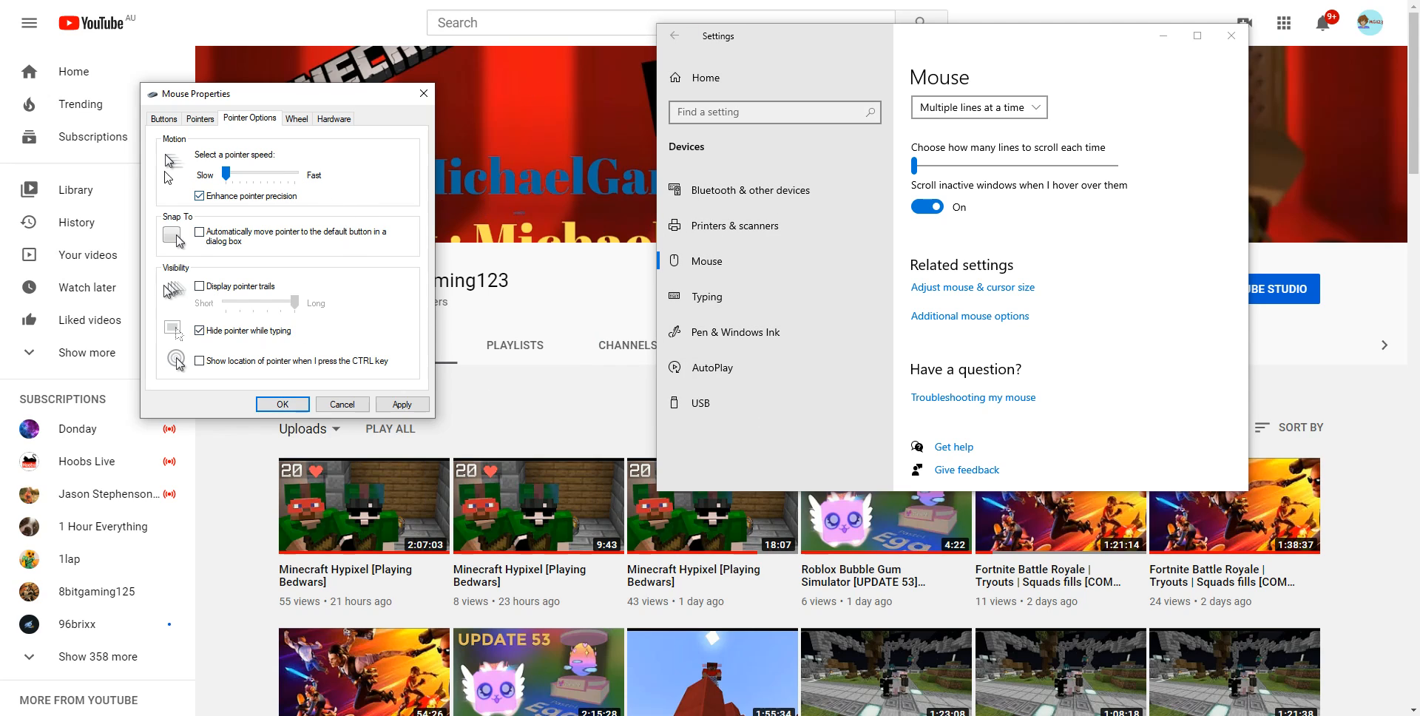
pyautogui.moveTo(1109, 439)
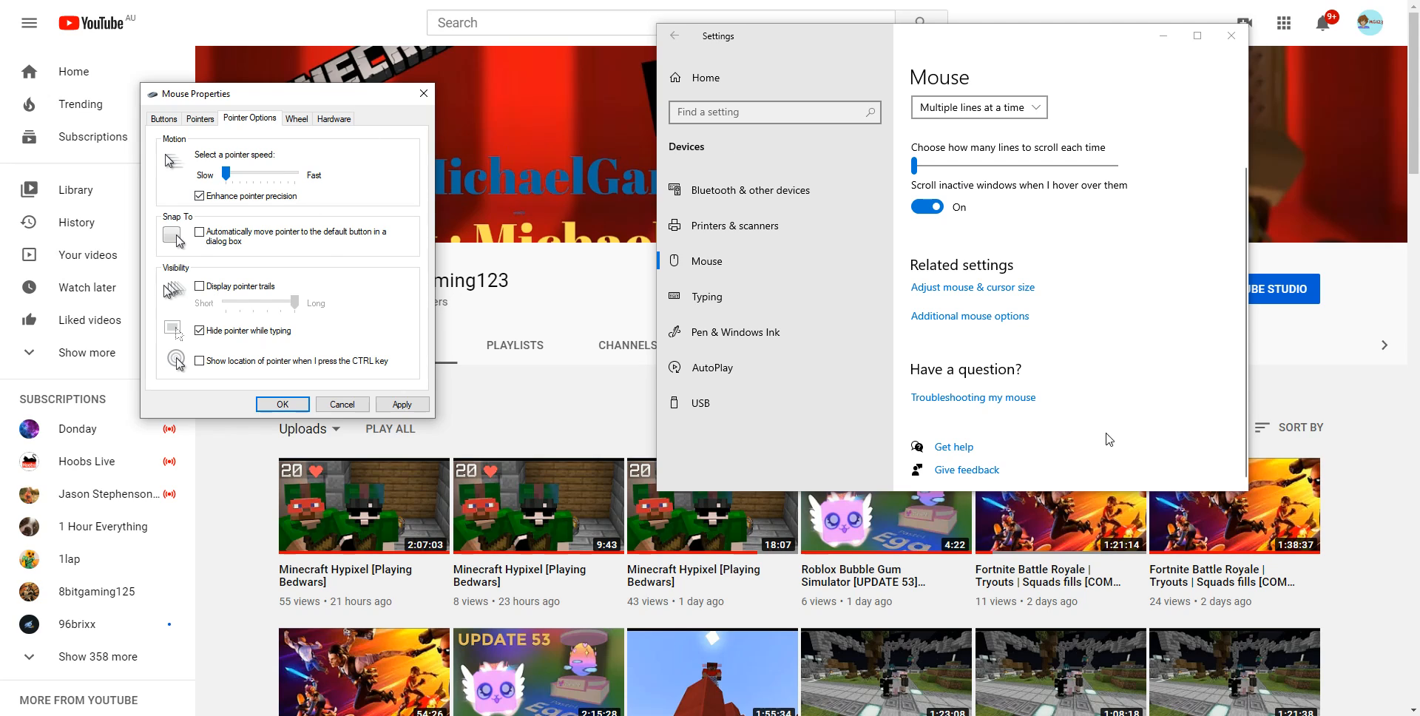
pyautogui.moveTo(284, 306)
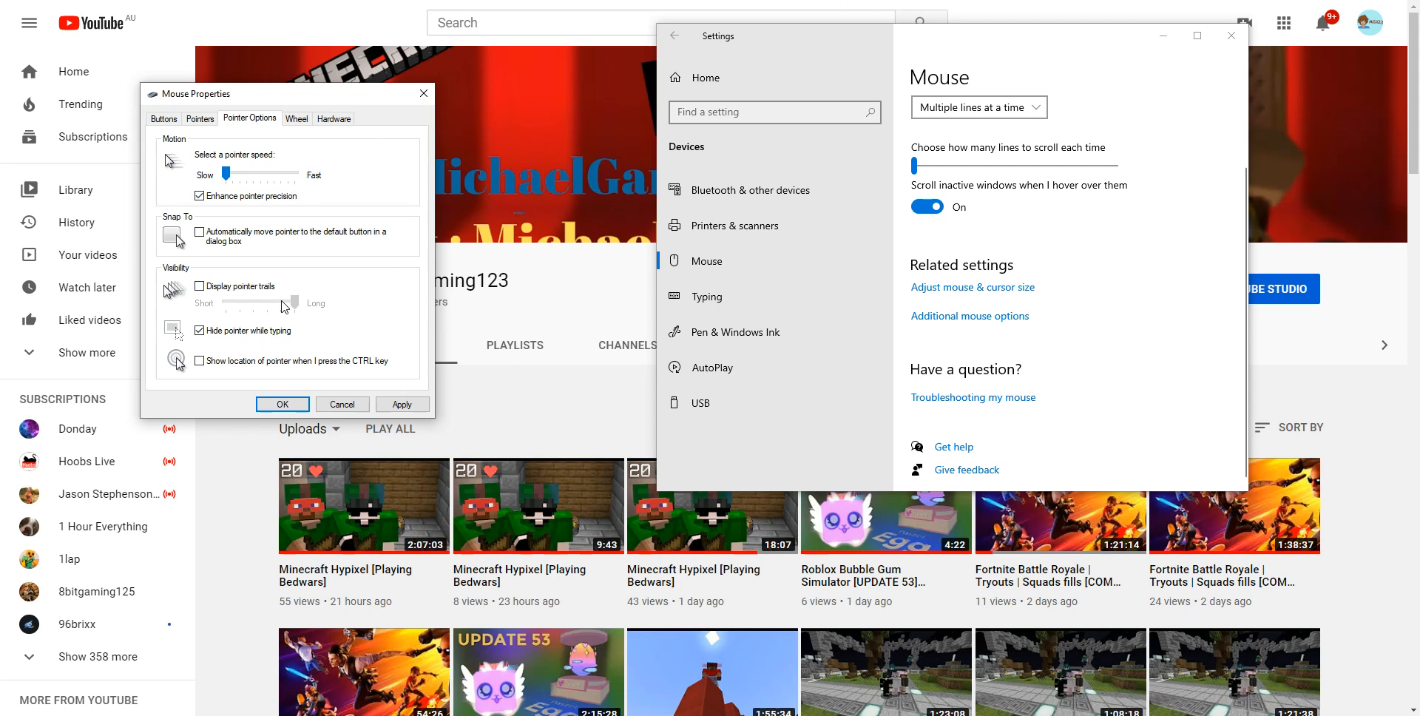
pyautogui.moveTo(1412, 355)
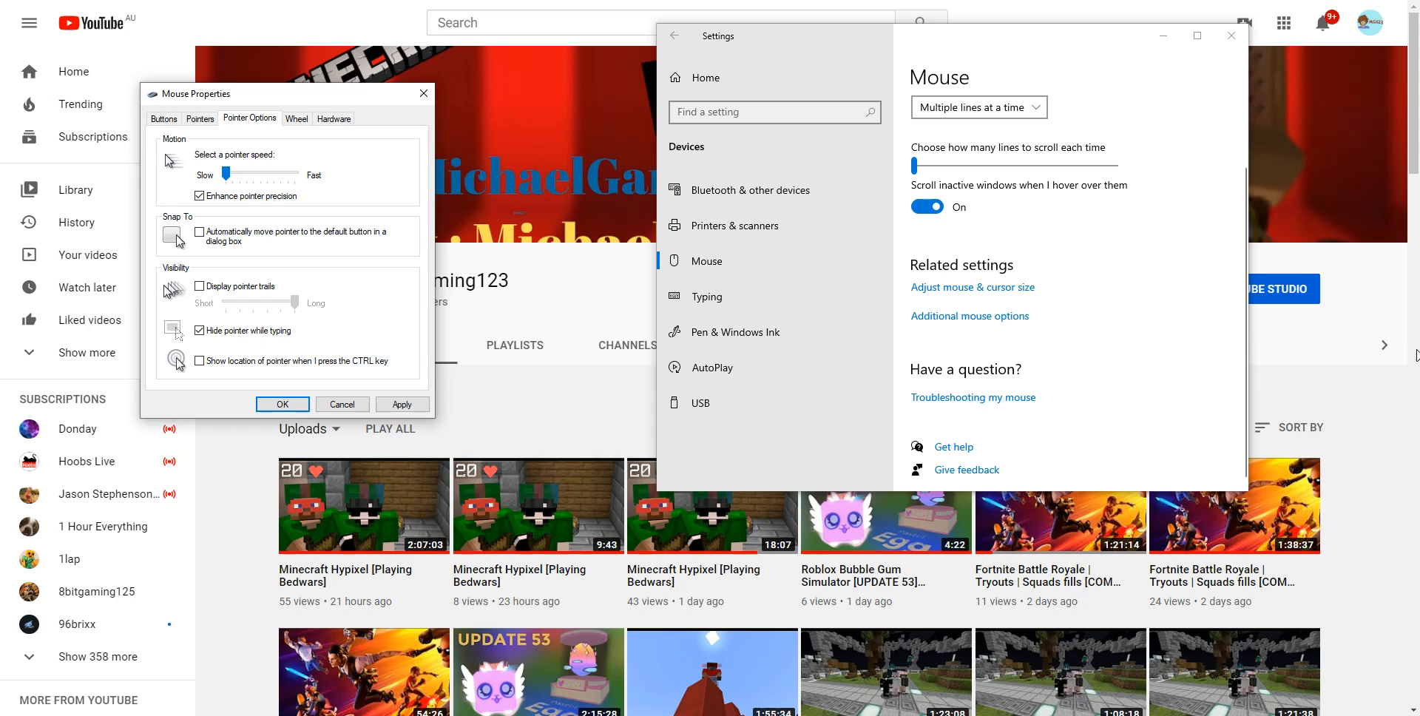
pyautogui.moveTo(1084, 448)
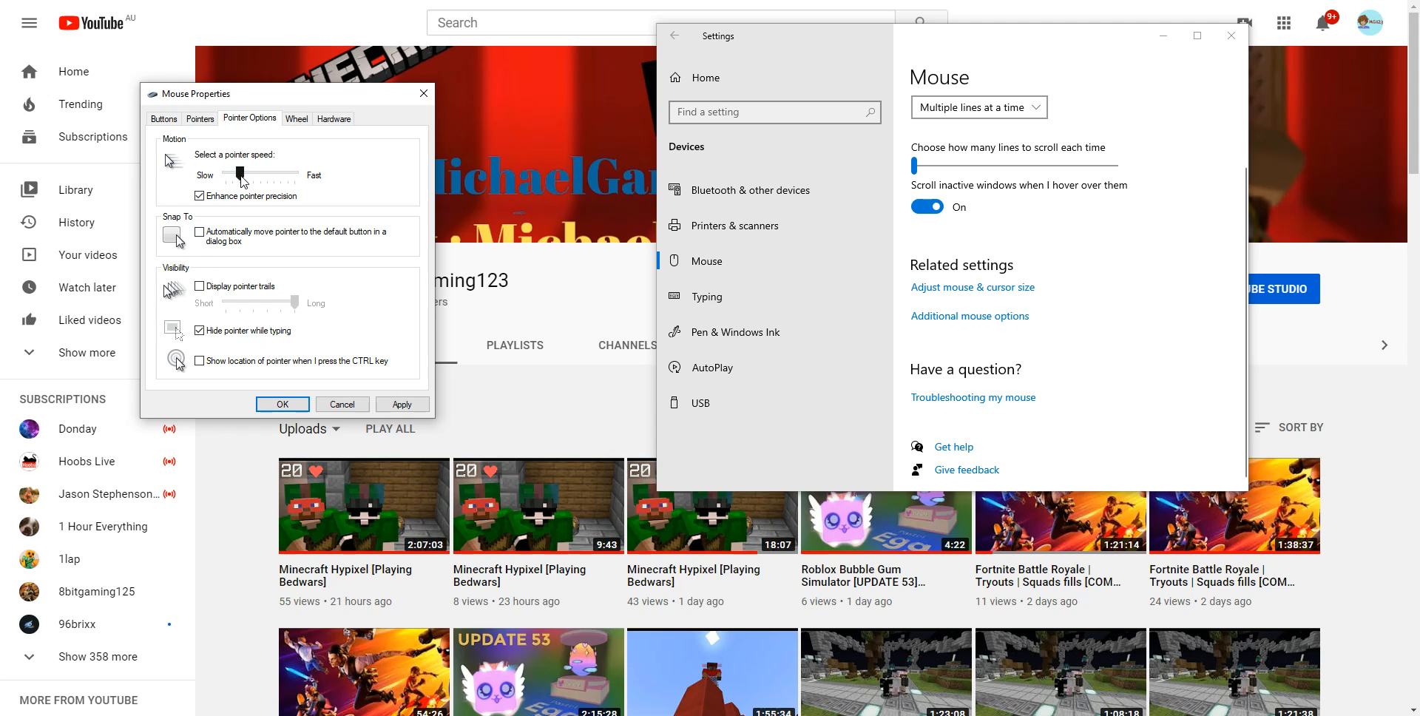
pyautogui.moveTo(241, 175); pyautogui.dragTo(225, 174)
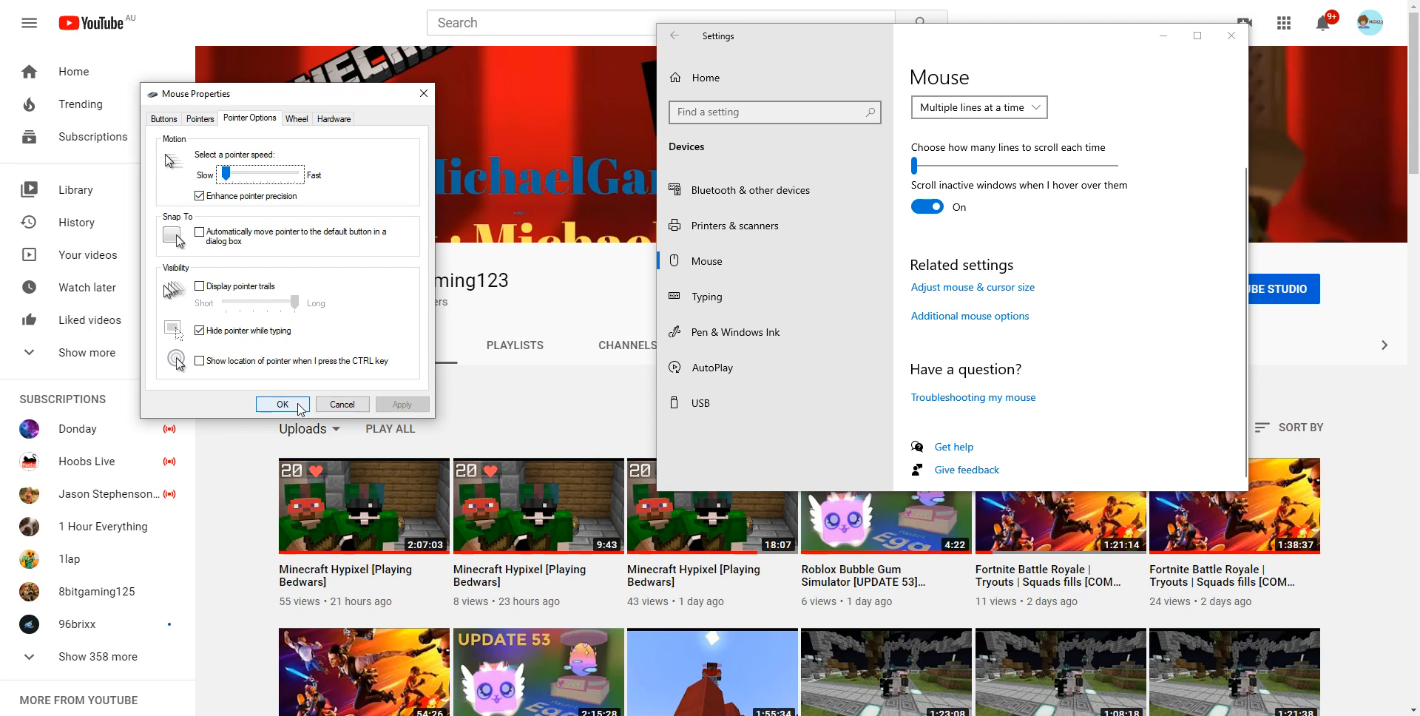
pyautogui.click(281, 404)
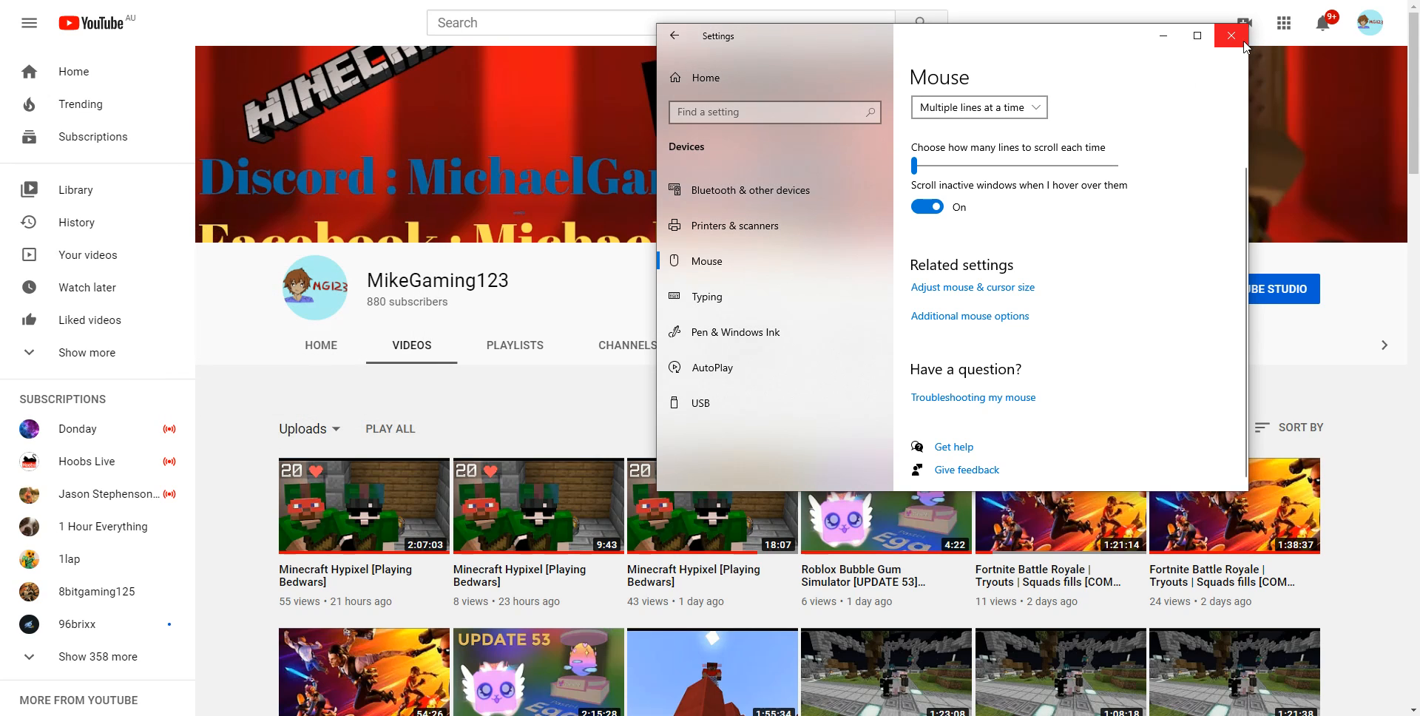
pyautogui.click(1229, 35)
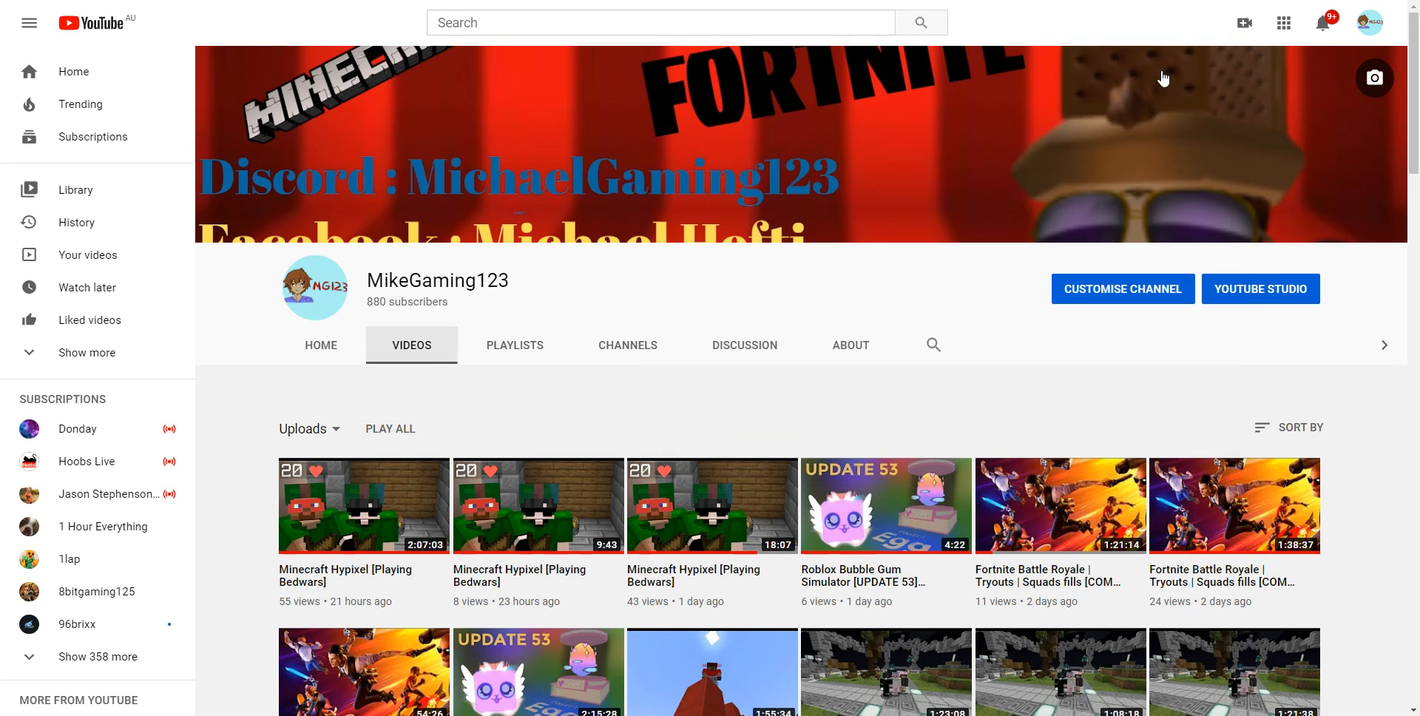
pyautogui.scroll(-3)
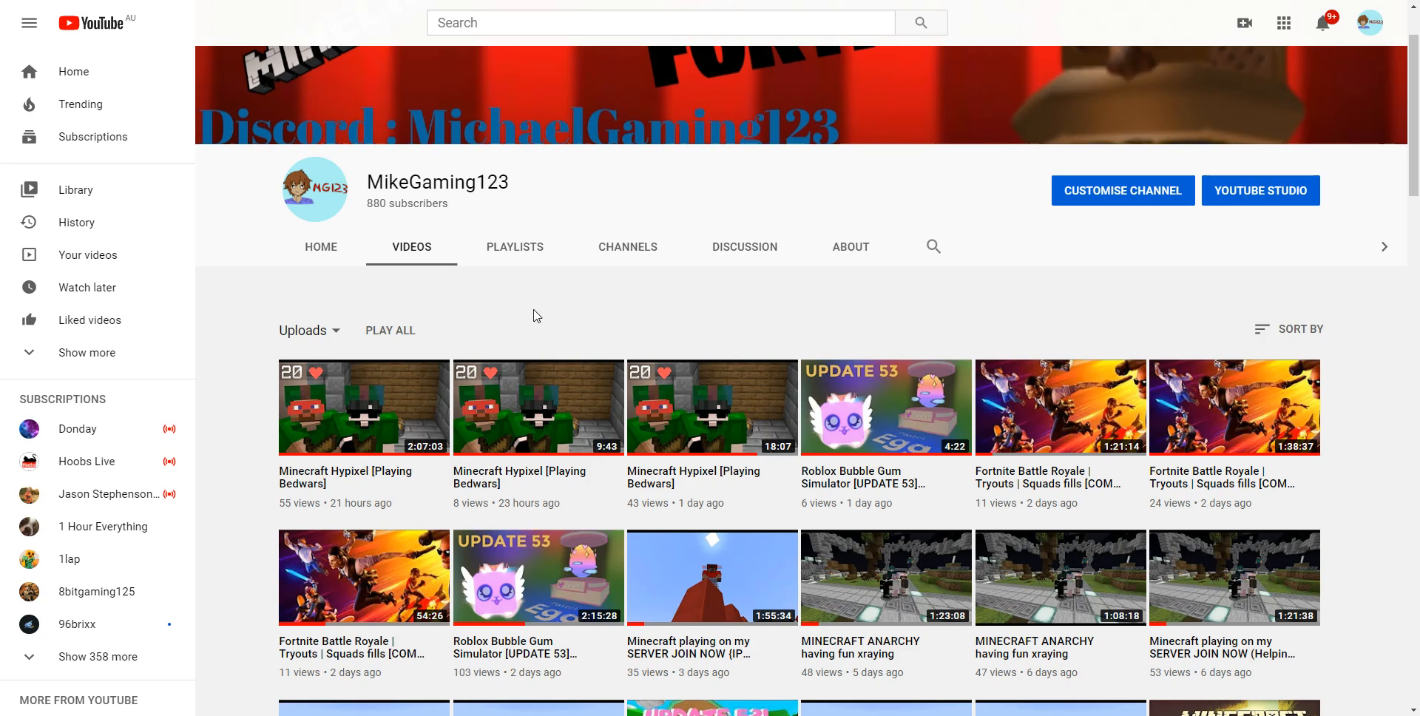
pyautogui.scroll(-3)
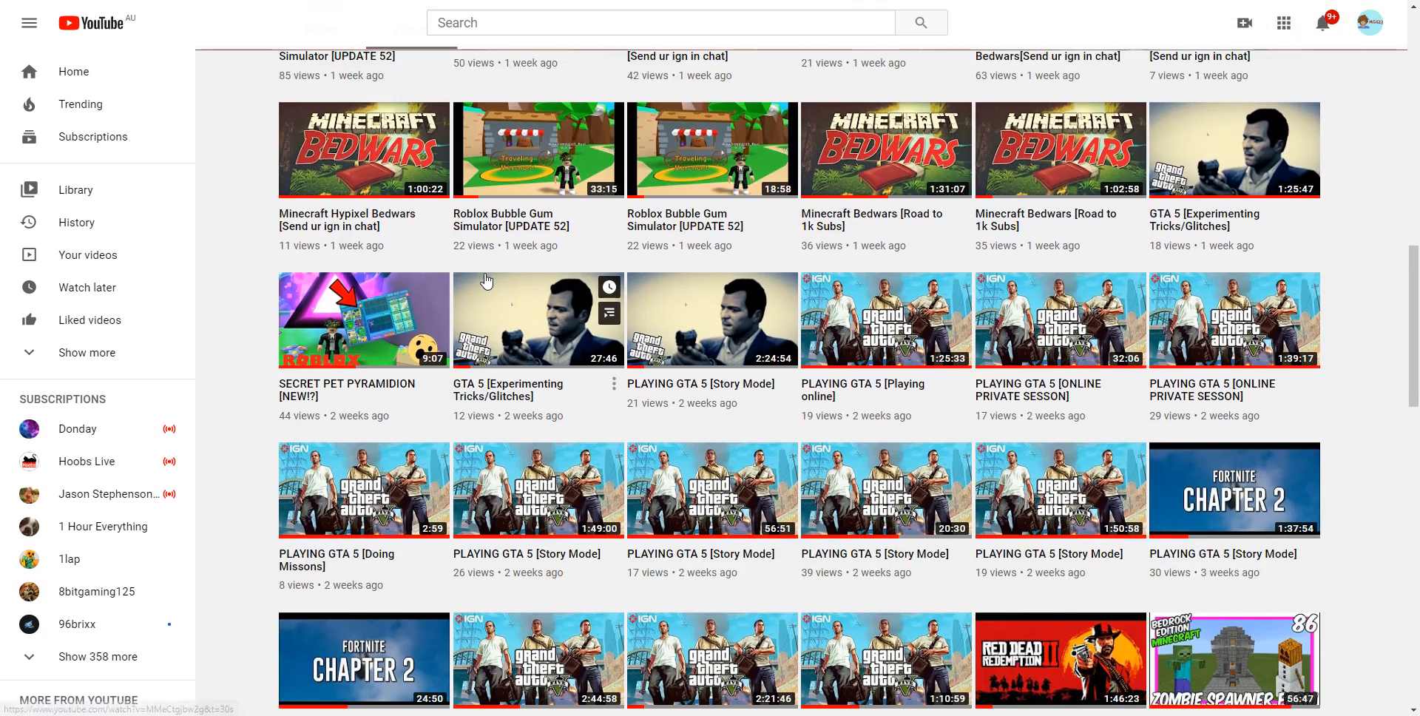
pyautogui.scroll(-3)
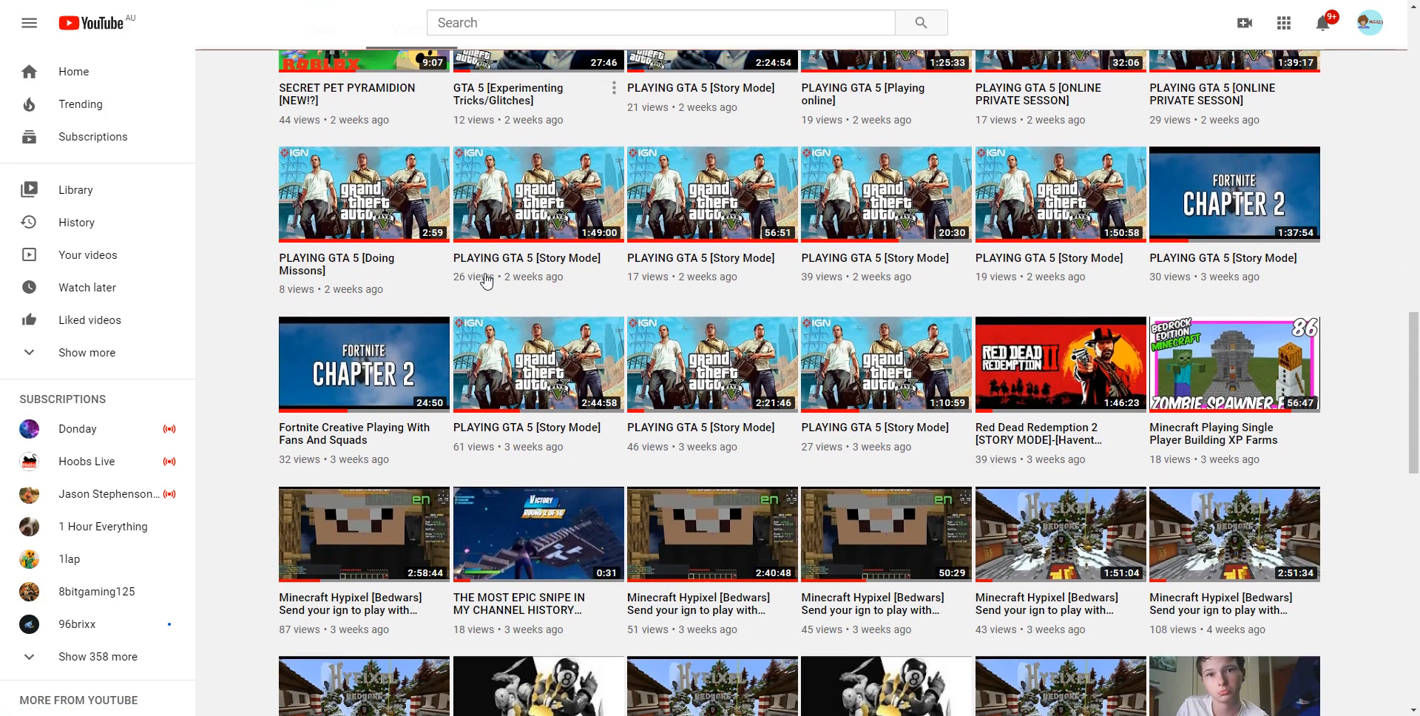
pyautogui.scroll(-3)
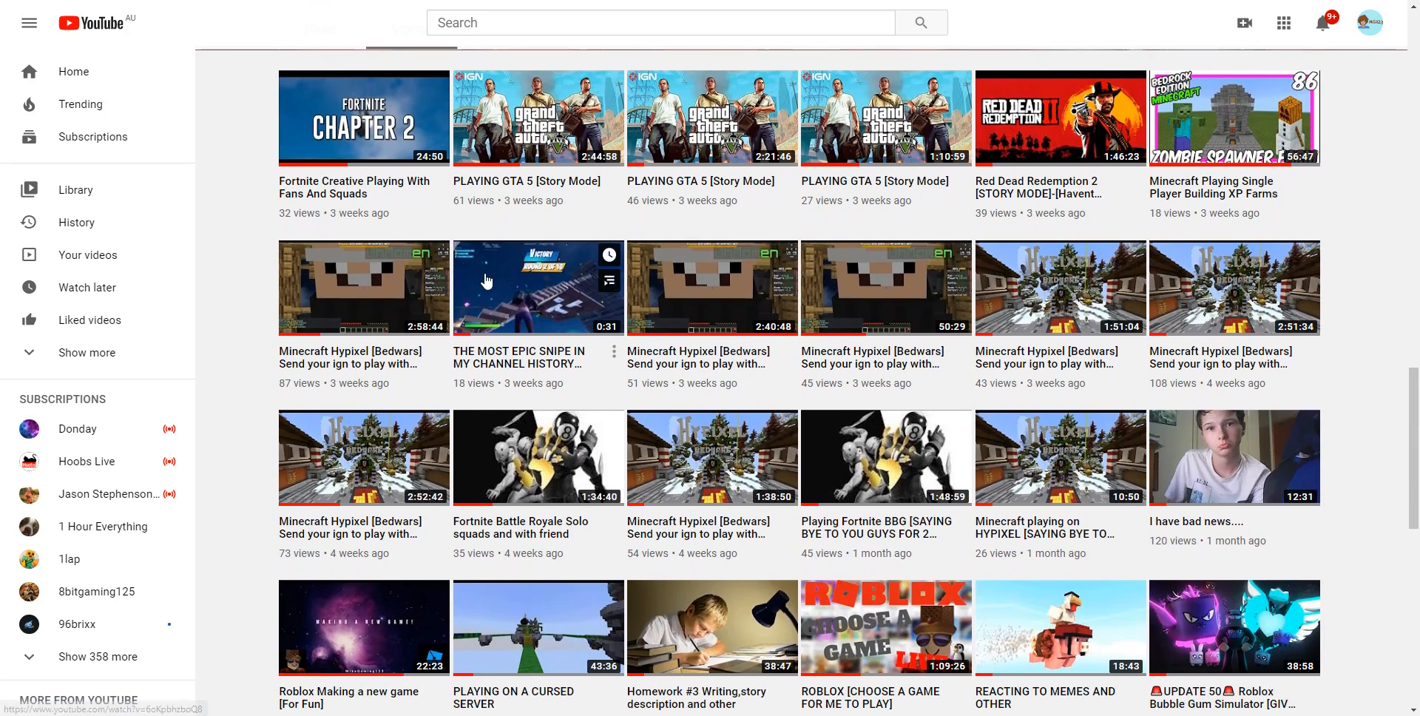
pyautogui.scroll(-3)
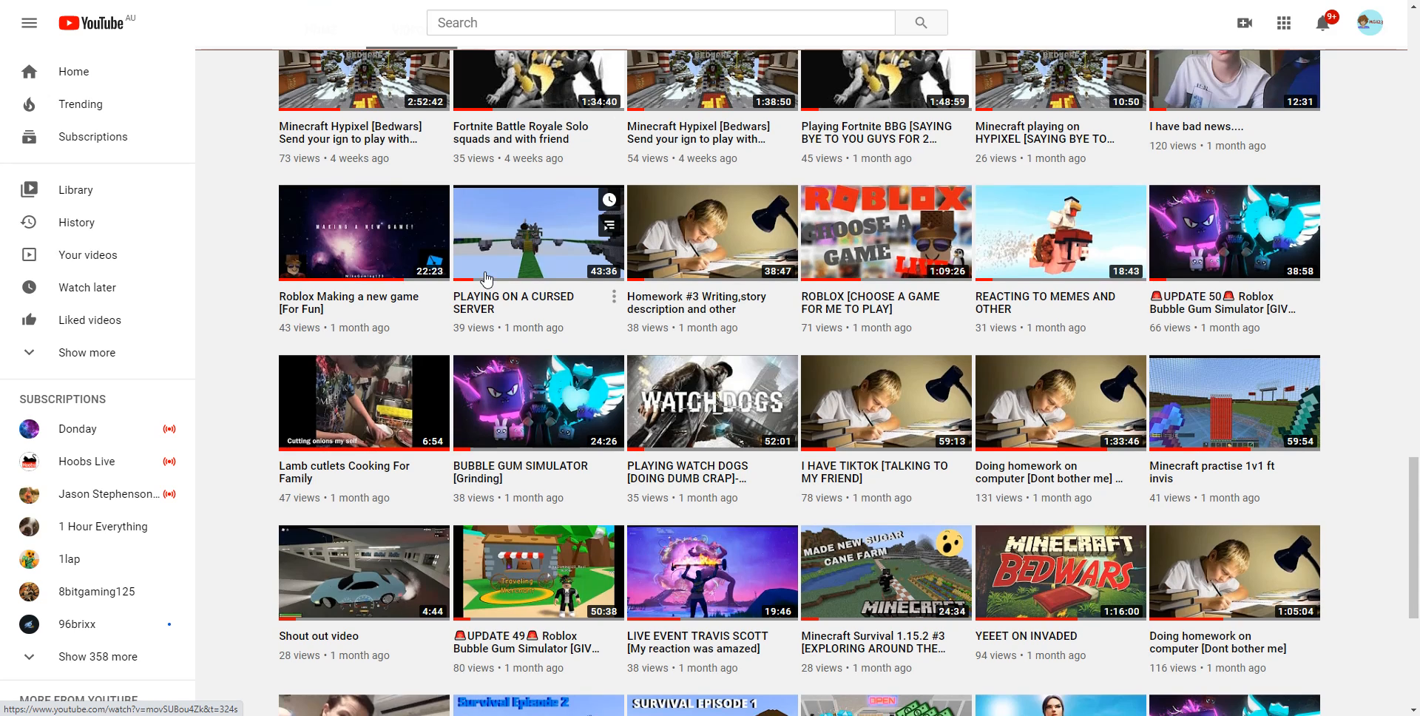
pyautogui.scroll(-3)
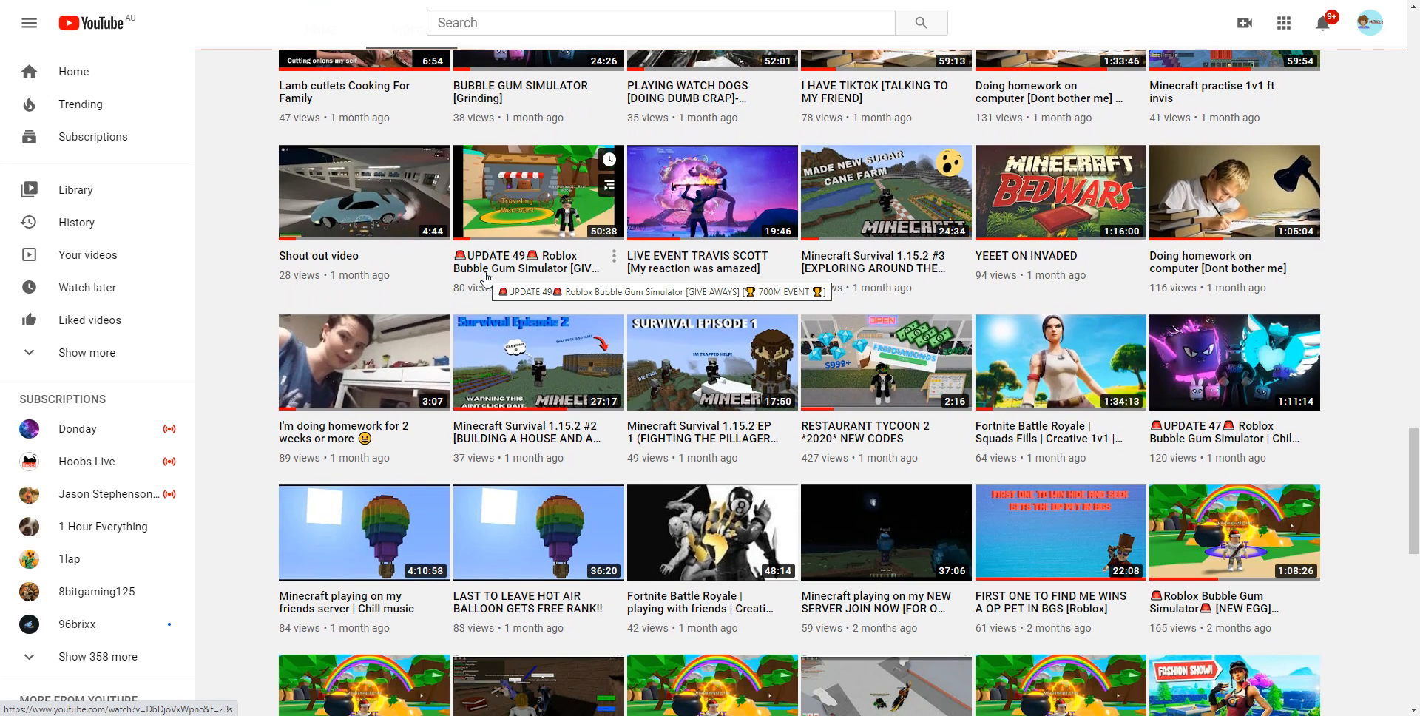
pyautogui.moveTo(688, 317)
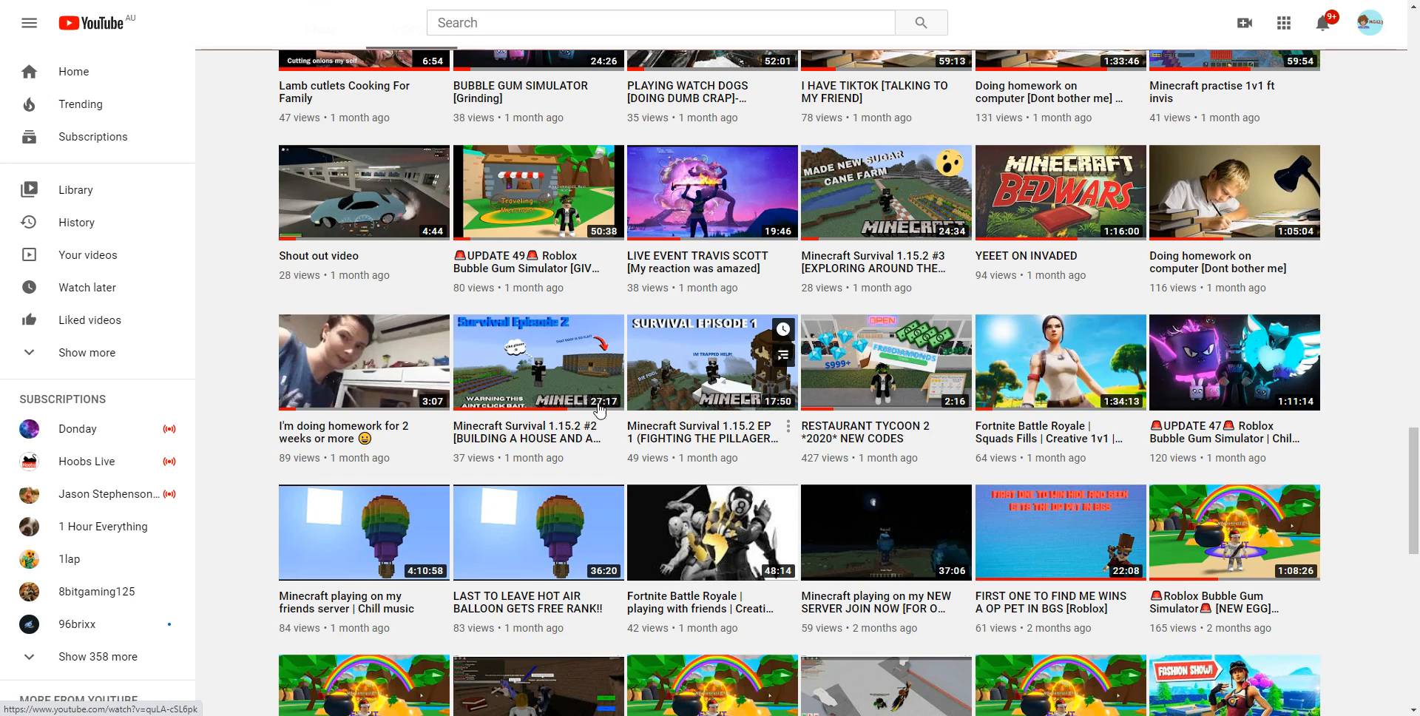
pyautogui.moveTo(723, 367)
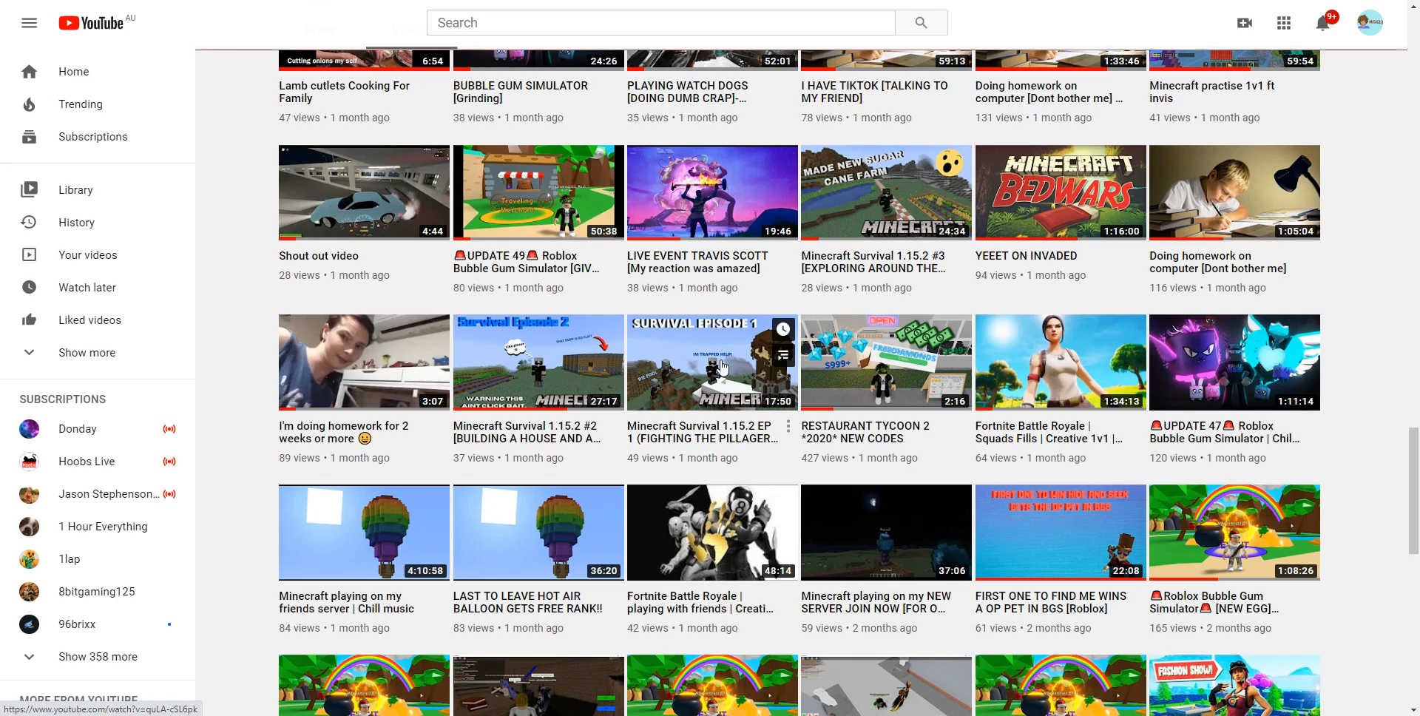
pyautogui.moveTo(914, 244)
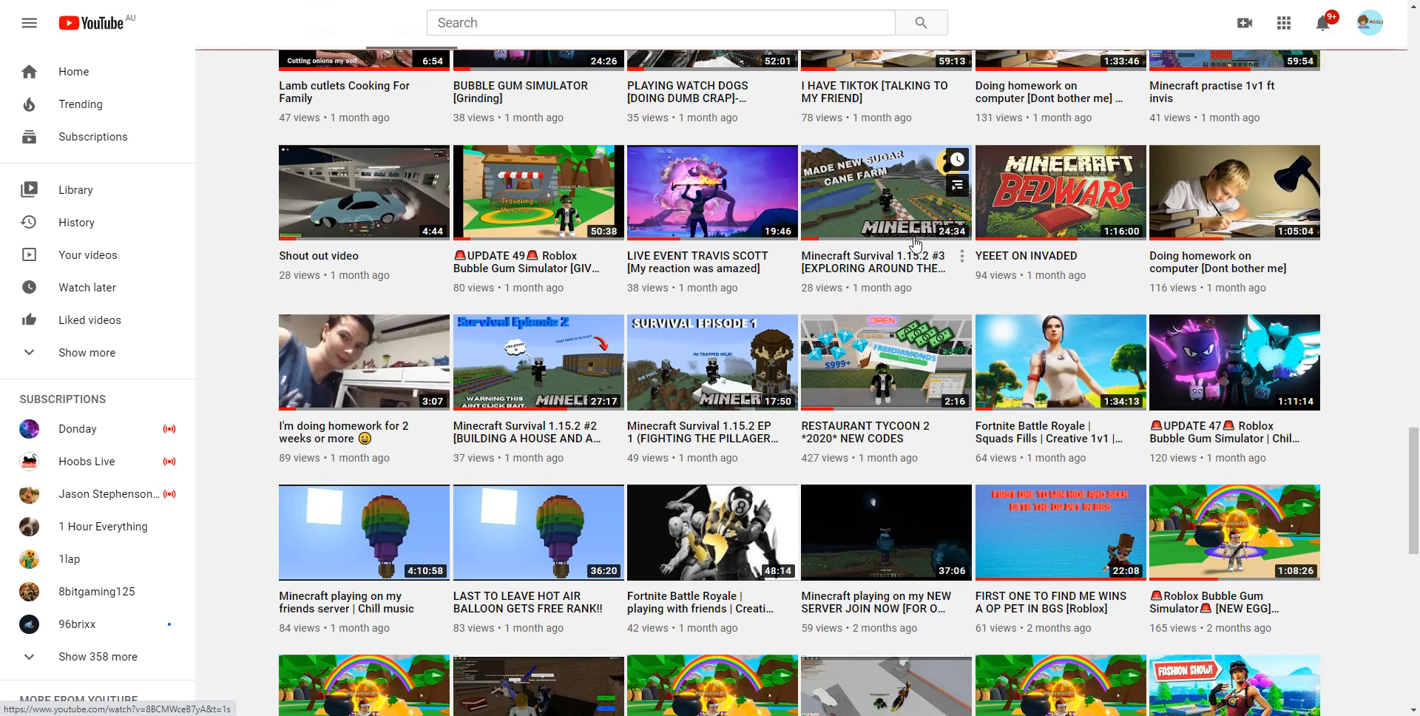
pyautogui.moveTo(751, 299)
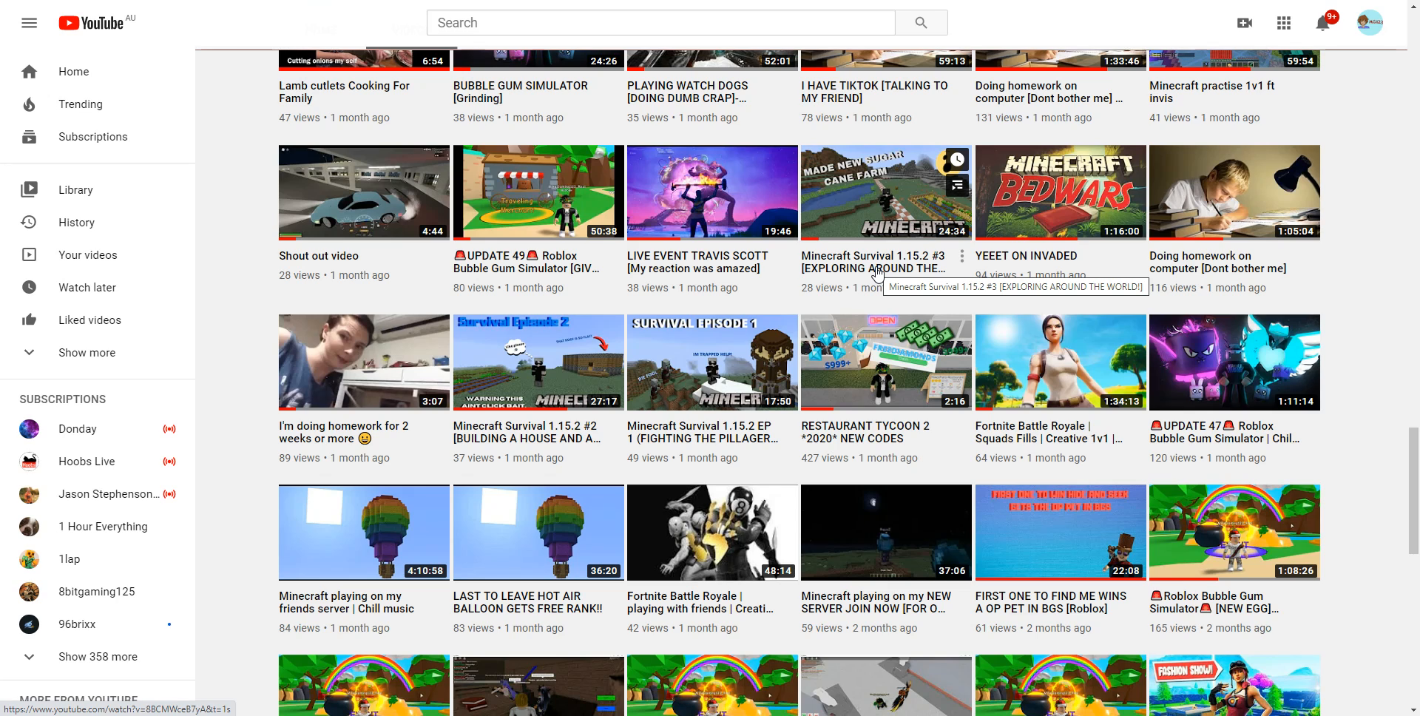
pyautogui.moveTo(1099, 278)
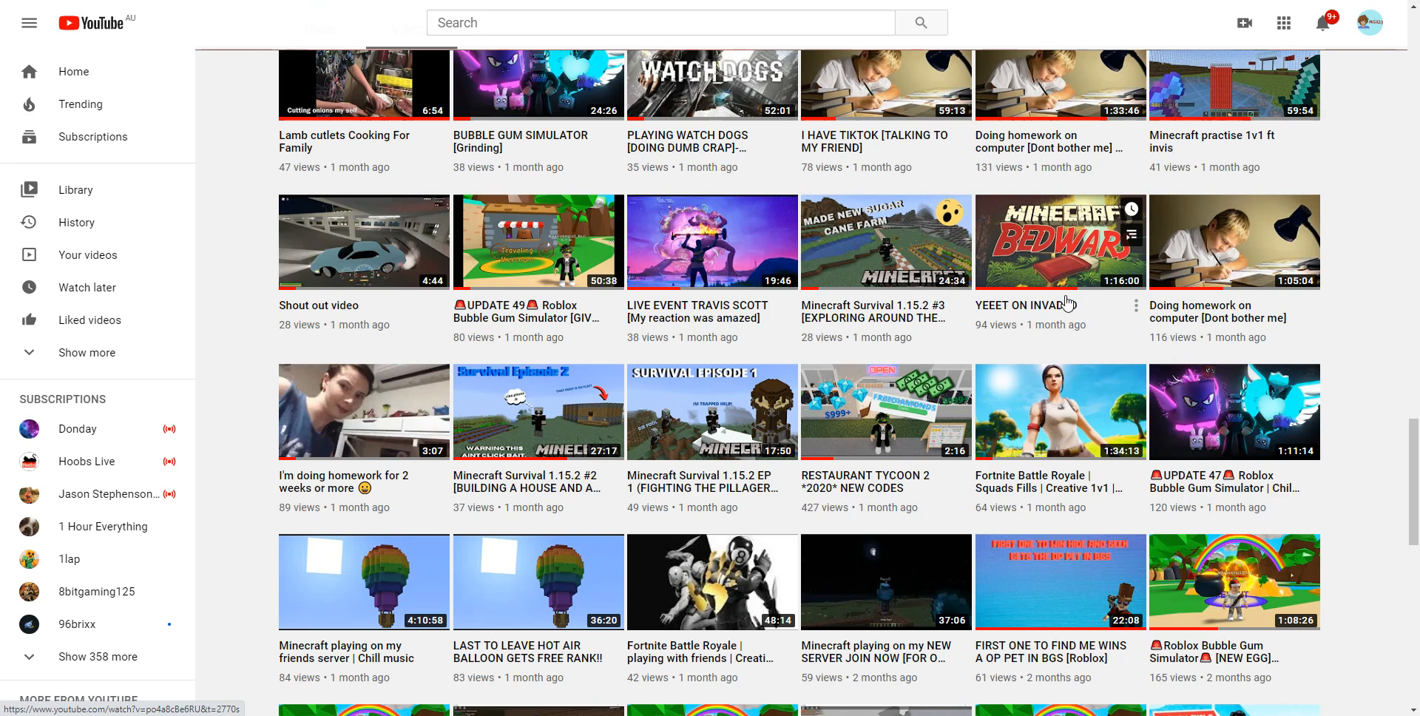
pyautogui.moveTo(1058, 300)
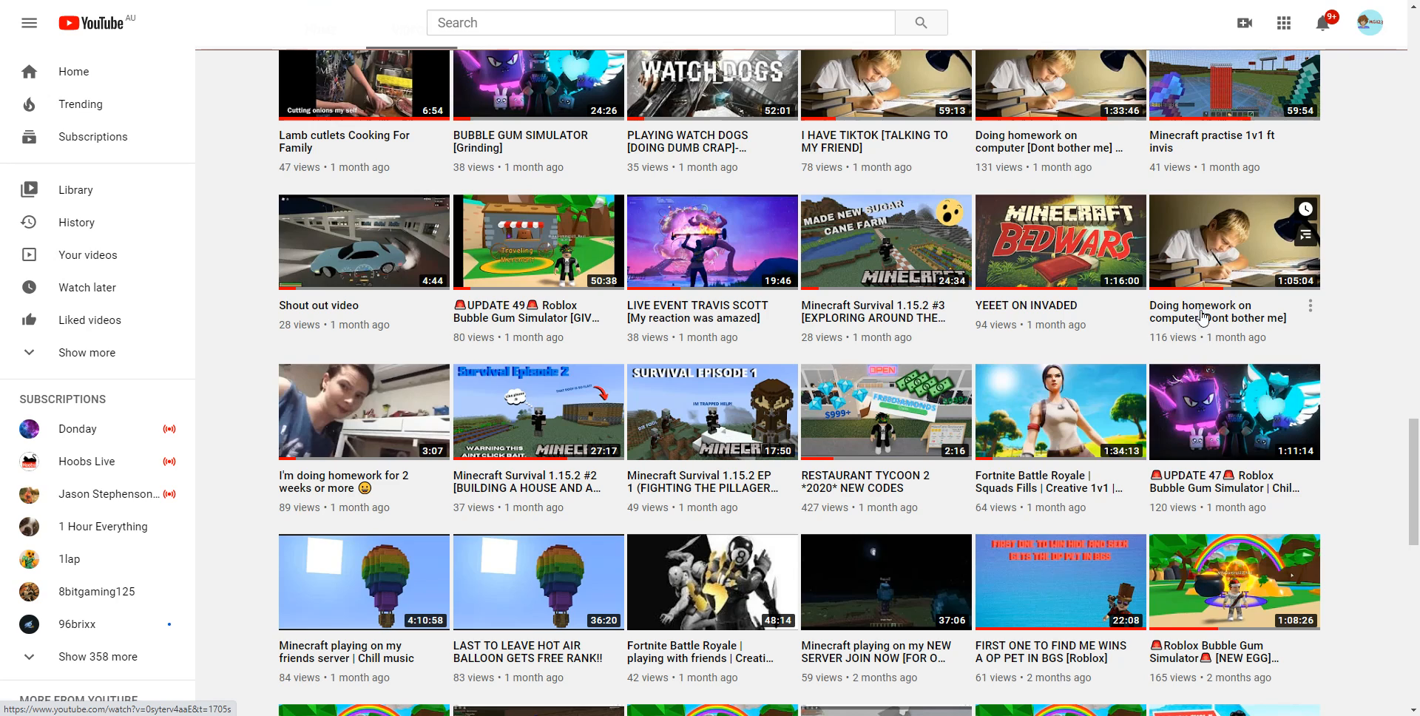
pyautogui.moveTo(1228, 330)
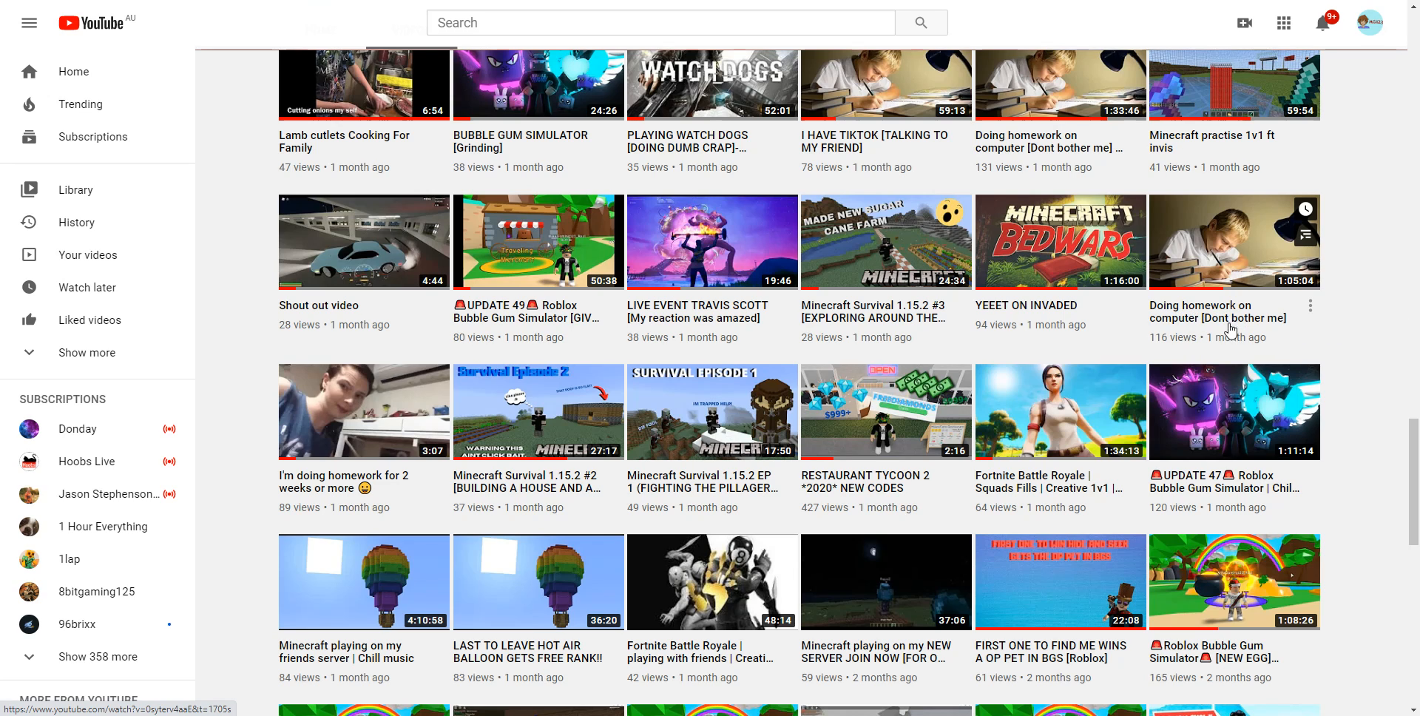
pyautogui.scroll(-3)
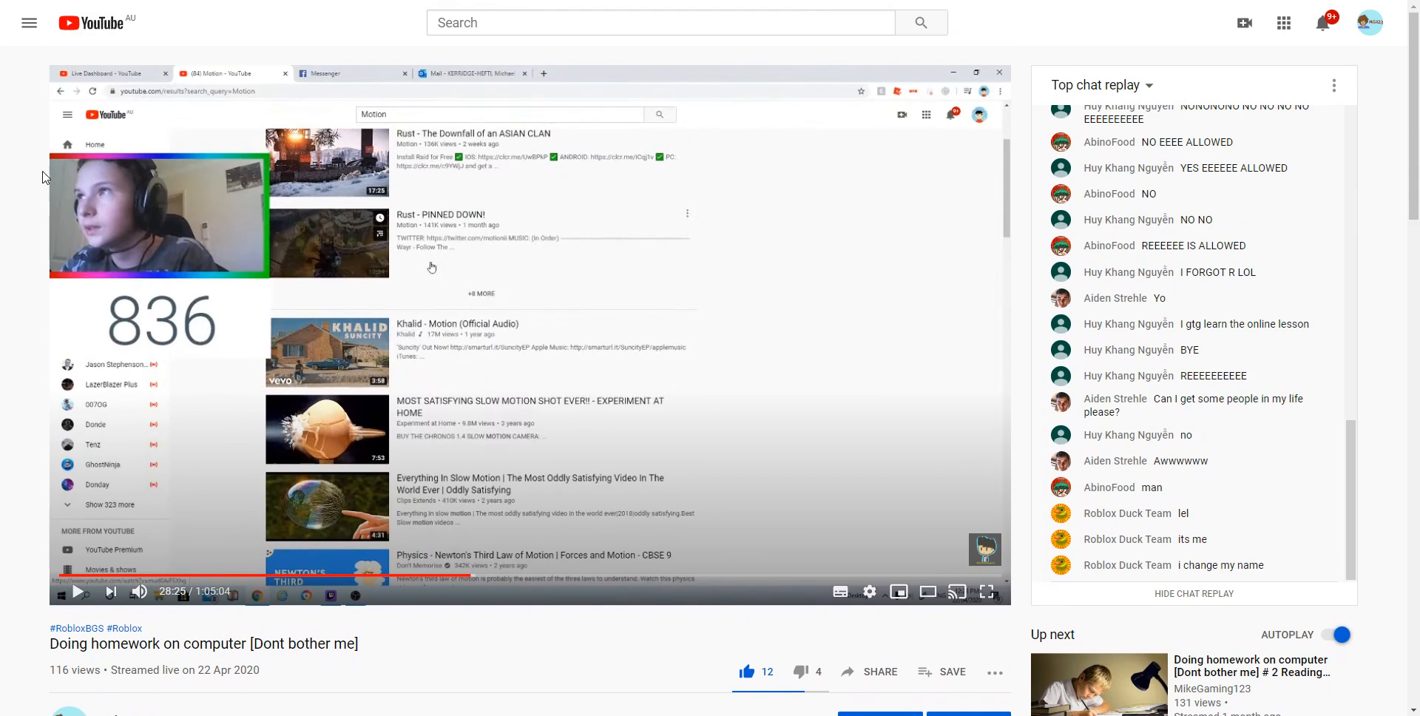
pyautogui.moveTo(15, 253)
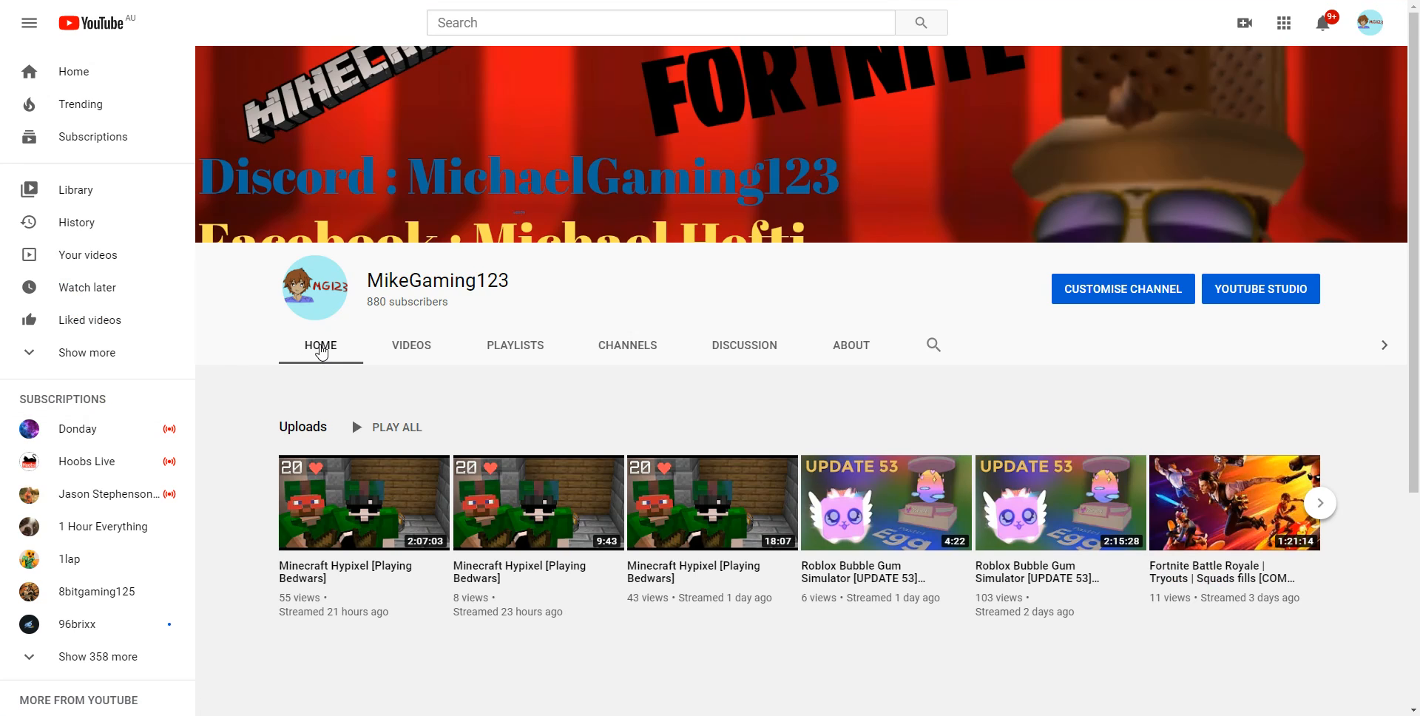
# - Switch the MikeGaming123 channel to its Videos tab listing all uploads
pyautogui.scroll(-3)
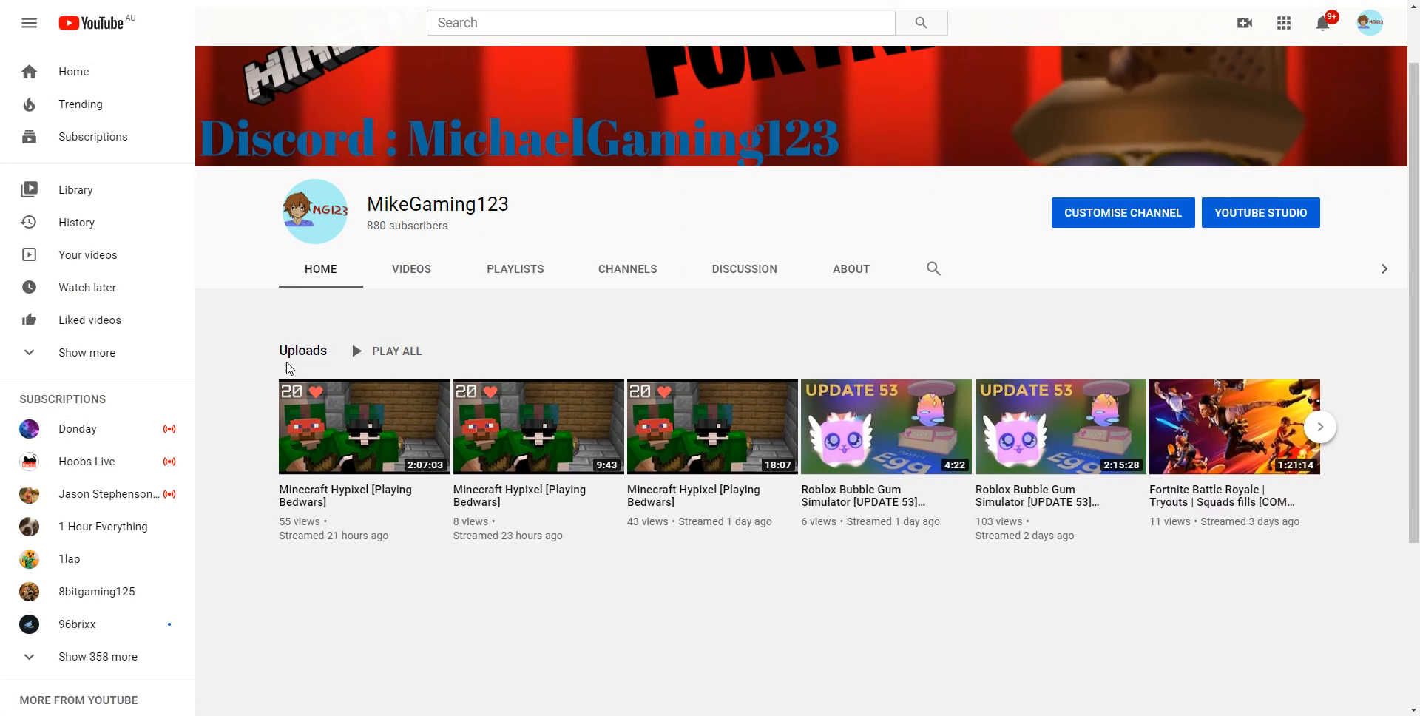
pyautogui.click(410, 269)
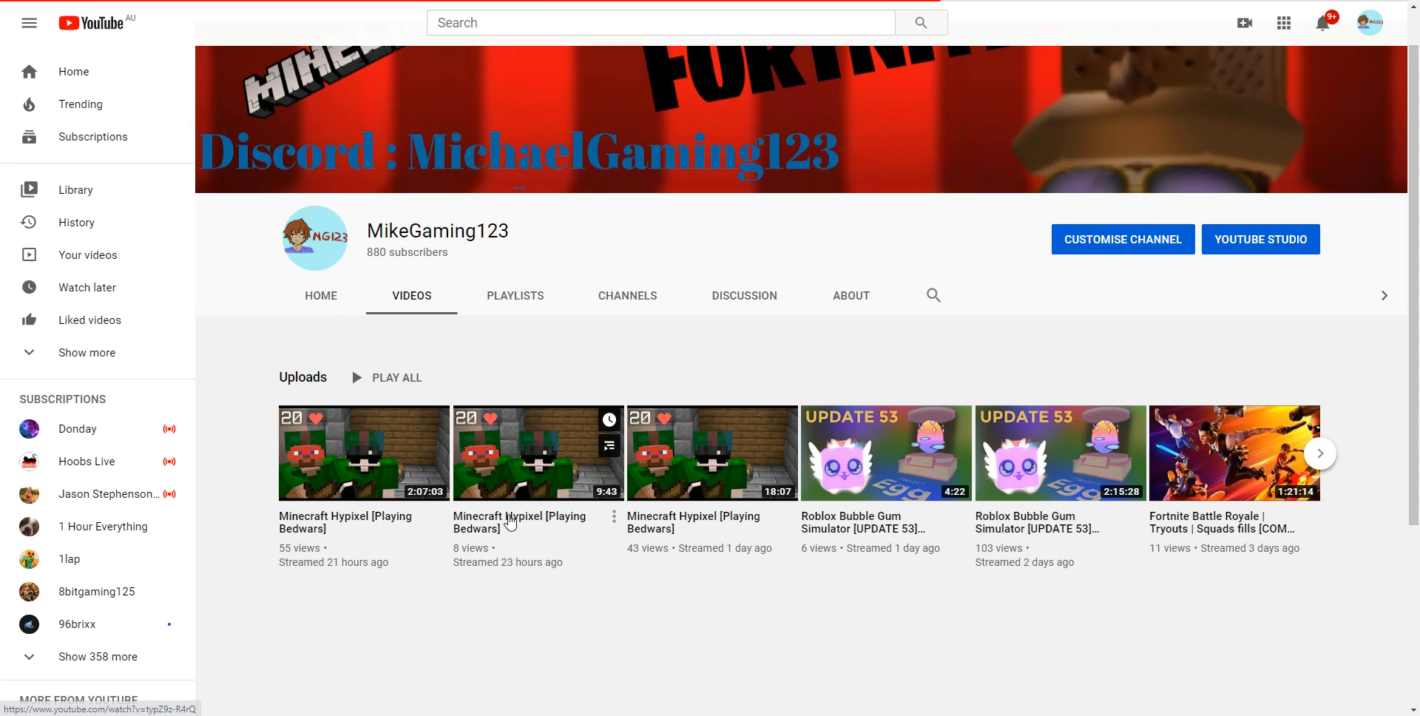
pyautogui.scroll(-3)
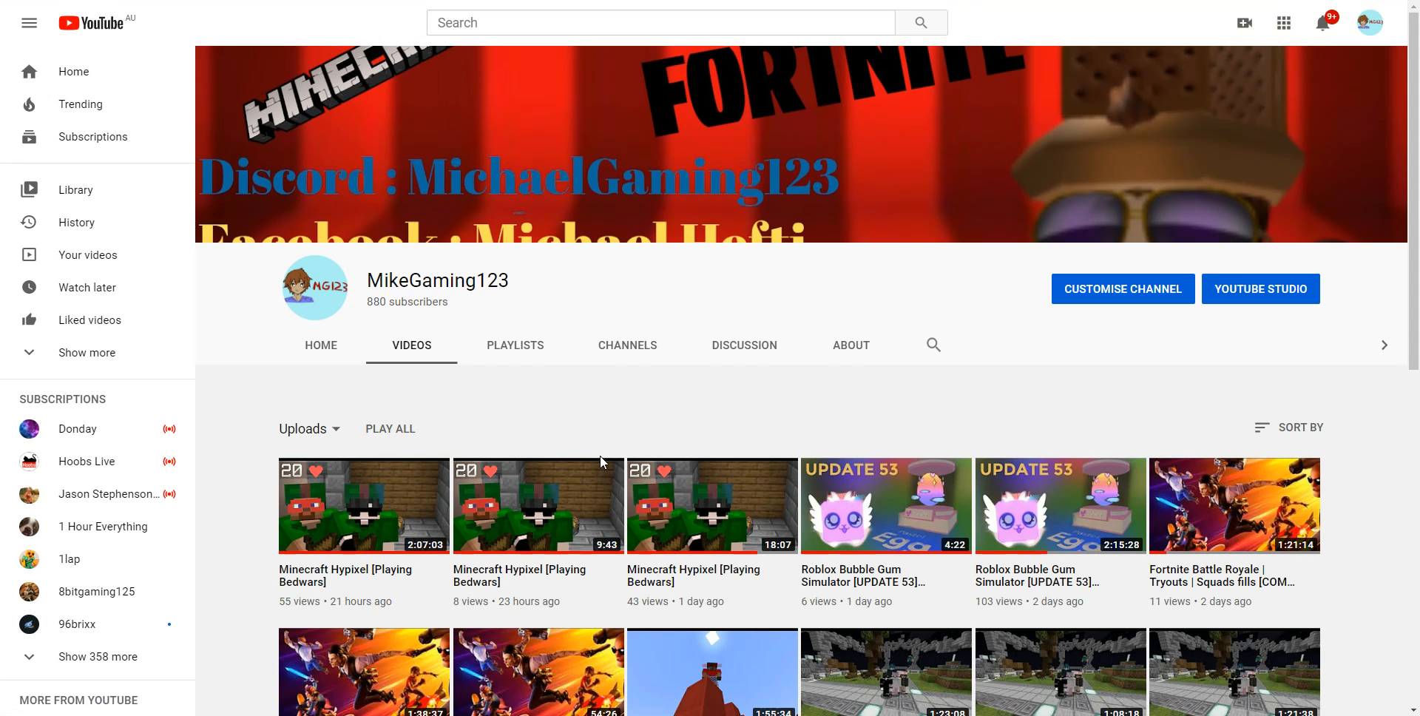
pyautogui.moveTo(596, 454)
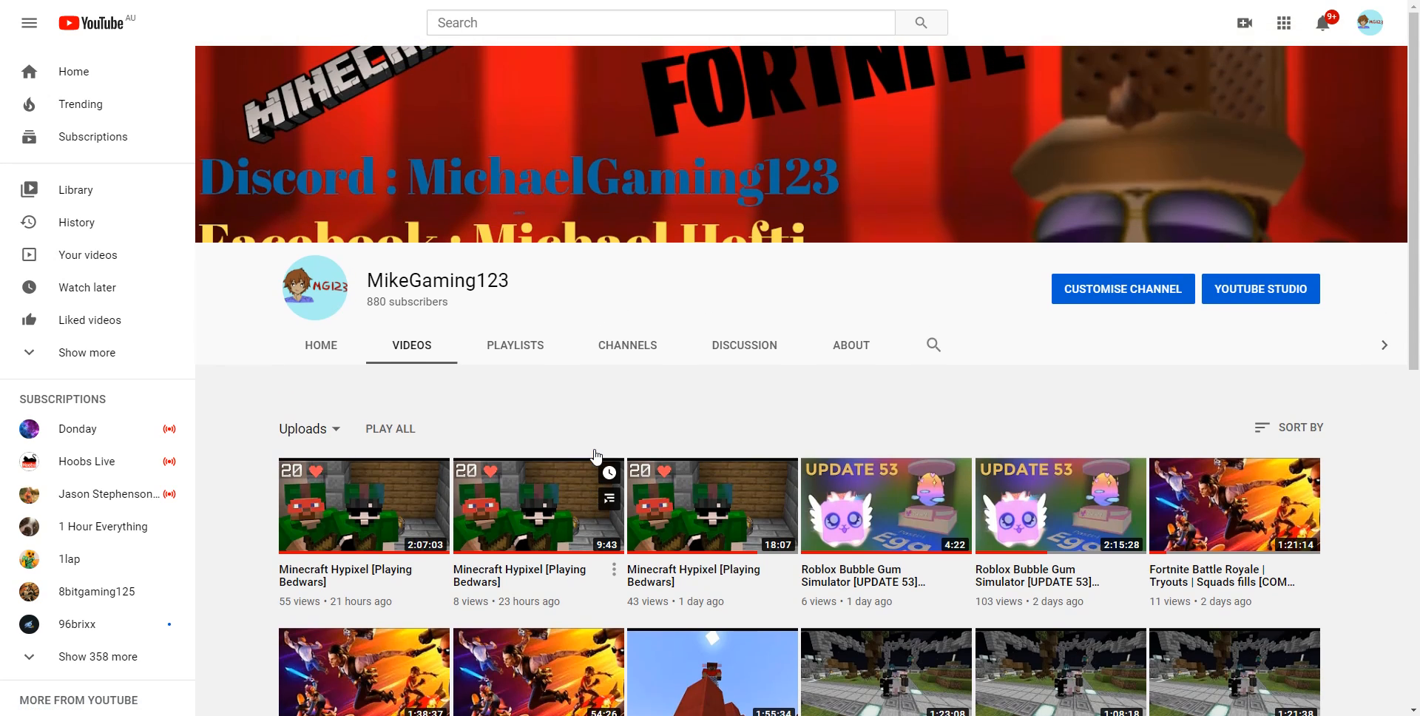
pyautogui.moveTo(562, 423)
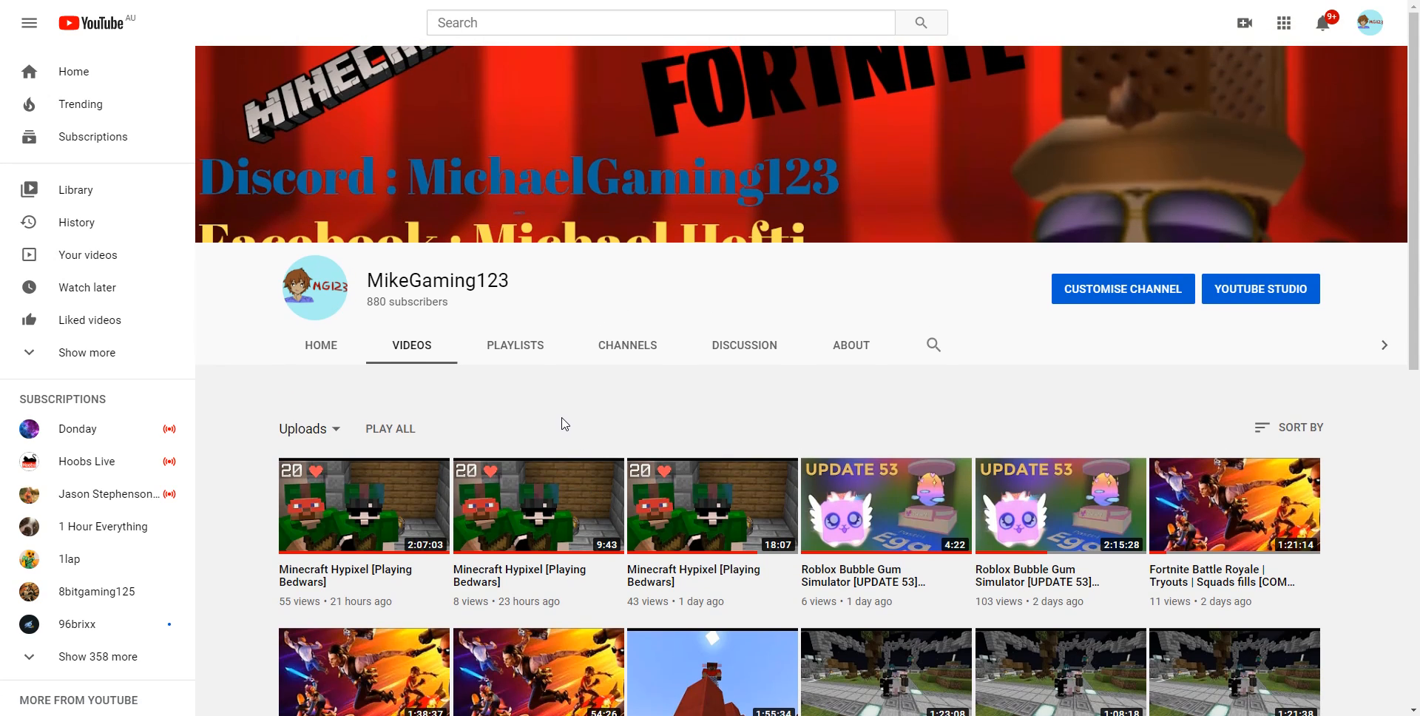
pyautogui.moveTo(832, 288)
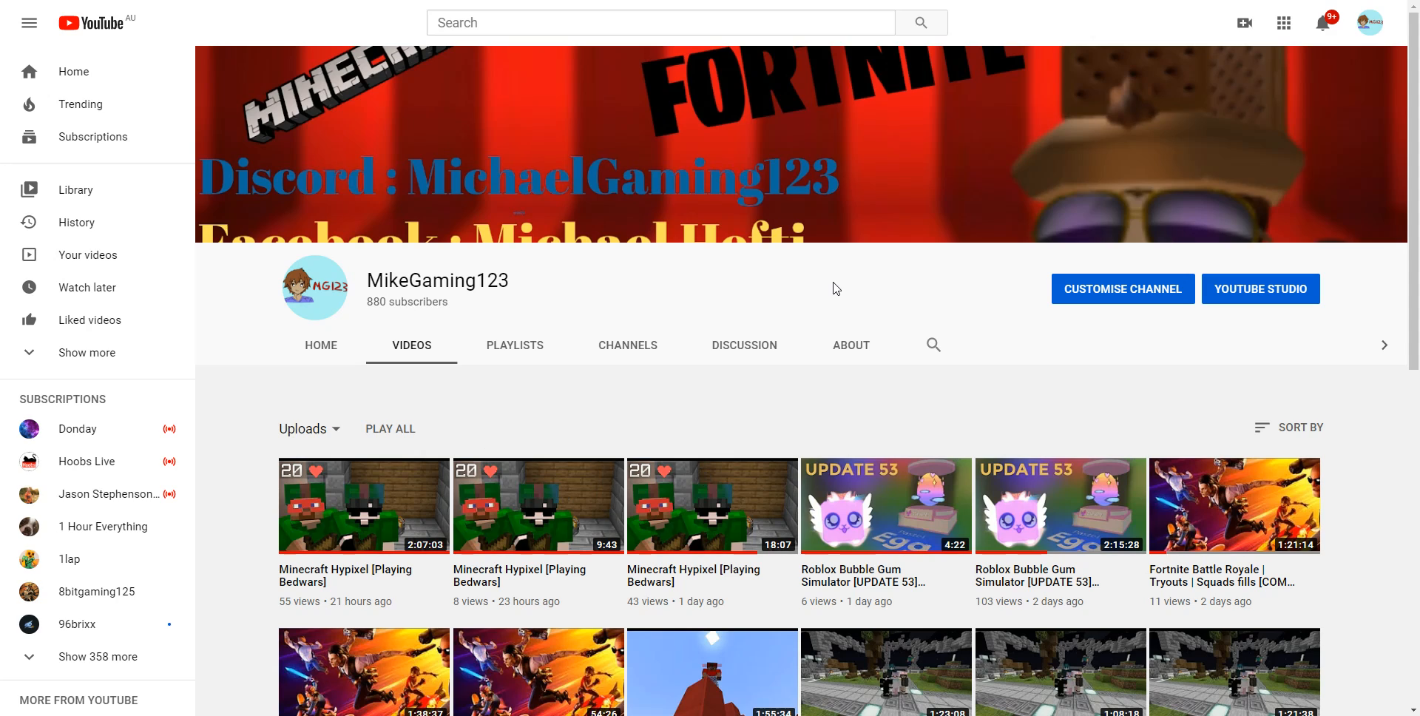
pyautogui.moveTo(1233, 71)
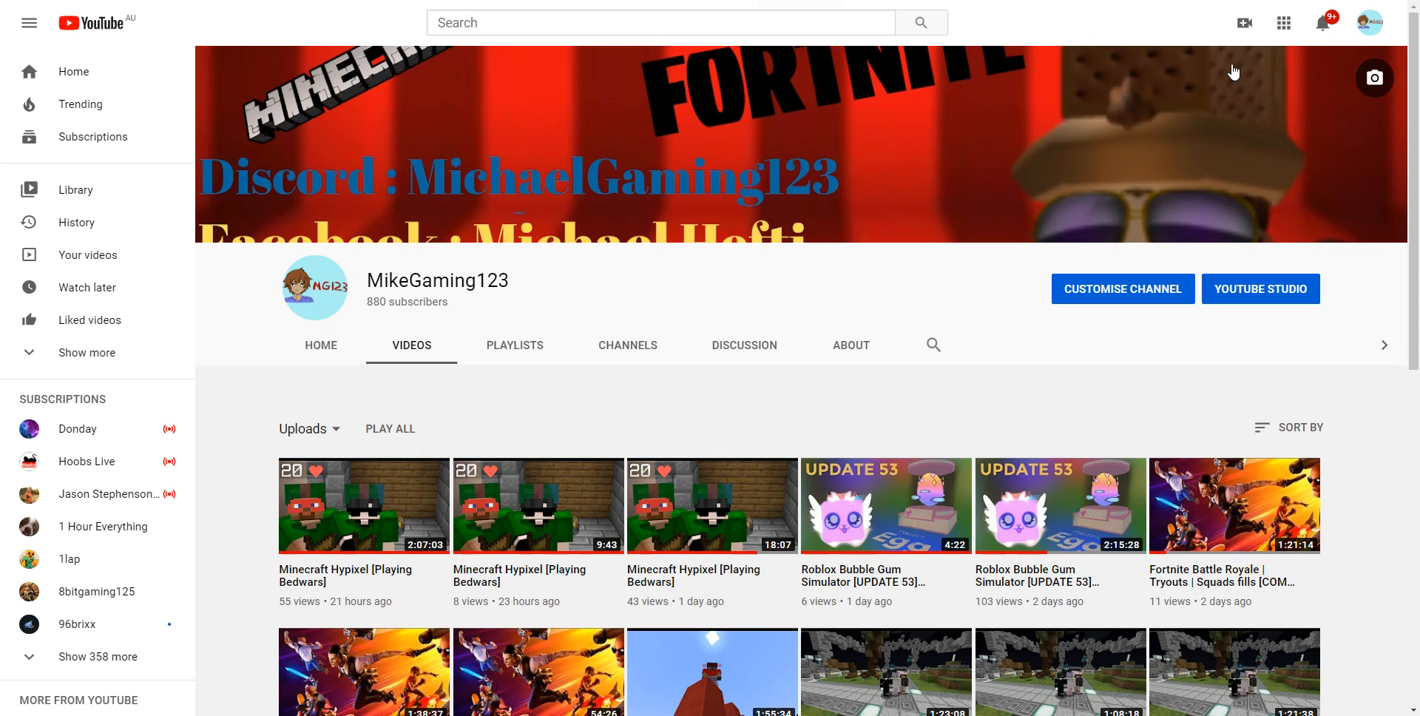